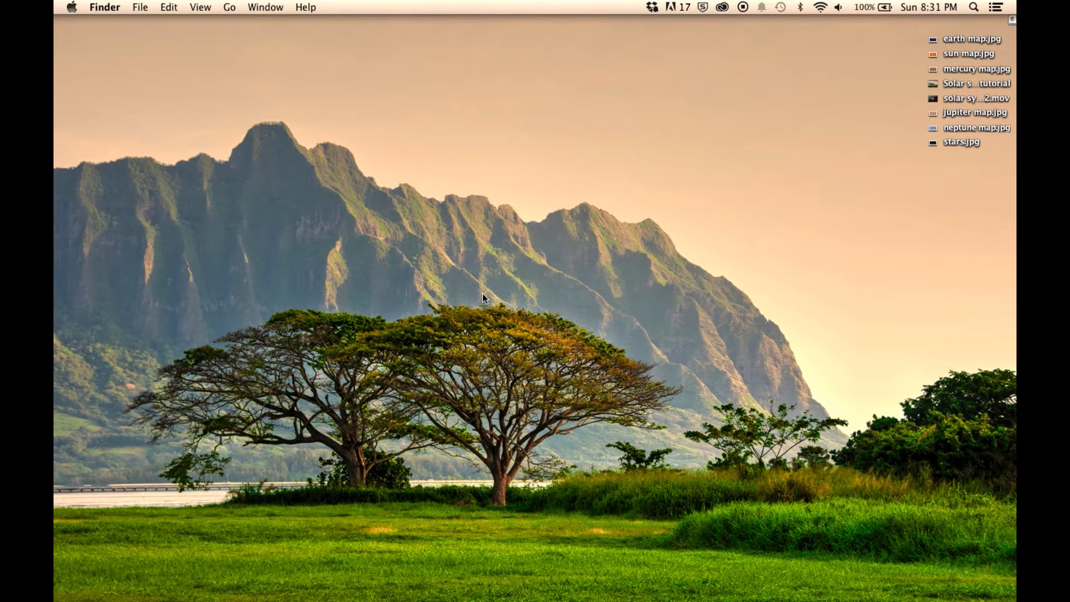
{"action": "mouse_move", "coordinate": [897, 107]}
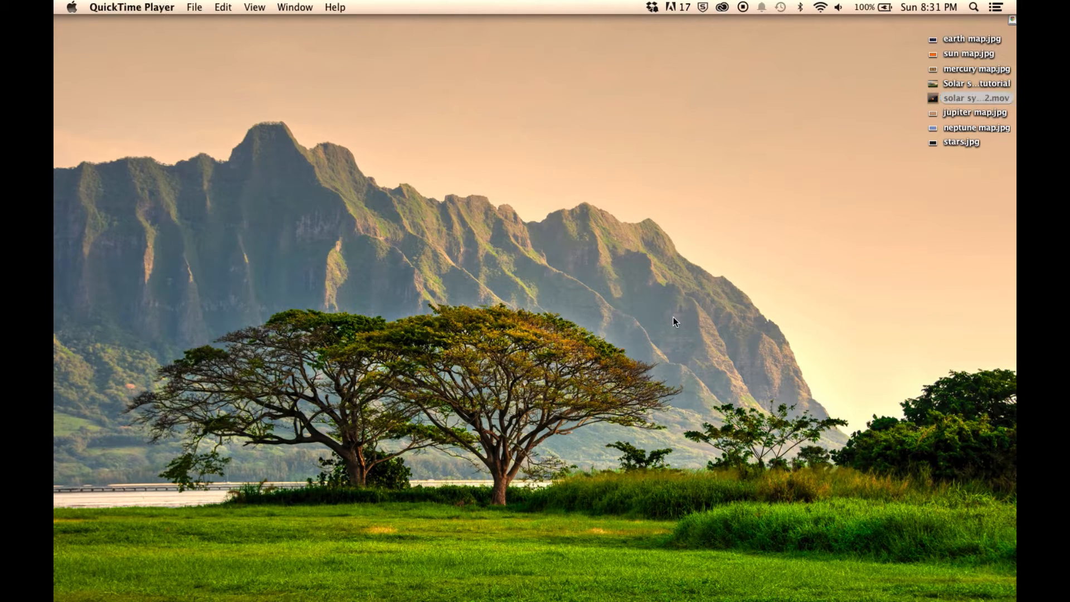
- Play solar system 2.mov from the desktop in QuickTime Player and close it
{"action": "double_click", "coordinate": [976, 98]}
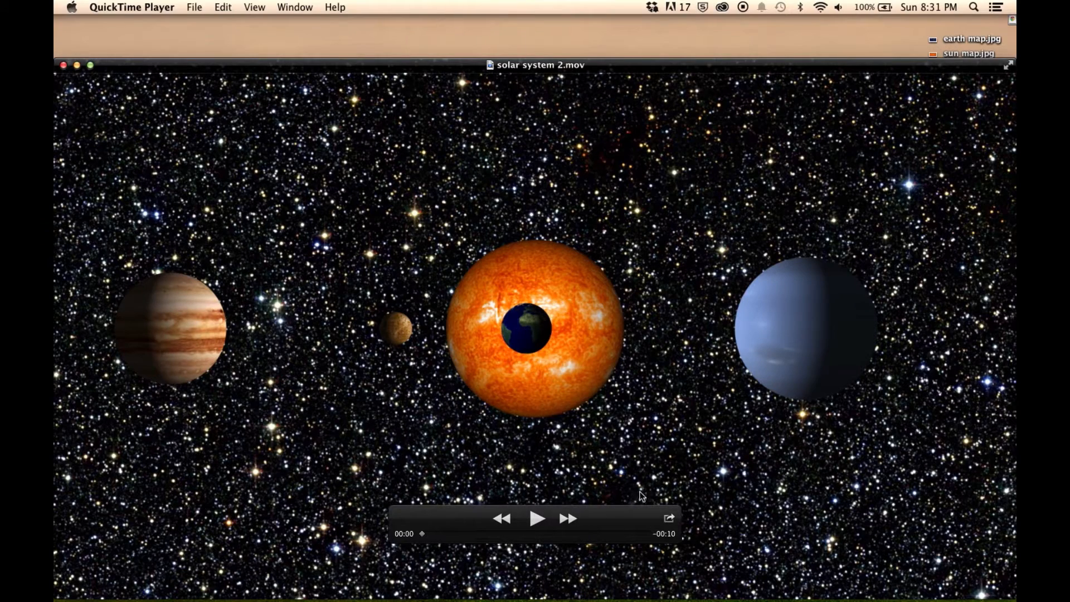
{"action": "left_click", "coordinate": [537, 519]}
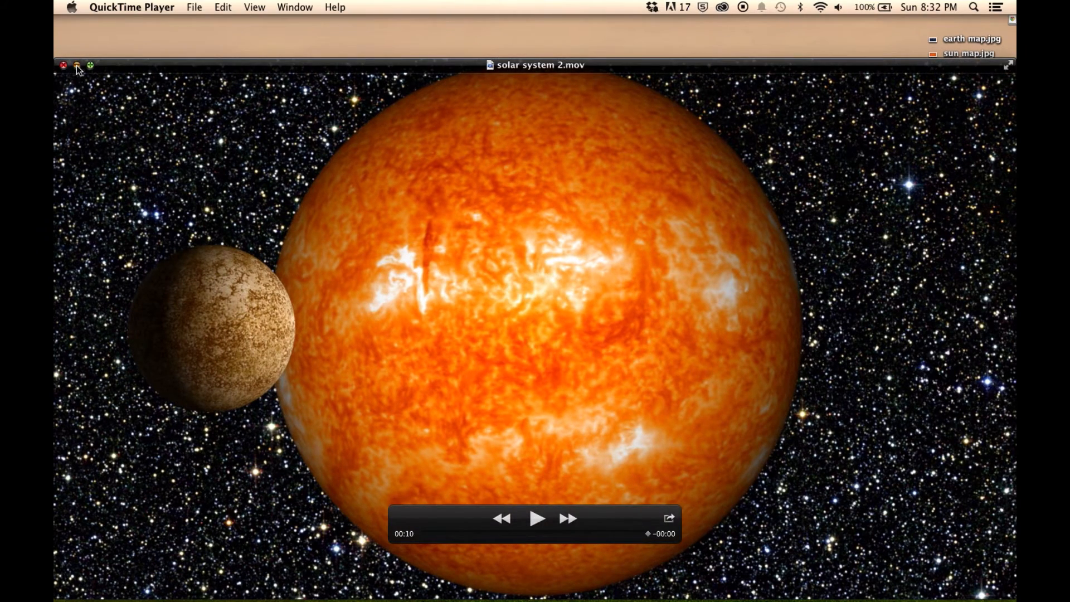
{"action": "left_click", "coordinate": [62, 66]}
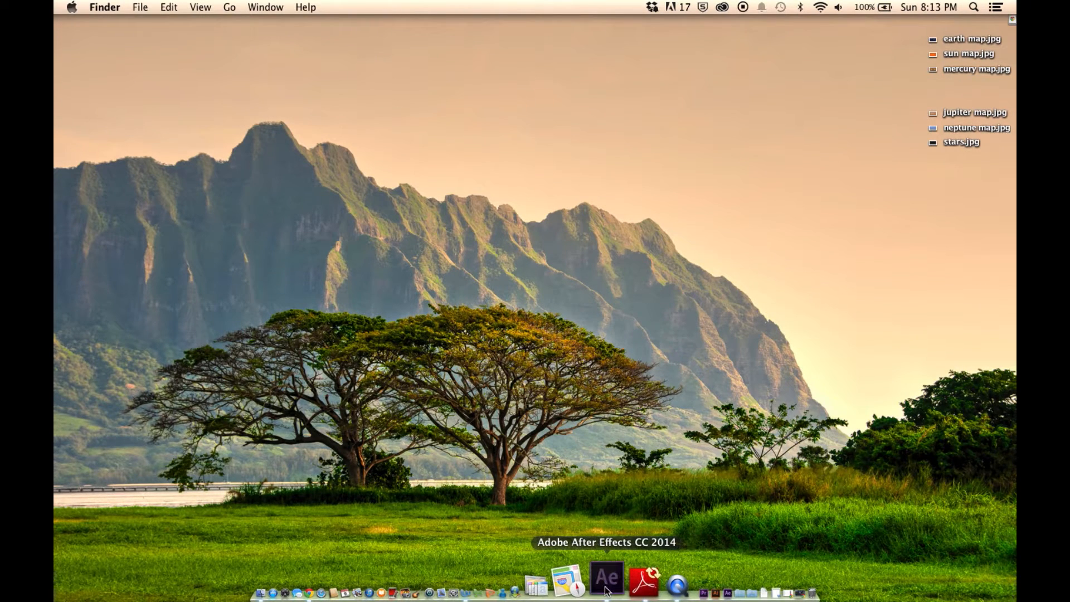
- Launch After Effects from the Dock into an empty untitled project
{"action": "left_click", "coordinate": [606, 577]}
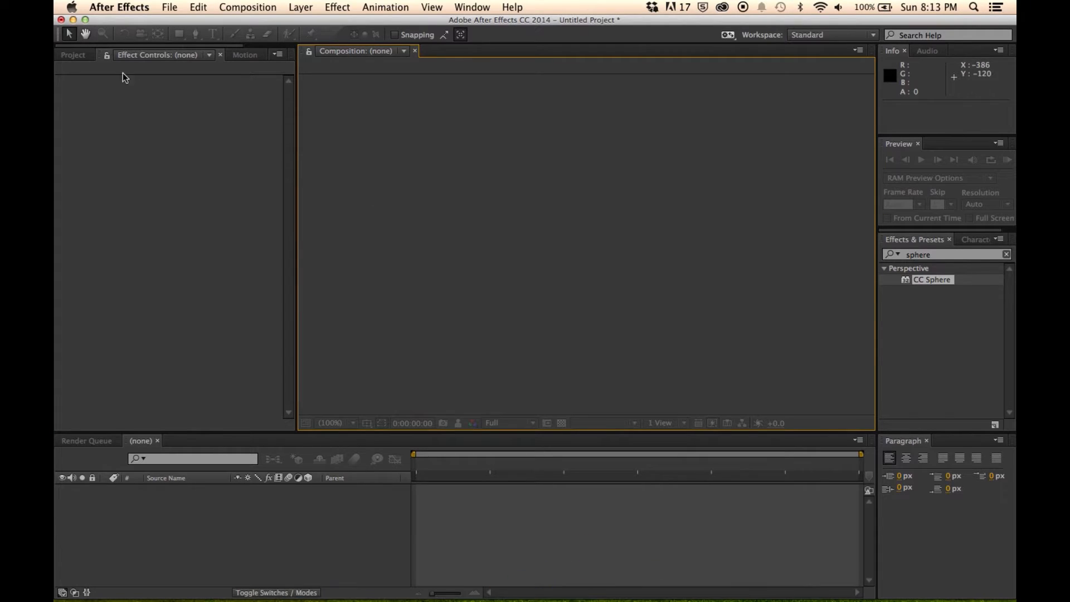
{"action": "mouse_move", "coordinate": [239, 140]}
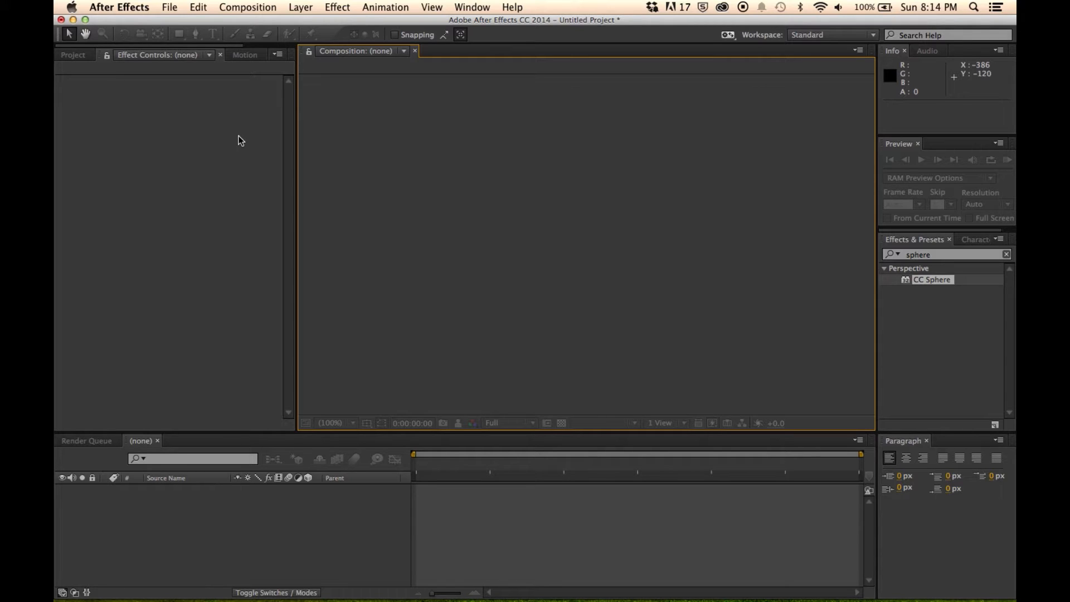
{"action": "mouse_move", "coordinate": [218, 107]}
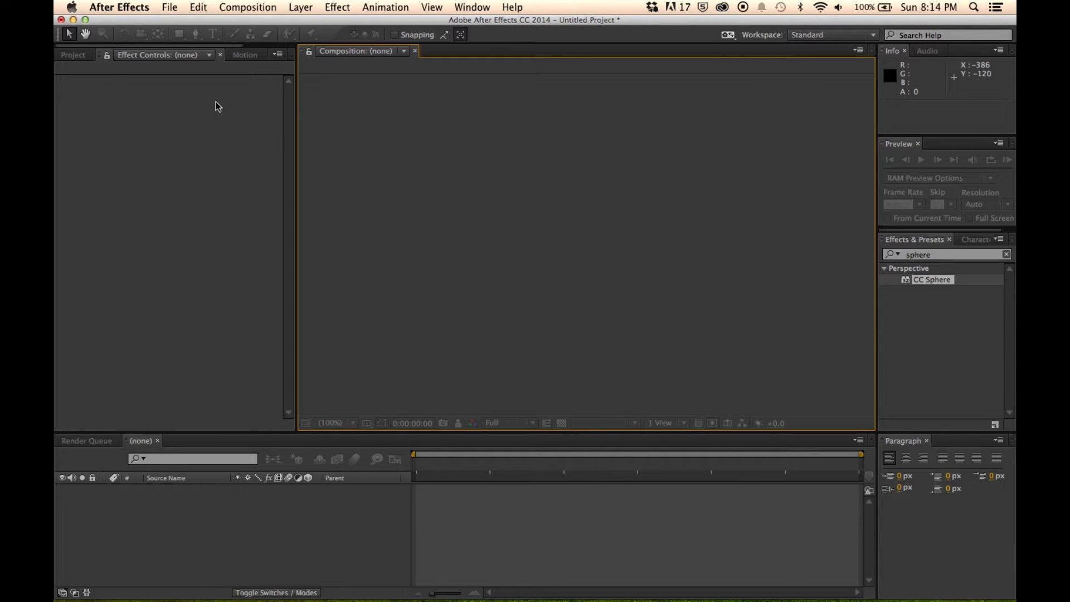
{"action": "mouse_move", "coordinate": [253, 102]}
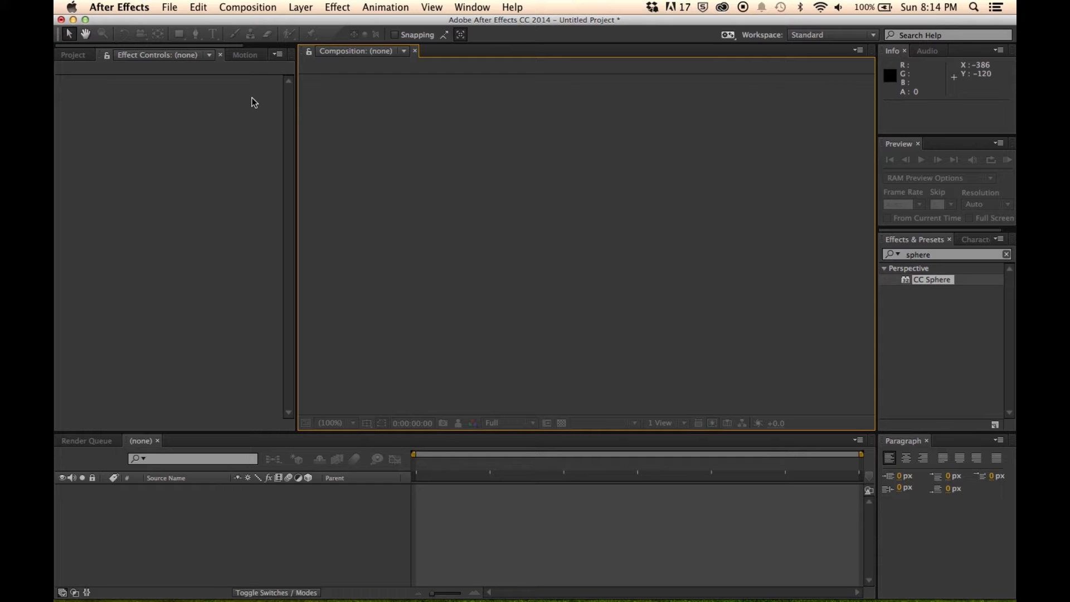
- Import the six planet, sun and star JPG maps from the Desktop into the project
{"action": "left_click", "coordinate": [170, 6]}
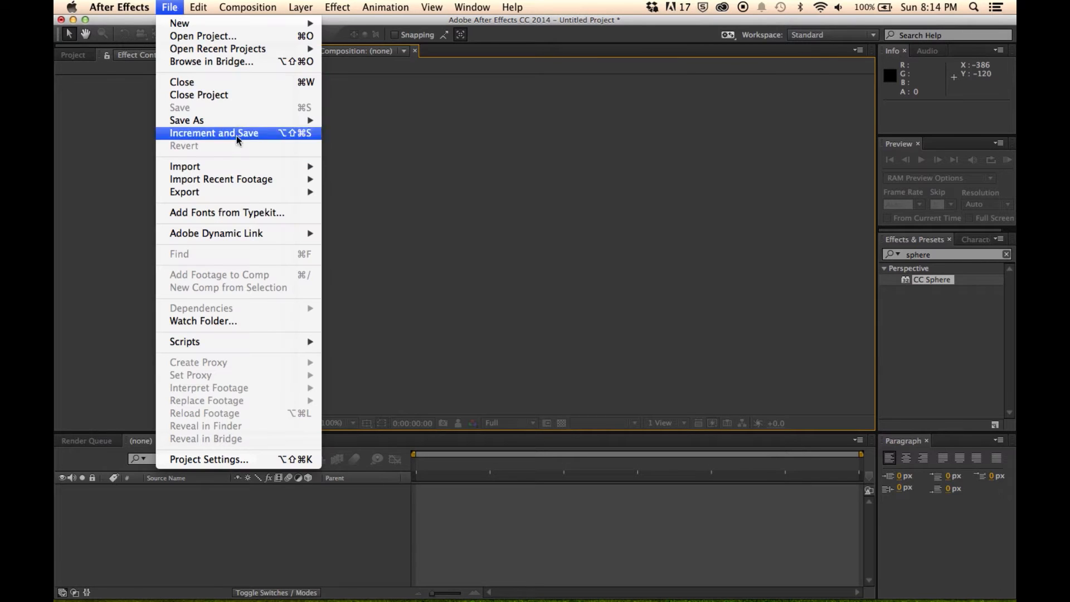
{"action": "mouse_move", "coordinate": [185, 166]}
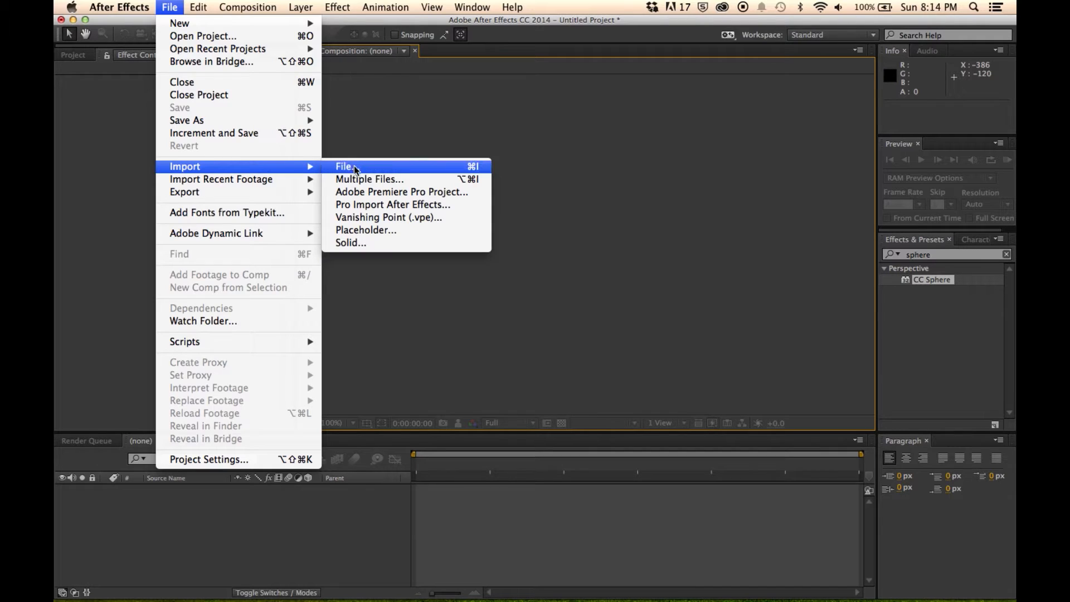
{"action": "left_click", "coordinate": [345, 167]}
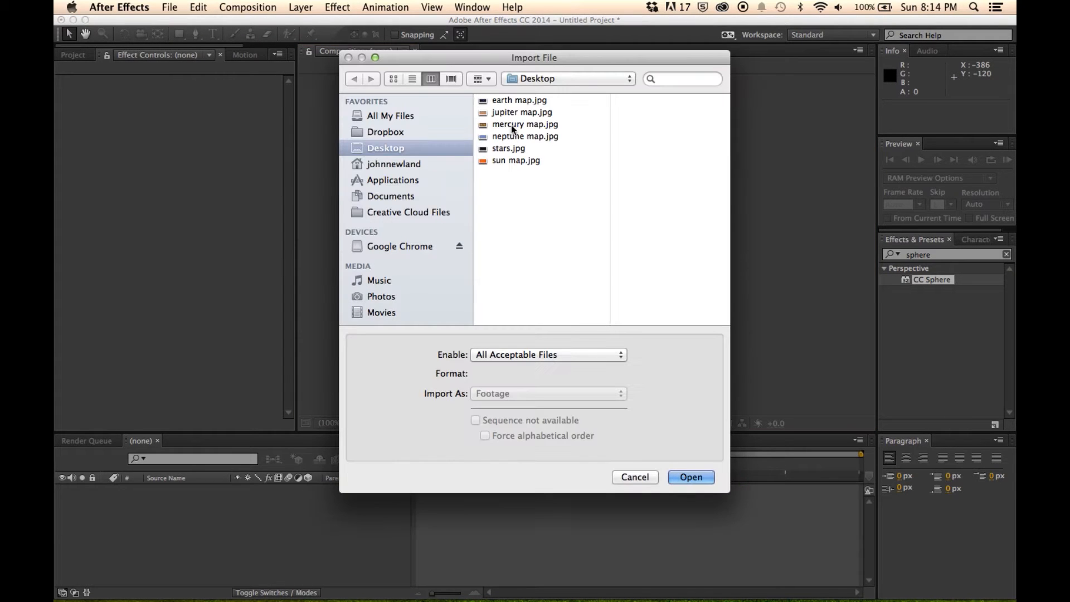
{"action": "left_click", "coordinate": [520, 100]}
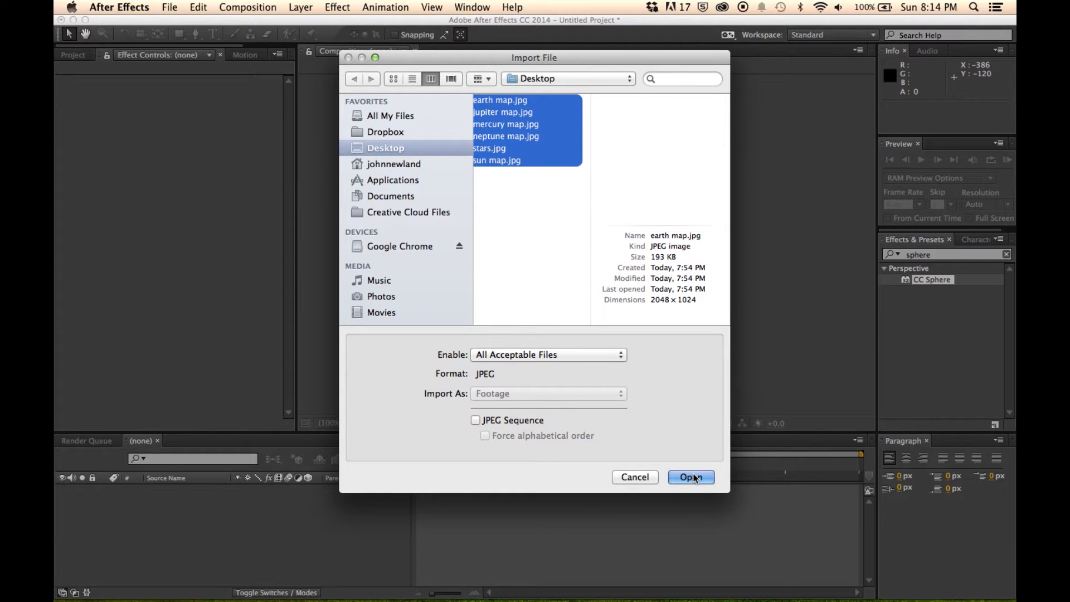
{"action": "left_click", "coordinate": [691, 477]}
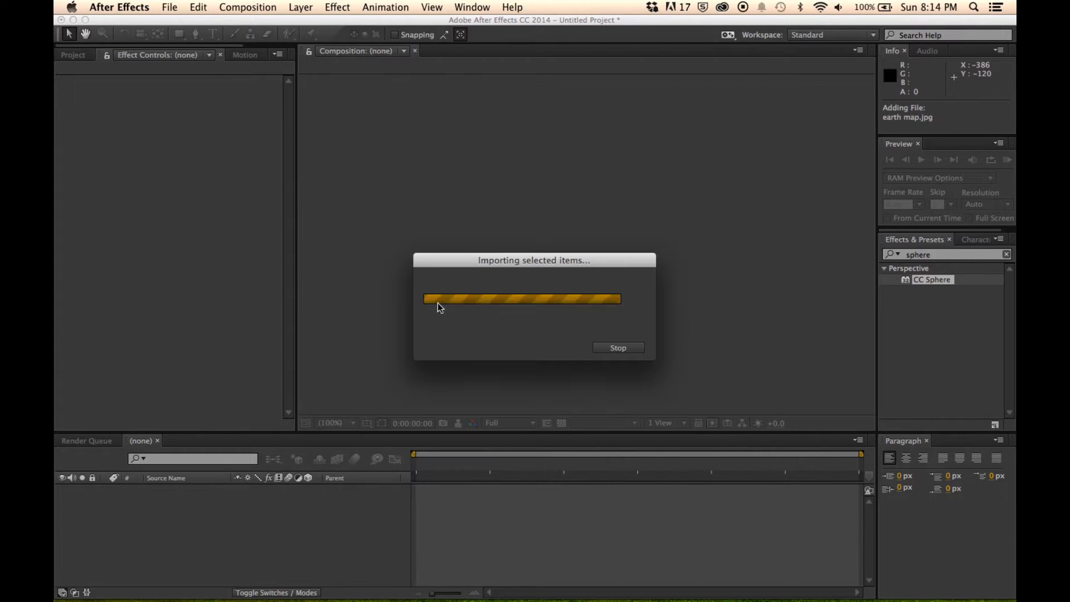
{"action": "left_click", "coordinate": [247, 6]}
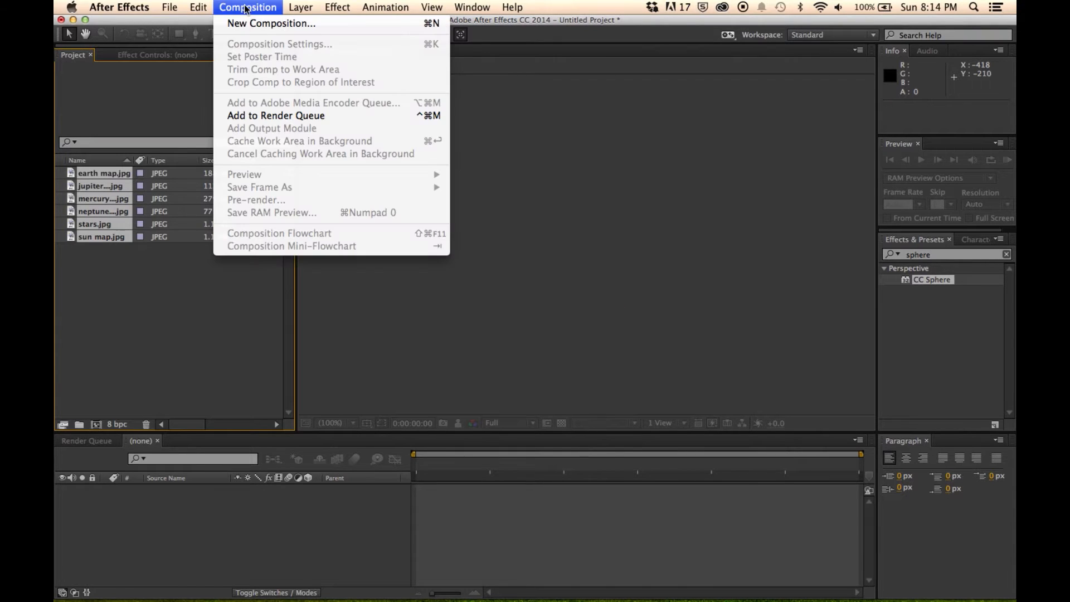
- Create a 1920×1080, 29.97 fps, 20-second composition named solar system
{"action": "left_click", "coordinate": [270, 22]}
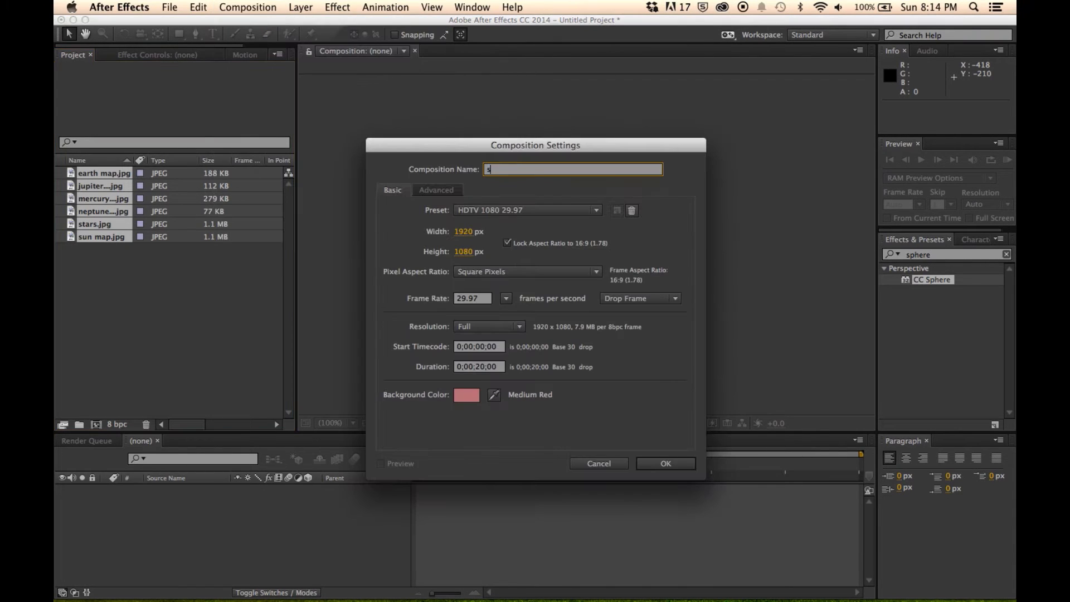
{"action": "type", "text": "olar sys"}
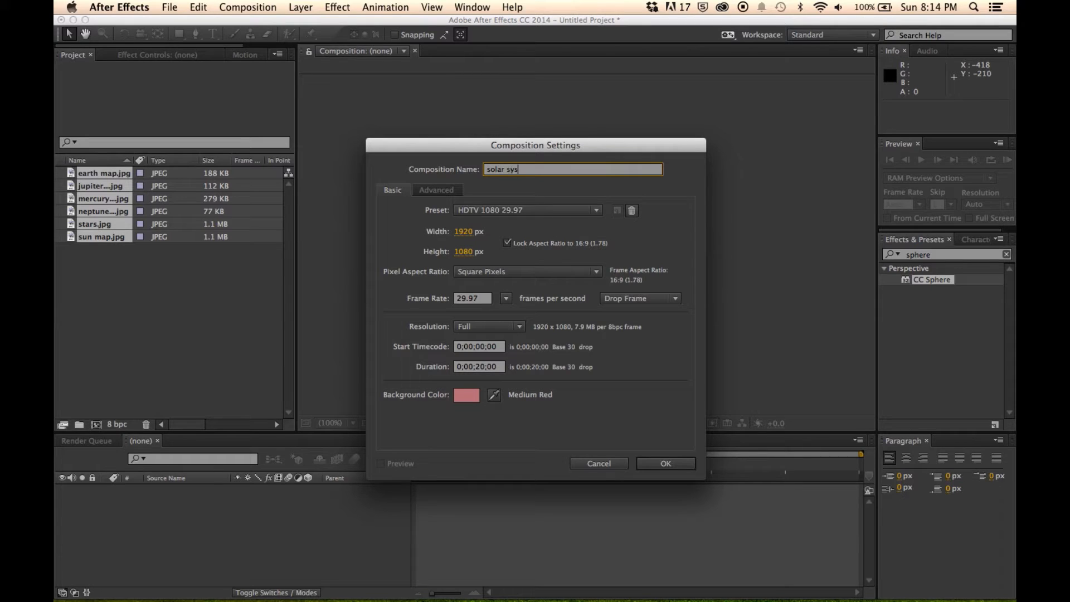
{"action": "type", "text": "tem"}
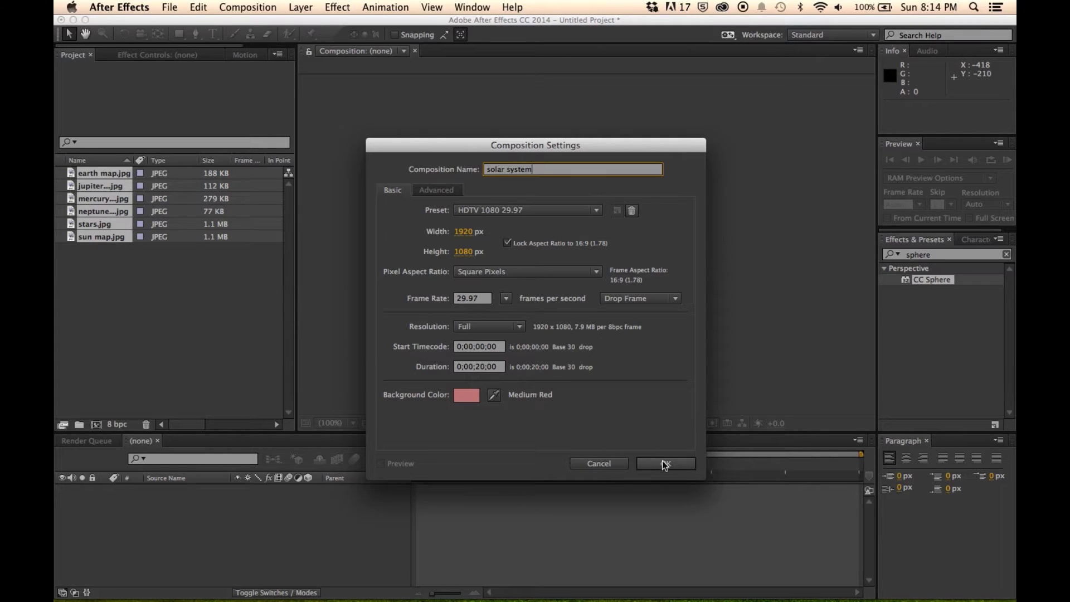
{"action": "left_click", "coordinate": [665, 464]}
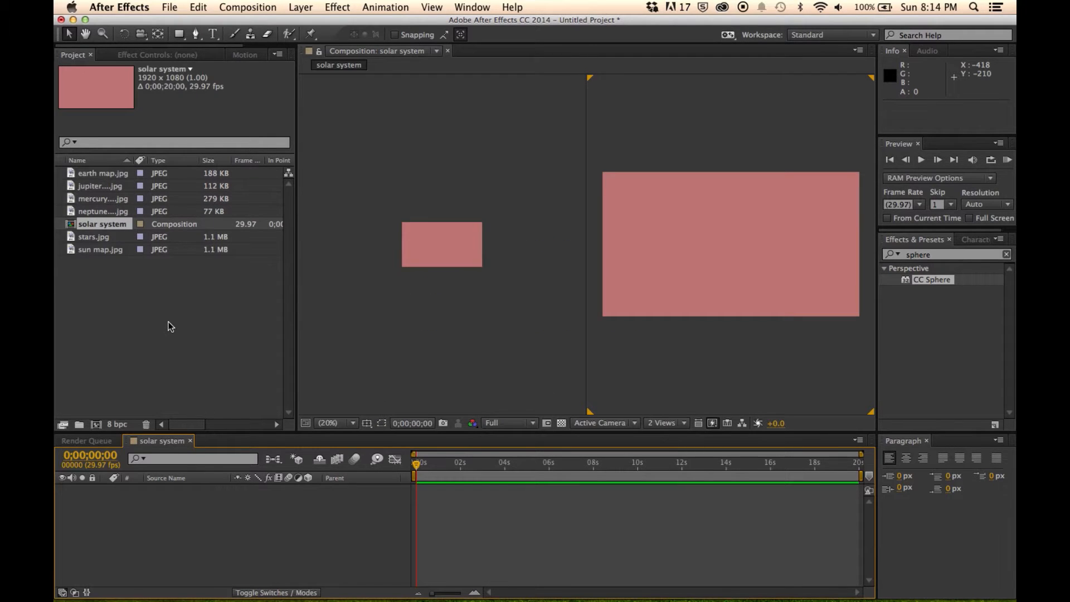
- Add the planet and sun maps to the timeline as 3D layers with CC Sphere
{"action": "left_click", "coordinate": [104, 173]}
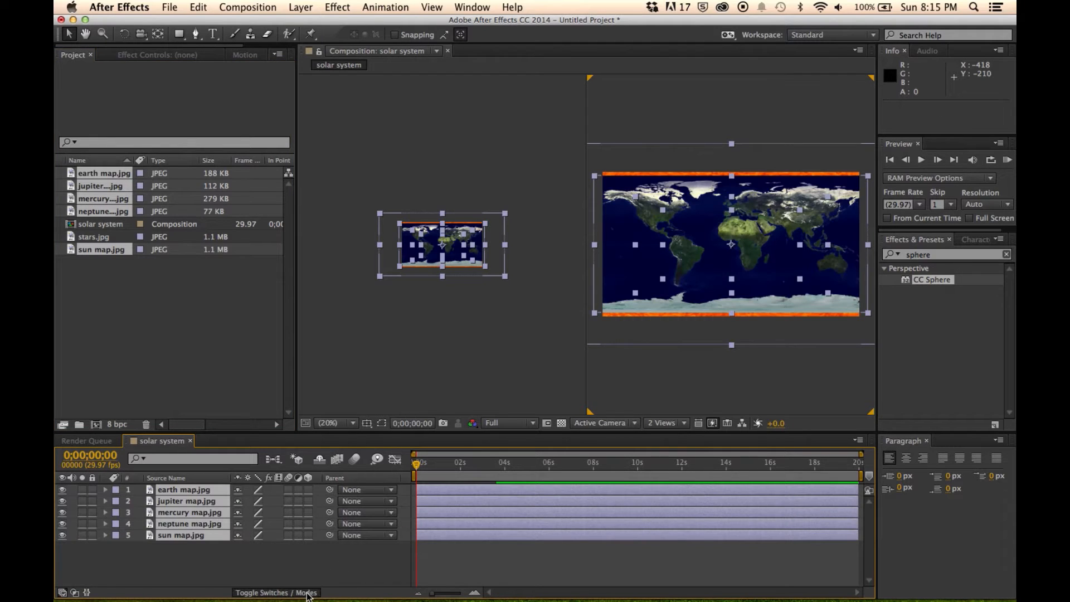
{"action": "mouse_move", "coordinate": [328, 490]}
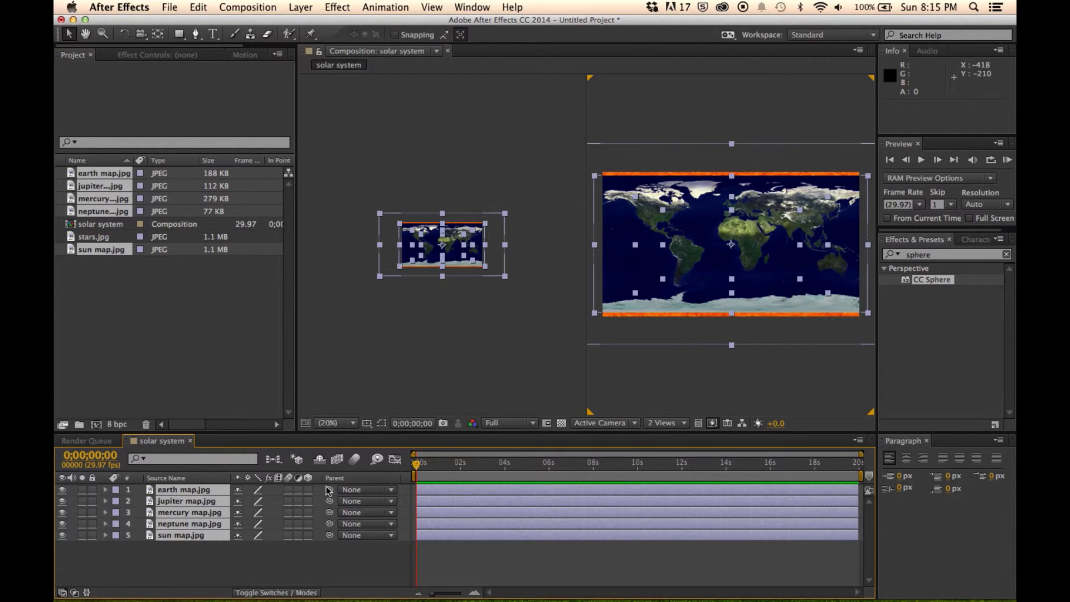
{"action": "left_click", "coordinate": [308, 535]}
{"action": "type", "text": "cc "}
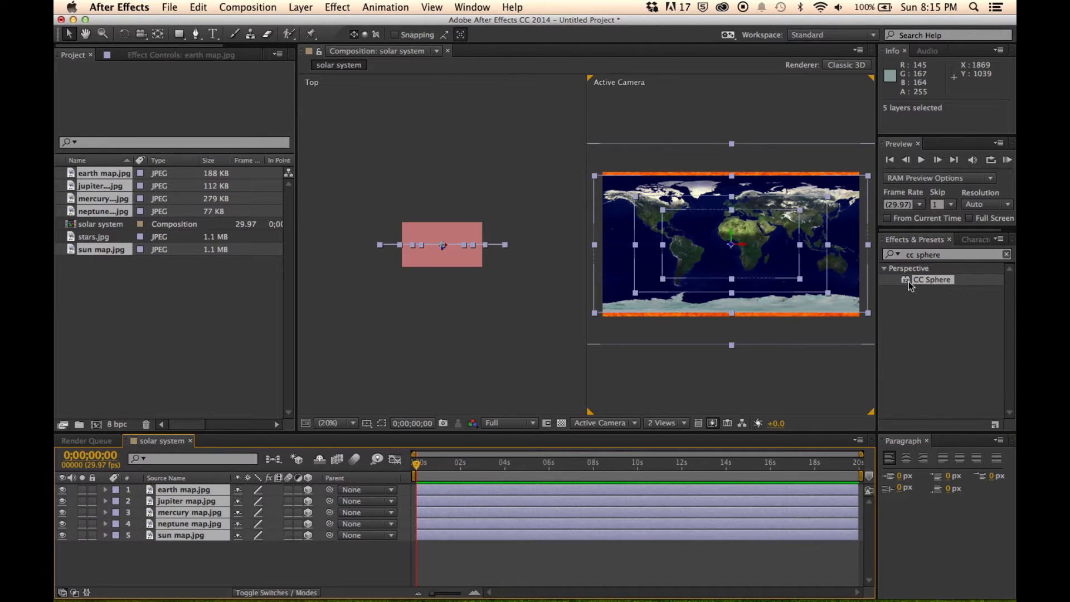
{"action": "double_click", "coordinate": [932, 280]}
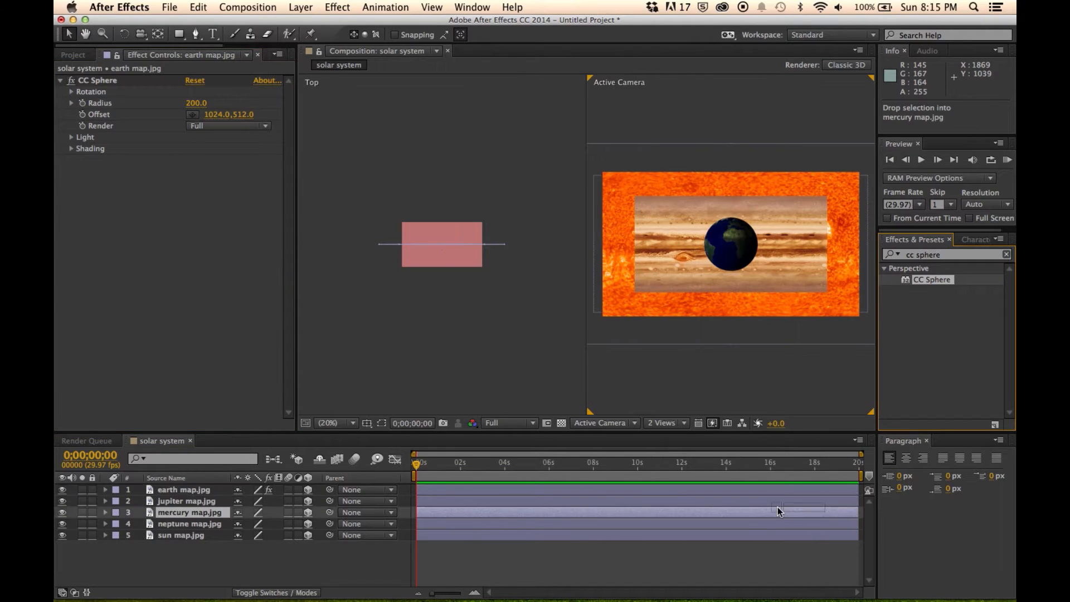
- Wrap the jupiter map with CC Sphere and deselect all layers
{"action": "left_click", "coordinate": [186, 501]}
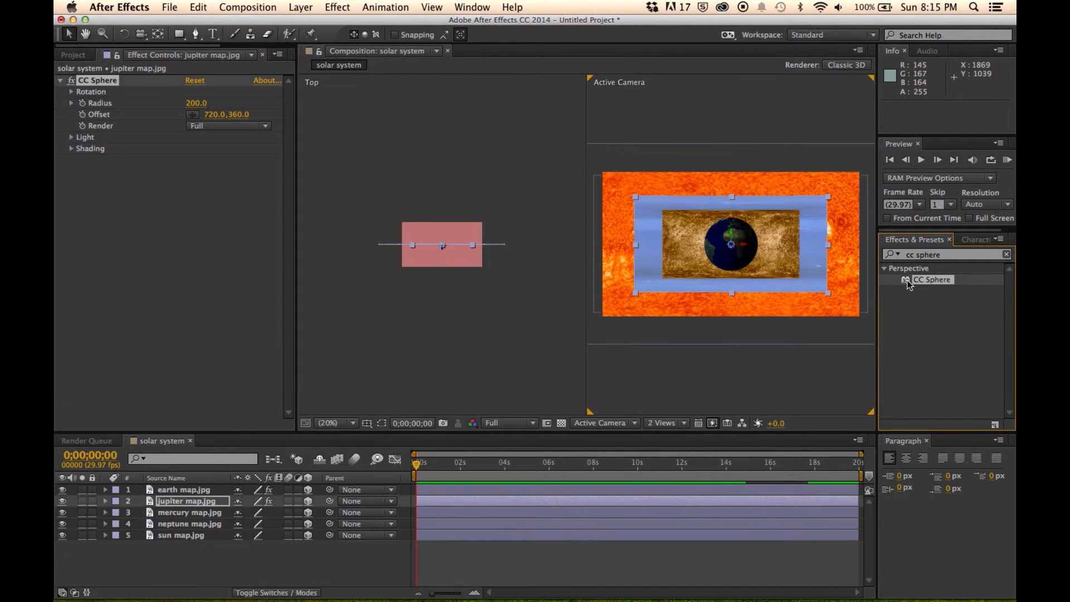
{"action": "left_click", "coordinate": [190, 513]}
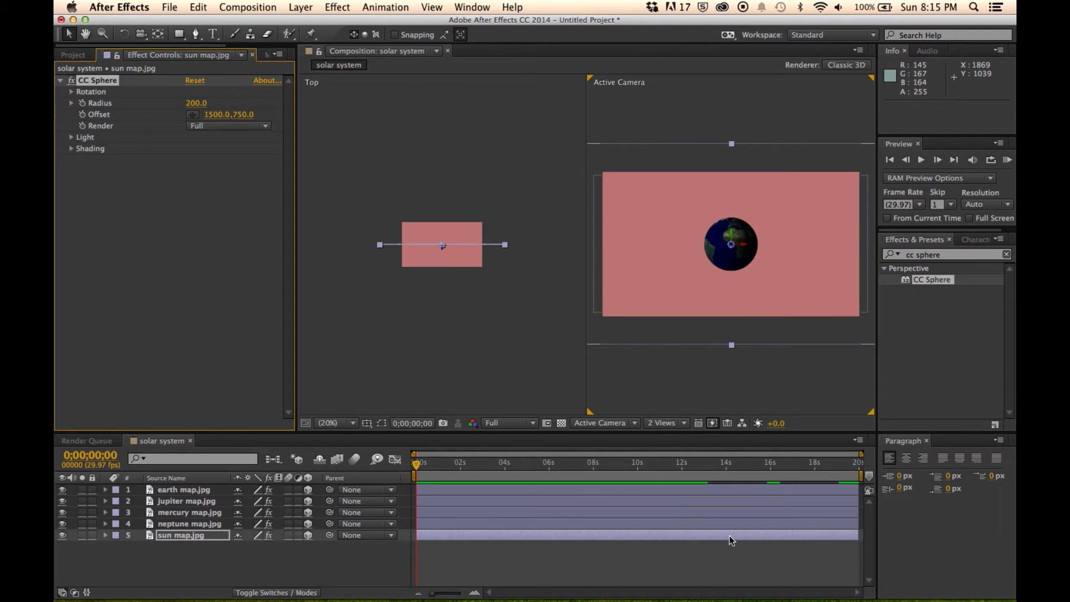
{"action": "mouse_move", "coordinate": [887, 340]}
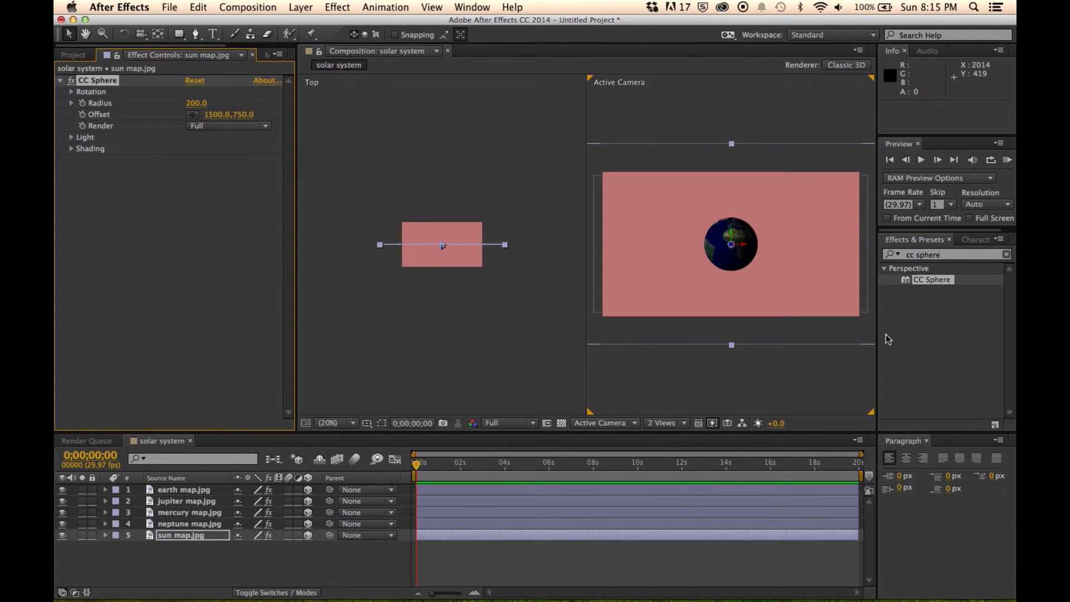
{"action": "mouse_move", "coordinate": [793, 290]}
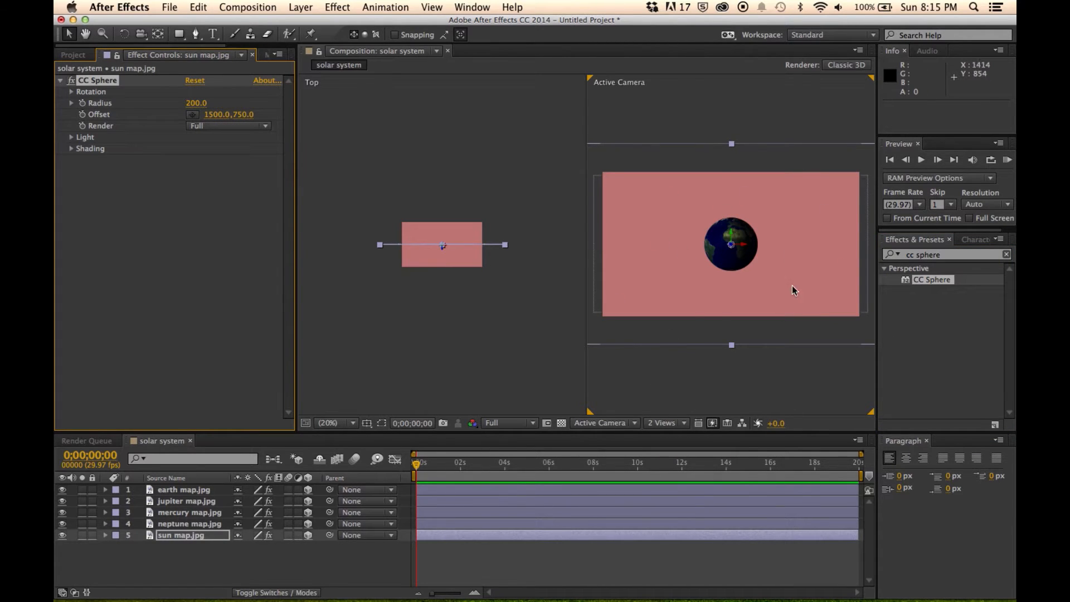
{"action": "mouse_move", "coordinate": [648, 235]}
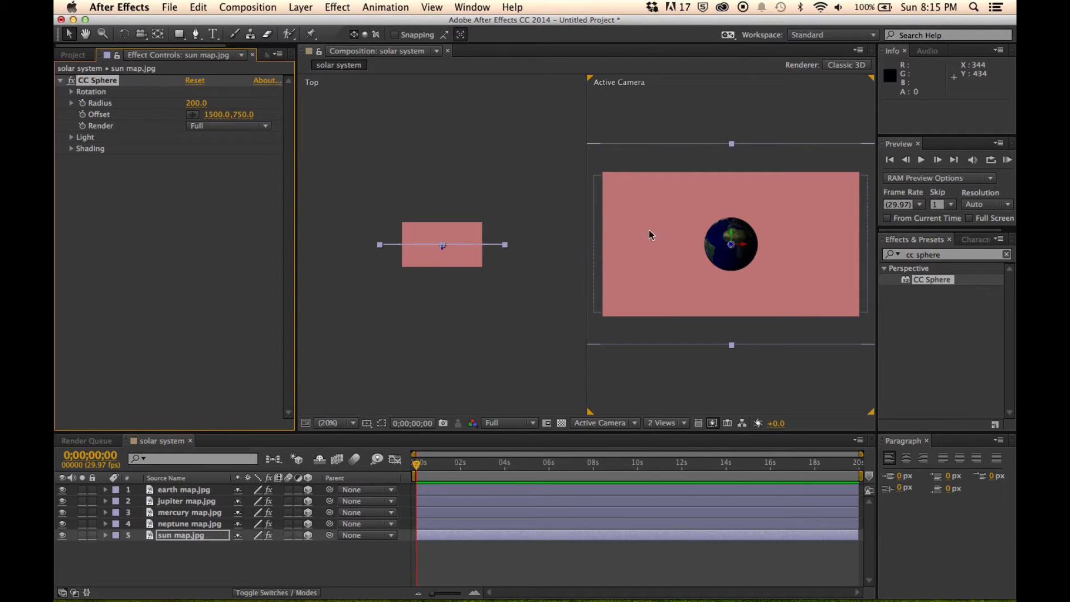
{"action": "mouse_move", "coordinate": [686, 422]}
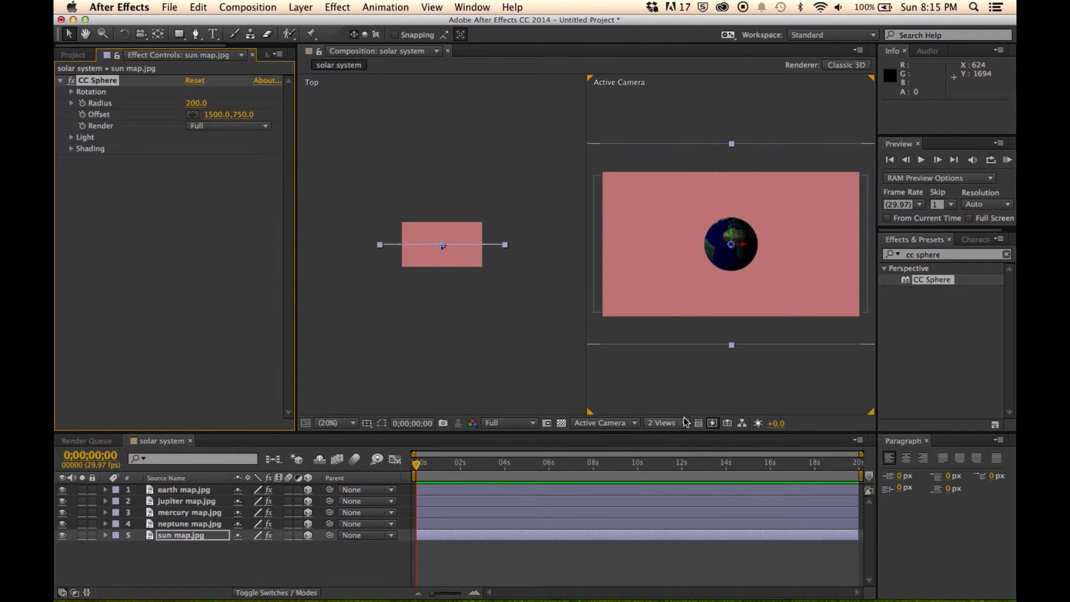
{"action": "mouse_move", "coordinate": [560, 398]}
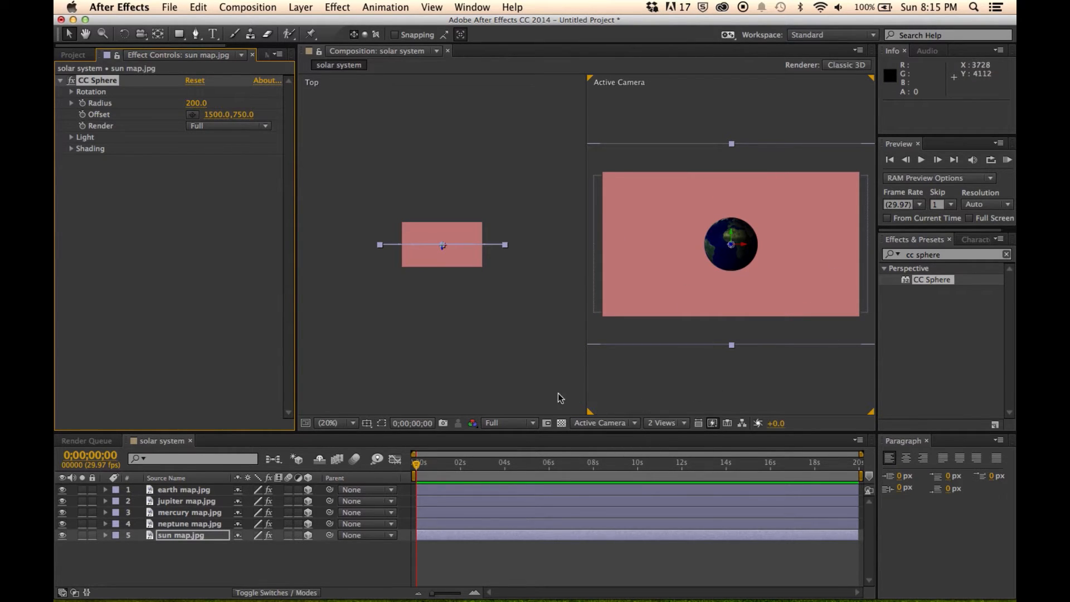
{"action": "left_click", "coordinate": [666, 423]}
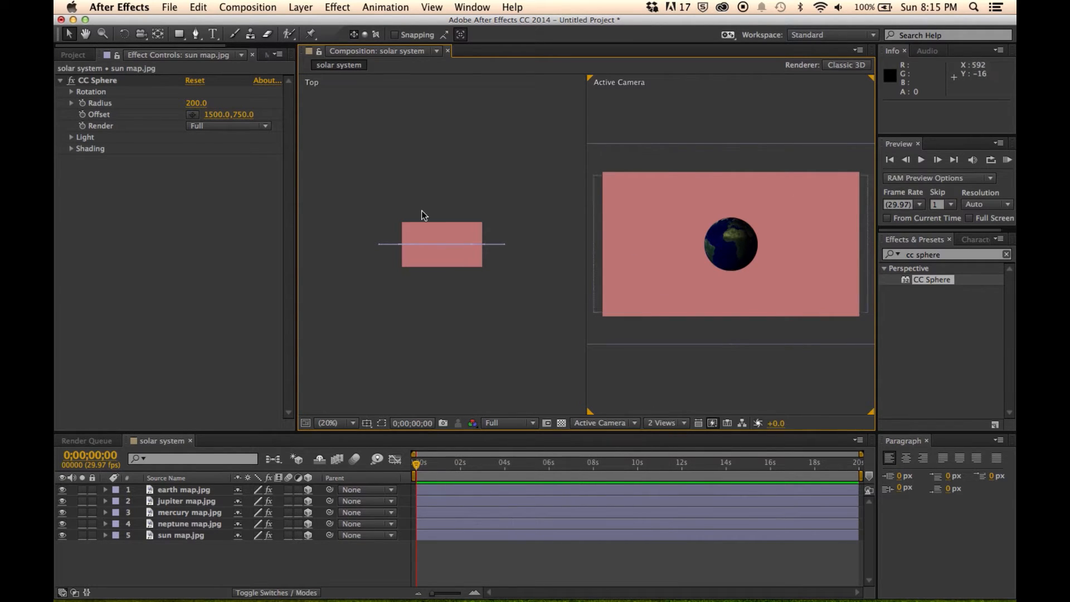
{"action": "left_click", "coordinate": [301, 7]}
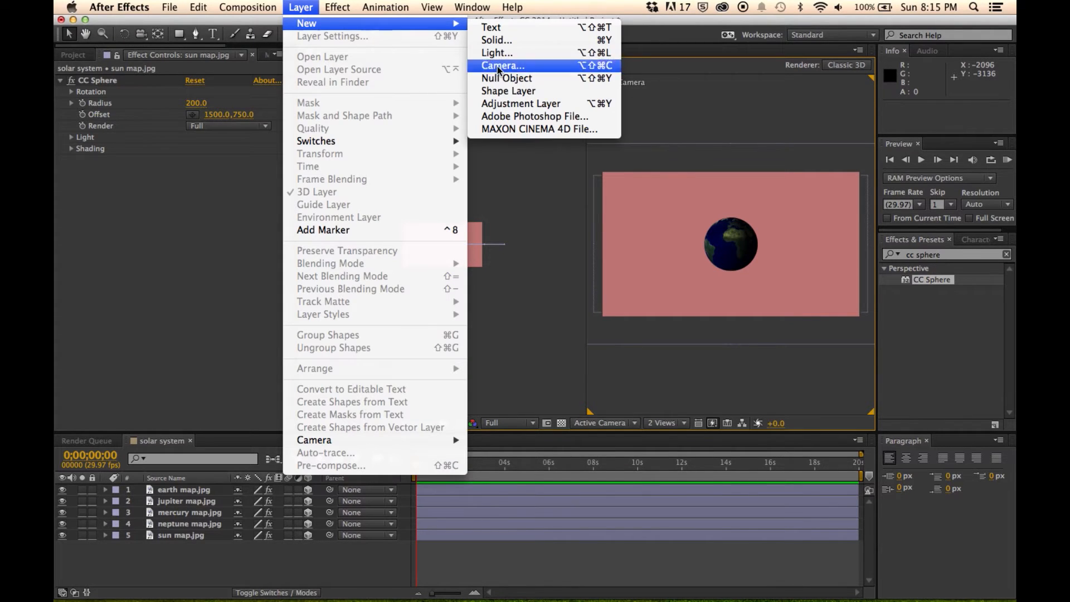
- Add a two-node Camera 1 with a 20 mm focal length to the composition
{"action": "left_click", "coordinate": [502, 65]}
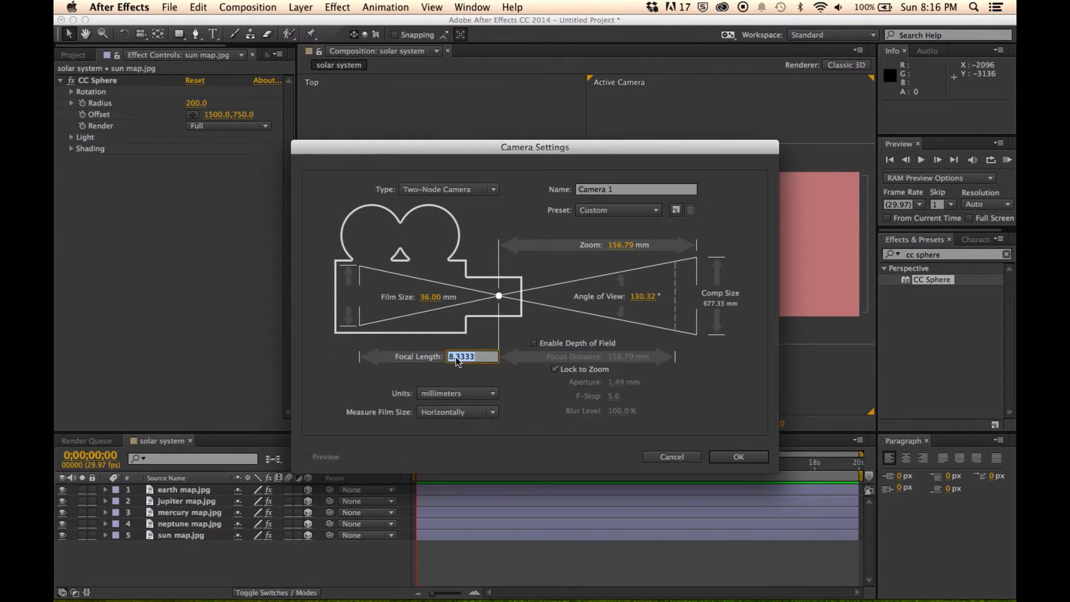
{"action": "type", "text": "20"}
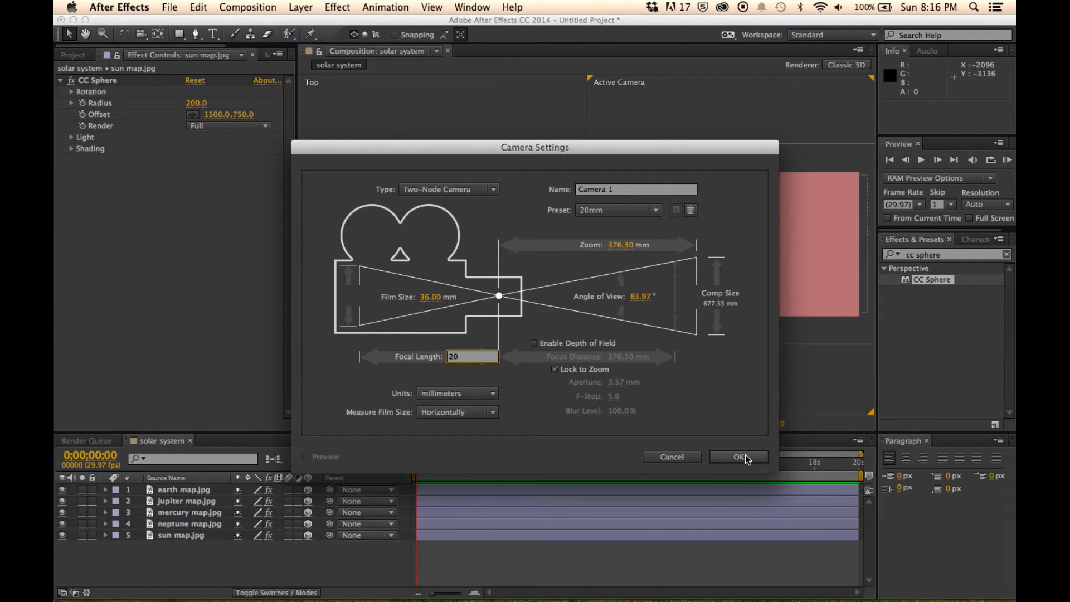
{"action": "left_click", "coordinate": [739, 457]}
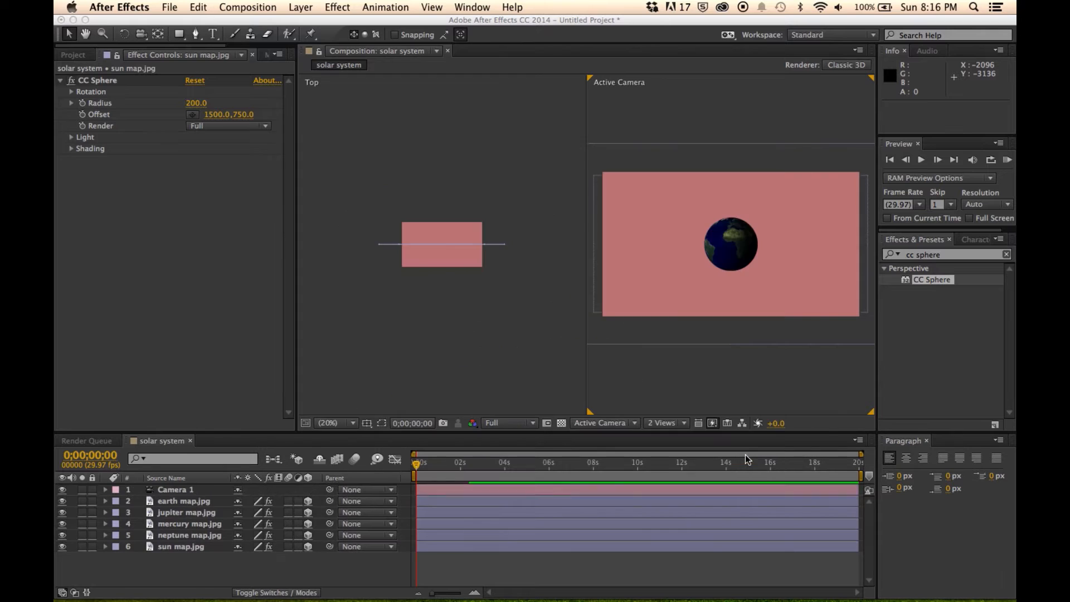
{"action": "left_click", "coordinate": [176, 489]}
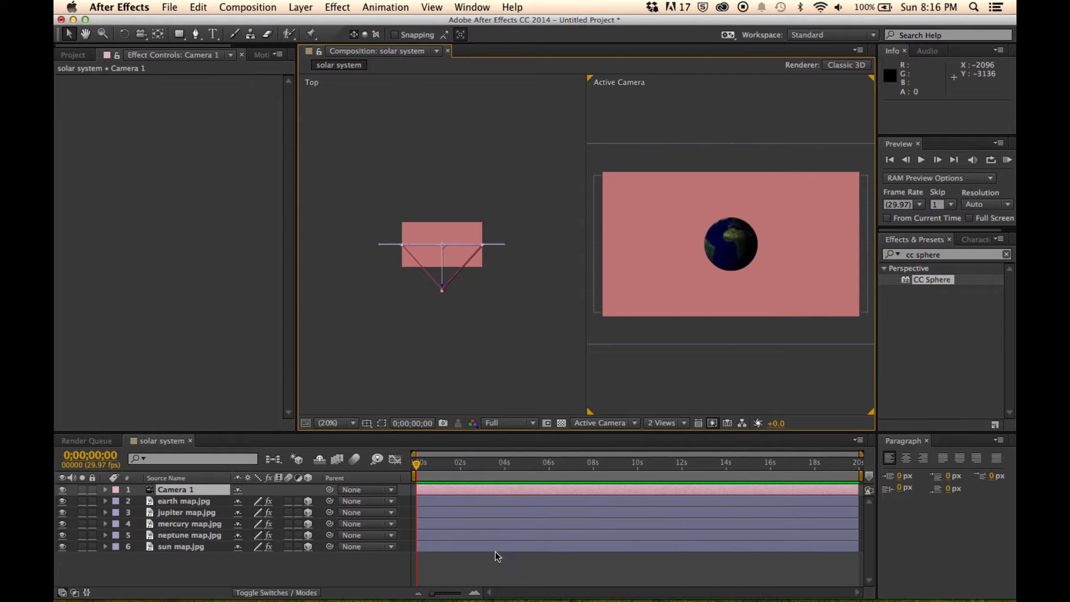
- Push the sun deep into the scene and set Mercury back and to its left
{"action": "left_click", "coordinate": [181, 547]}
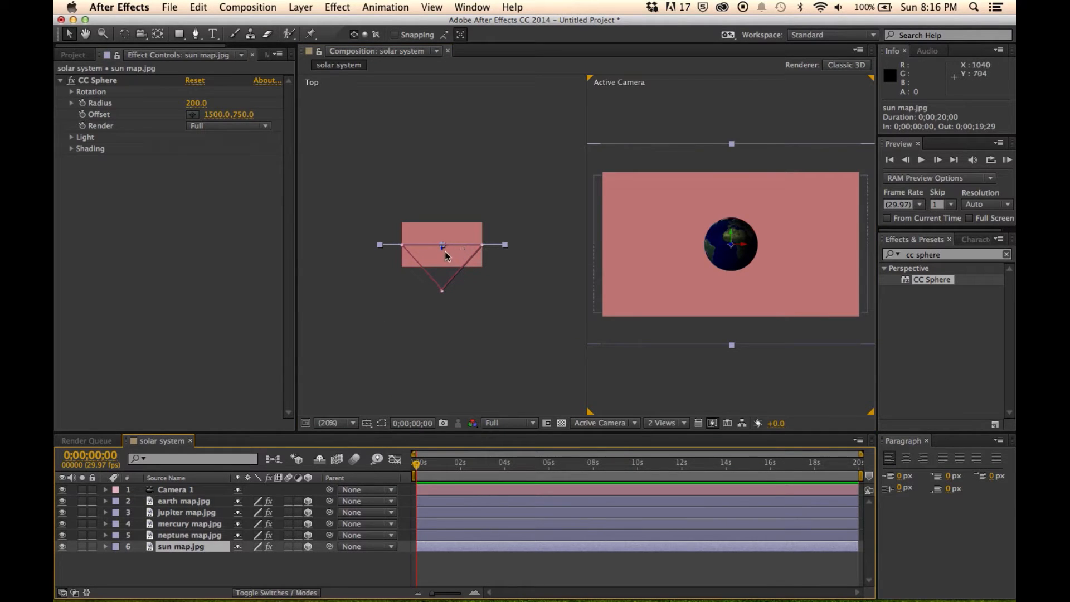
{"action": "mouse_move", "coordinate": [456, 240]}
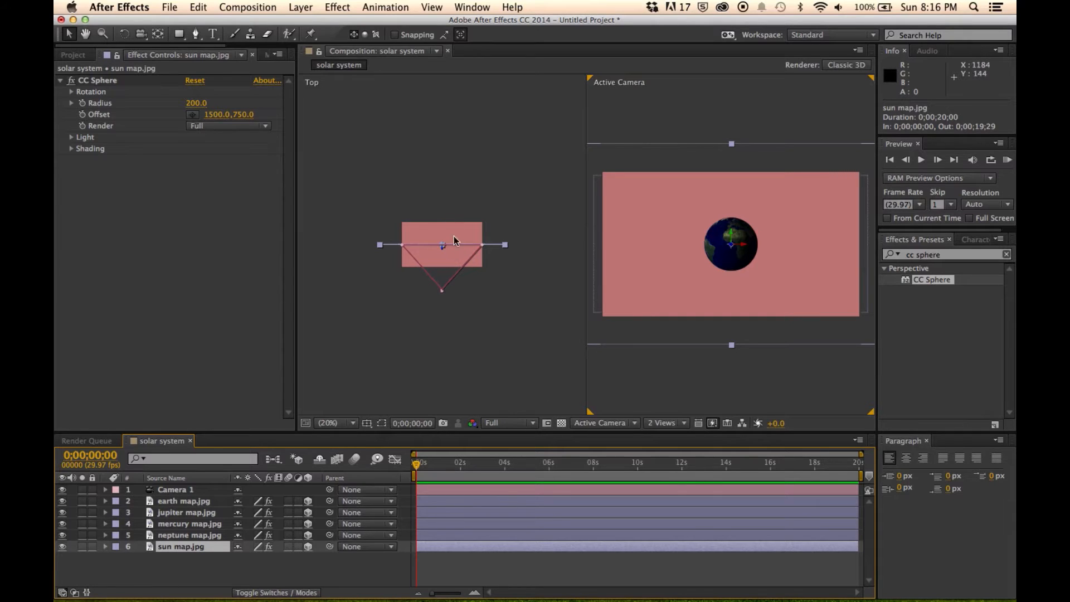
{"action": "mouse_move", "coordinate": [446, 254]}
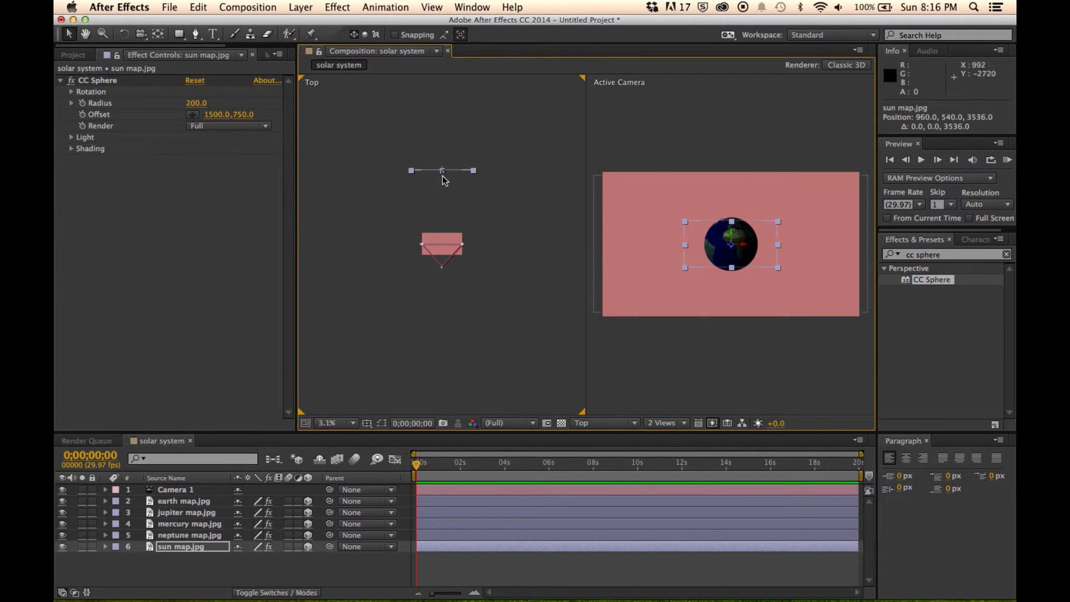
{"action": "left_click_drag", "start_coordinate": [441, 170], "coordinate": [442, 131]}
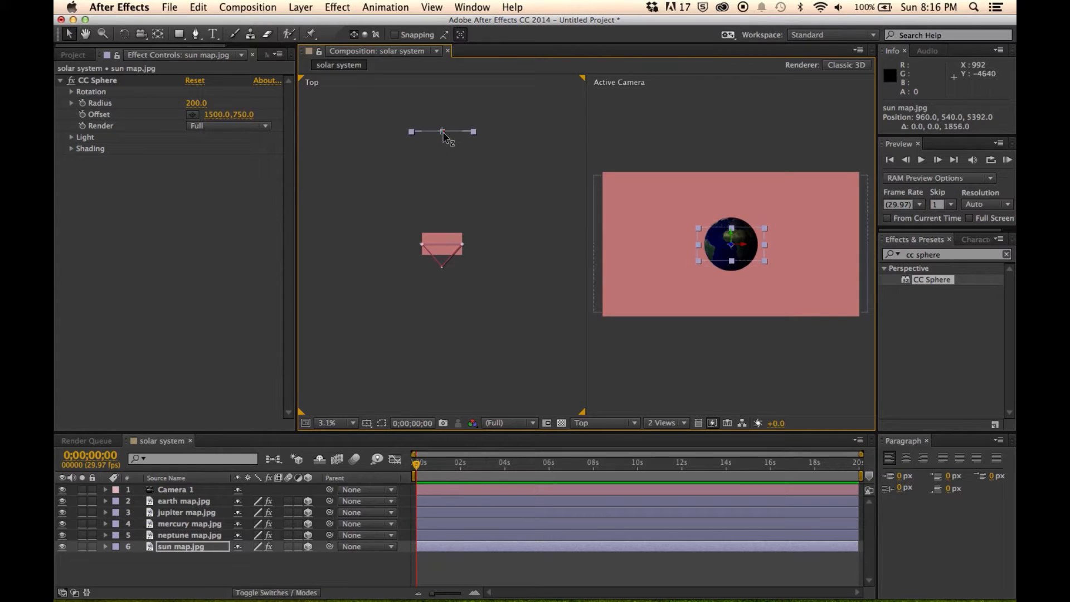
{"action": "left_click_drag", "start_coordinate": [442, 132], "coordinate": [442, 110]}
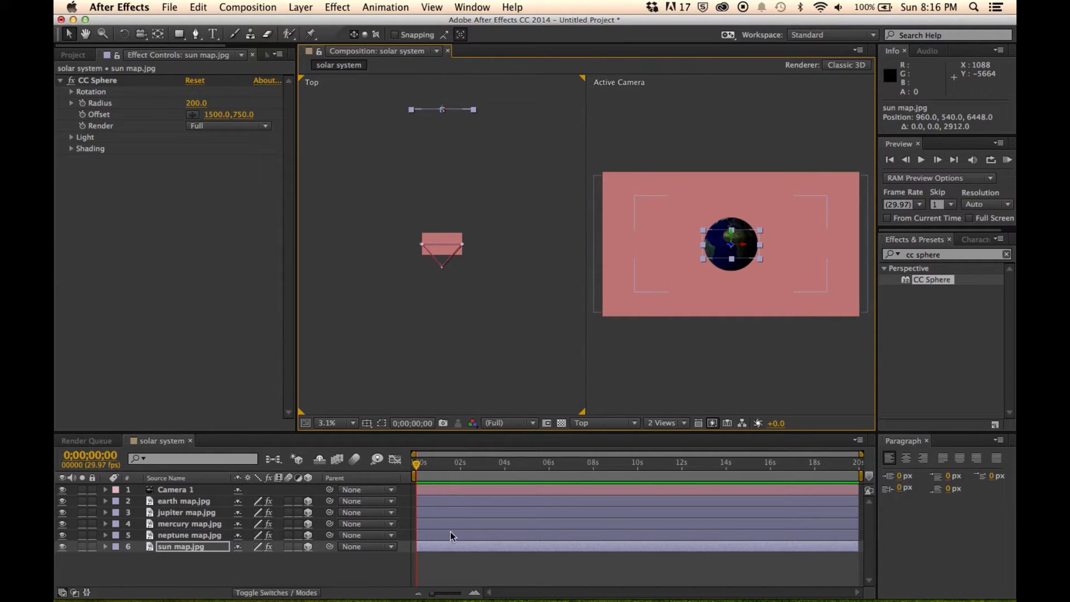
{"action": "left_click", "coordinate": [188, 524]}
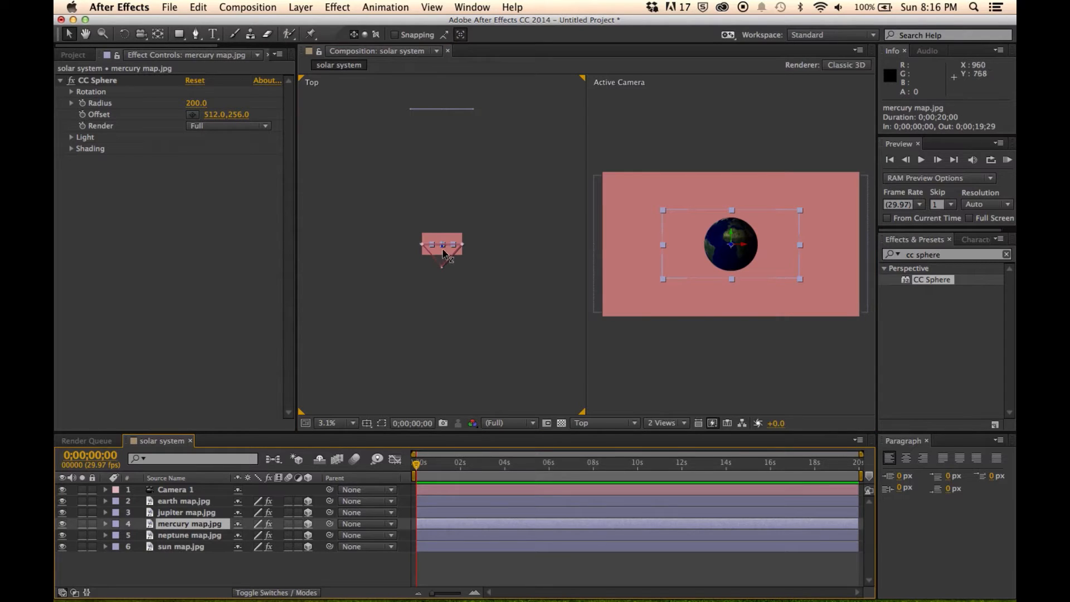
{"action": "left_click_drag", "start_coordinate": [441, 246], "coordinate": [441, 149]}
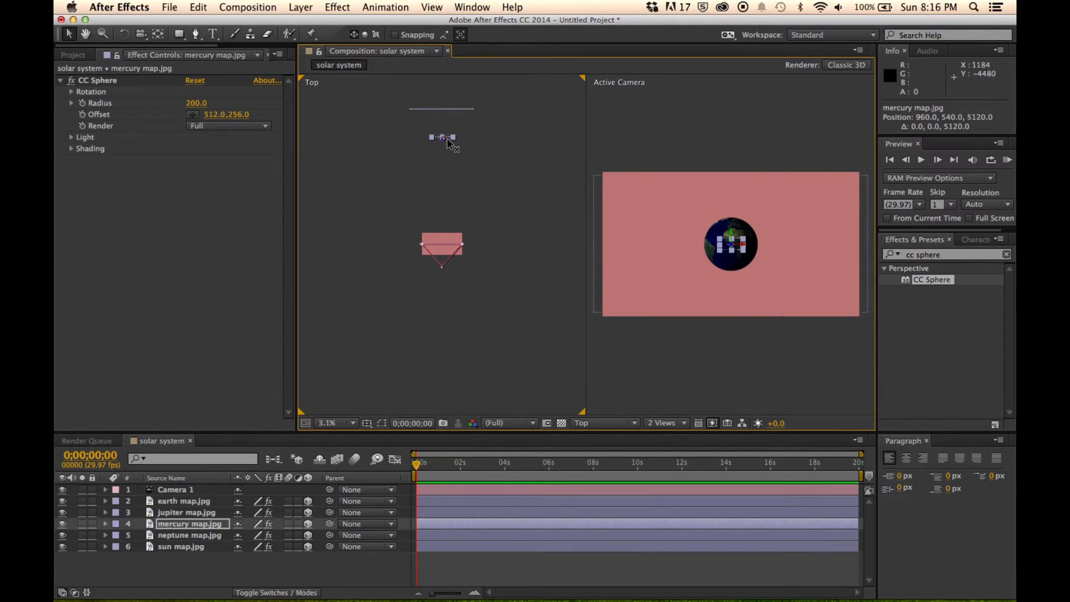
{"action": "left_click_drag", "start_coordinate": [443, 138], "coordinate": [414, 137]}
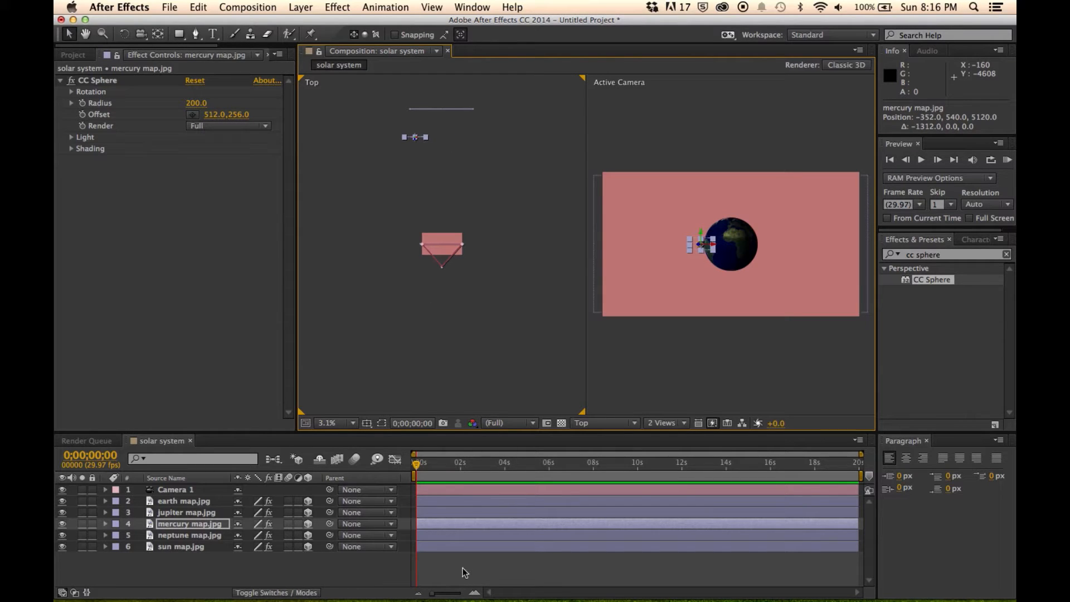
- Offset Earth, Jupiter and Neptune in depth and sideways into a row
{"action": "left_click", "coordinate": [184, 501]}
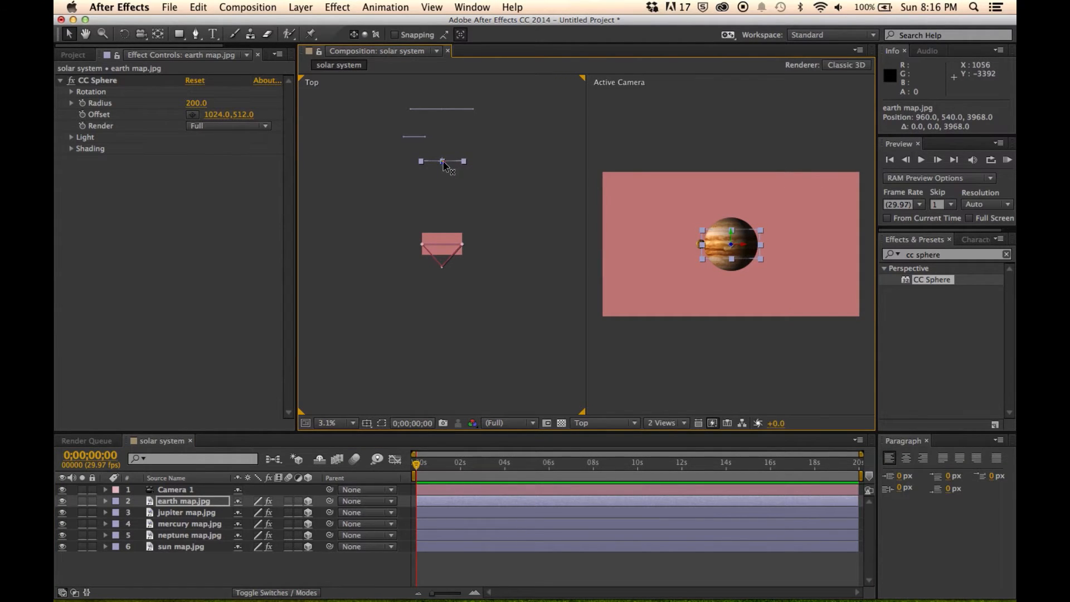
{"action": "left_click_drag", "start_coordinate": [444, 162], "coordinate": [471, 164]}
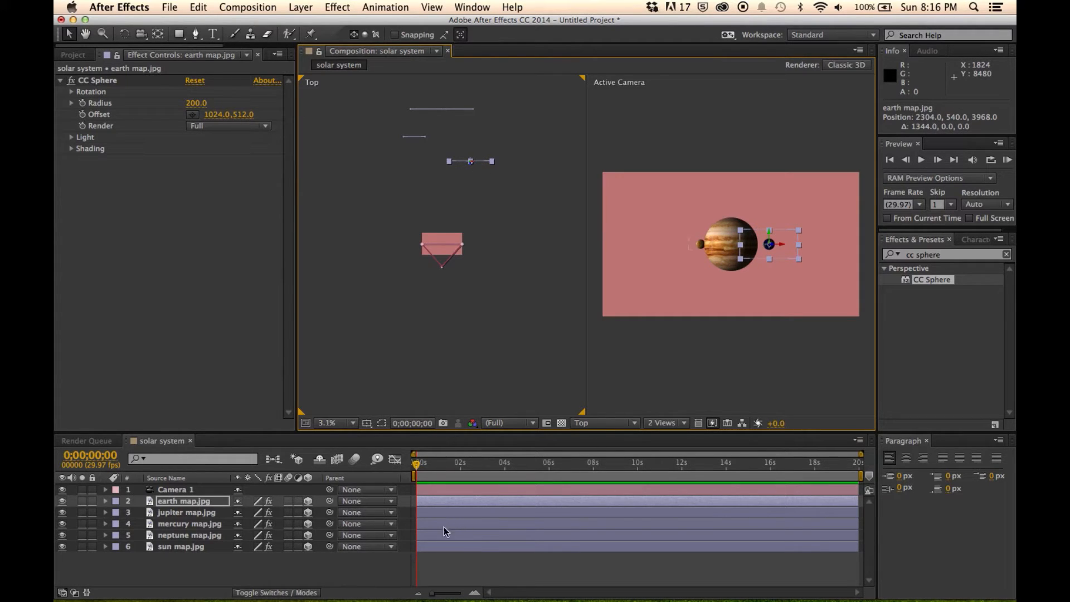
{"action": "left_click", "coordinate": [186, 511]}
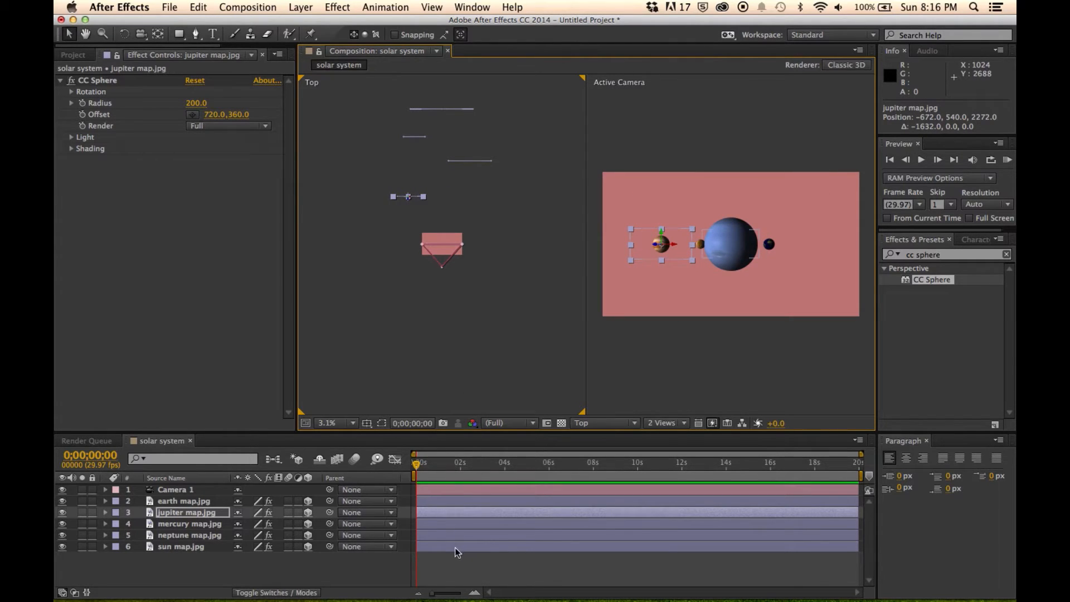
{"action": "left_click", "coordinate": [190, 534]}
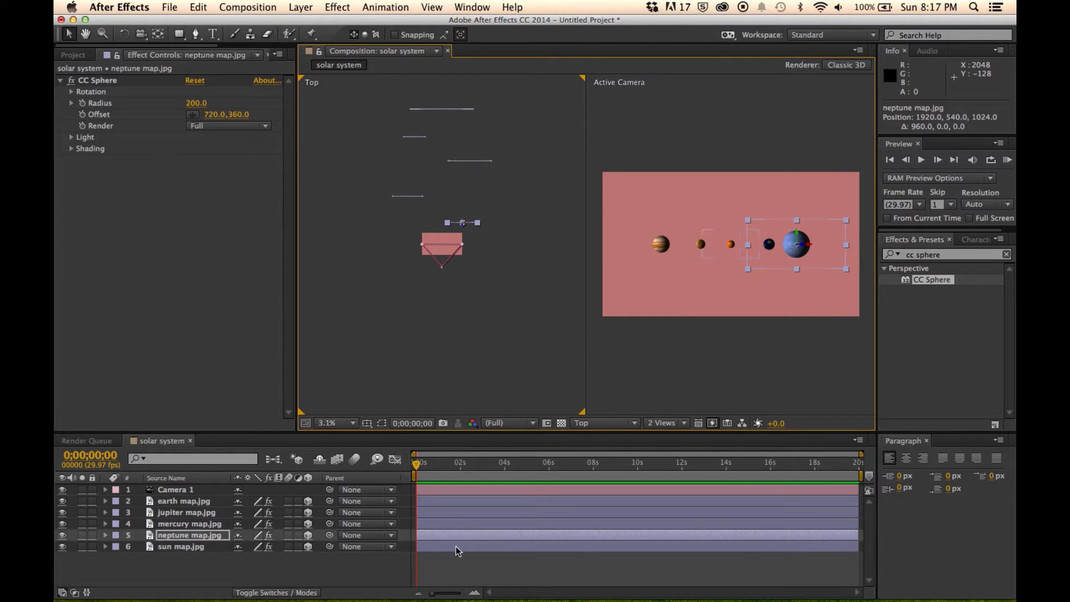
- Scale the sun to 618%, Neptune to 159%, Jupiter to 190% and Earth to 126%
{"action": "left_click", "coordinate": [181, 547]}
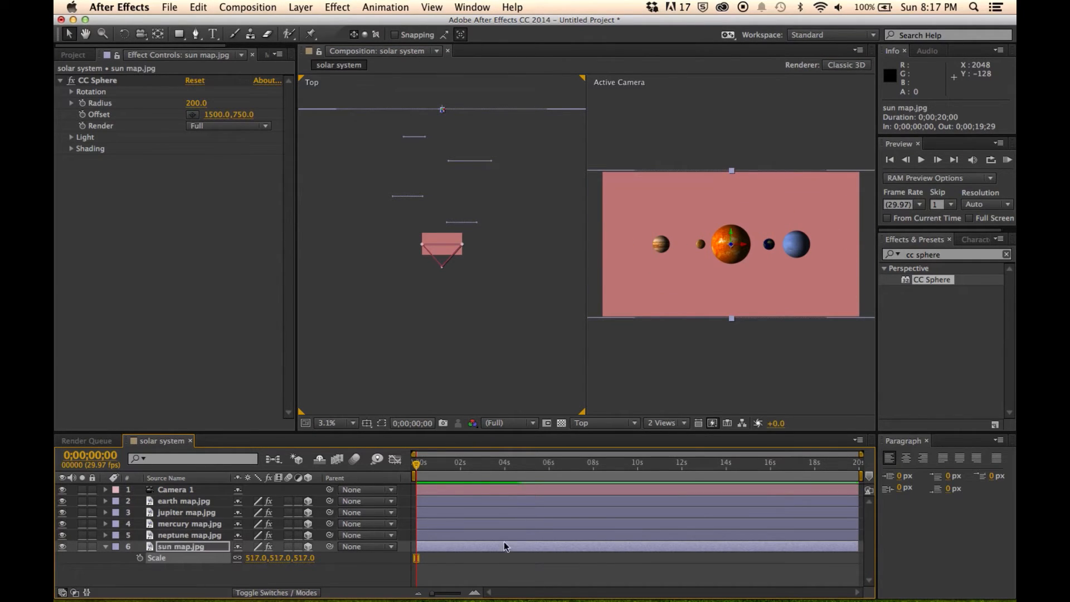
{"action": "left_click", "coordinate": [190, 535]}
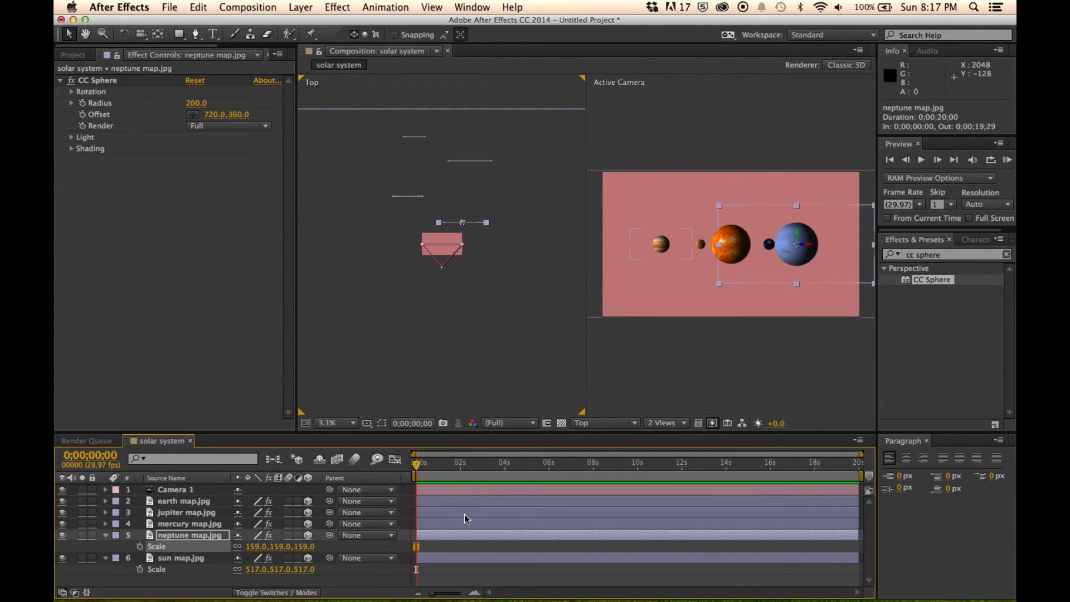
{"action": "left_click", "coordinate": [187, 512]}
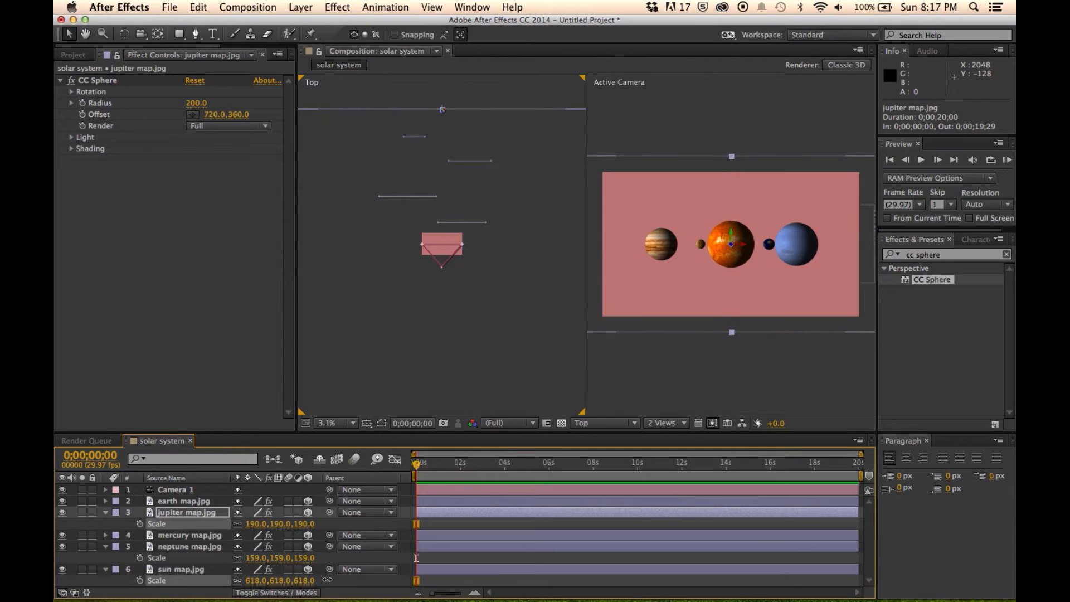
{"action": "left_click", "coordinate": [183, 501]}
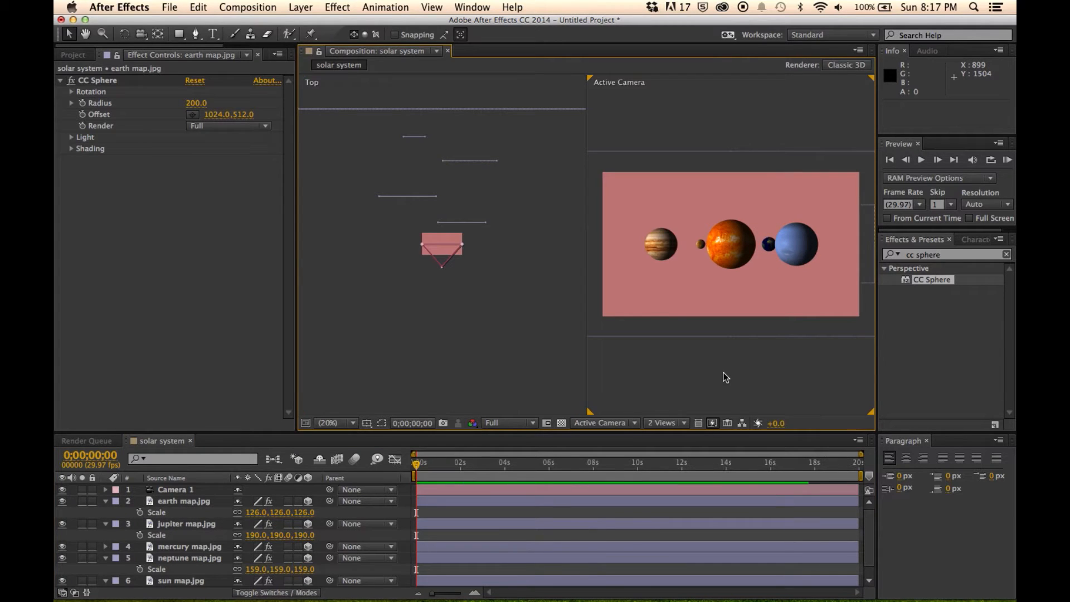
{"action": "mouse_move", "coordinate": [501, 508]}
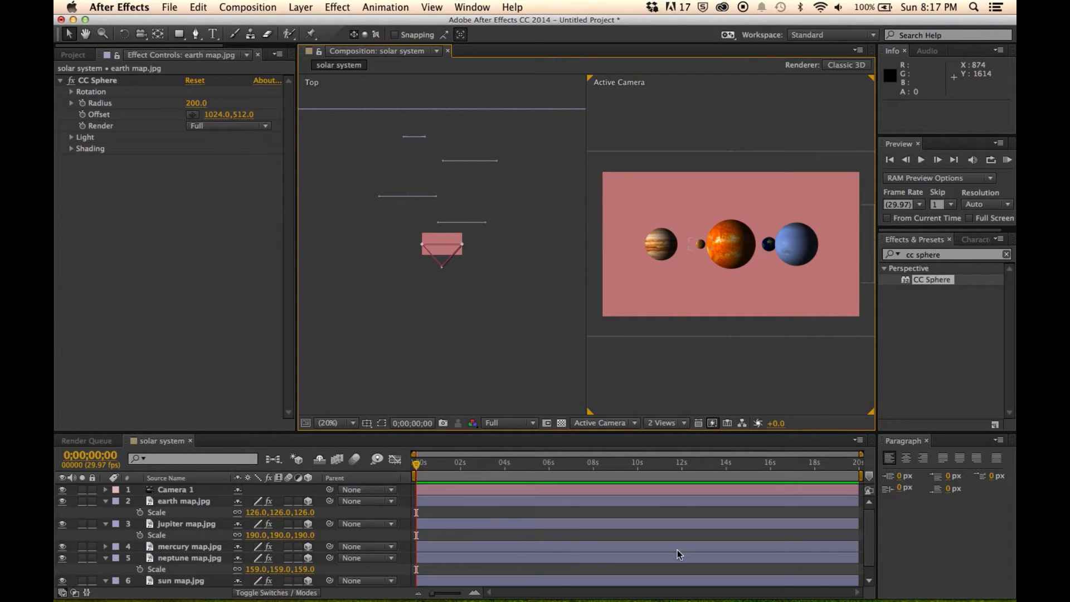
- Scale the sun to 650% and raise its CC Sphere light height to 93
{"action": "left_click", "coordinate": [181, 569]}
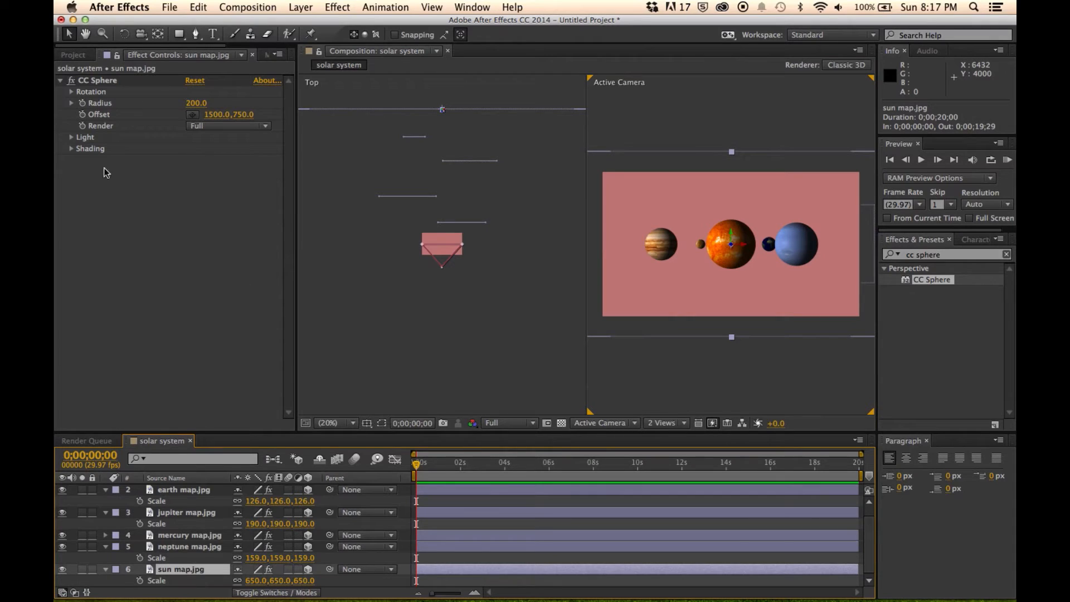
{"action": "left_click", "coordinate": [71, 137]}
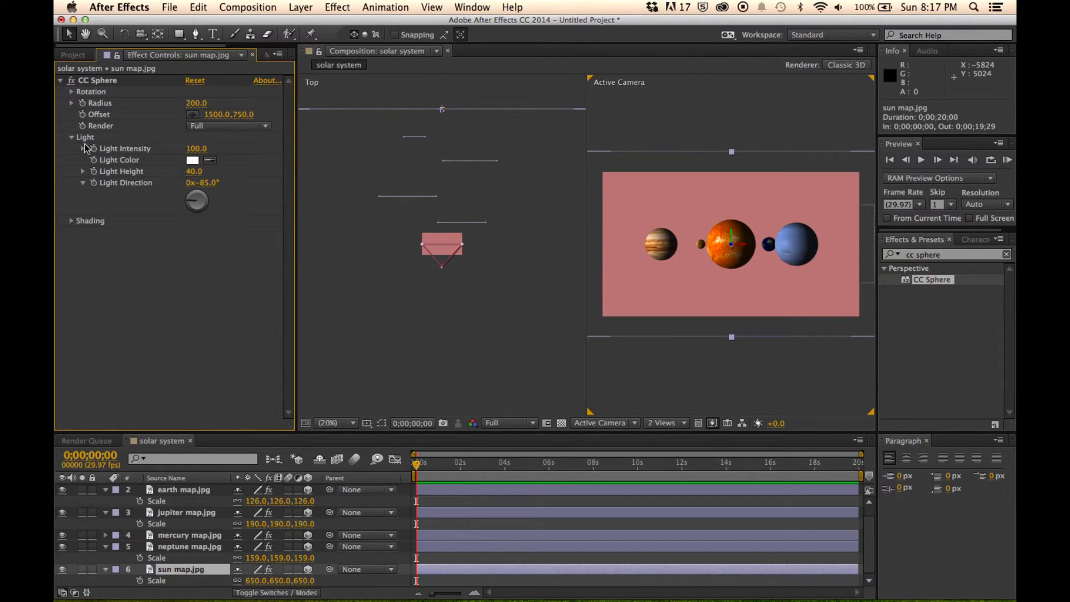
{"action": "mouse_move", "coordinate": [99, 149]}
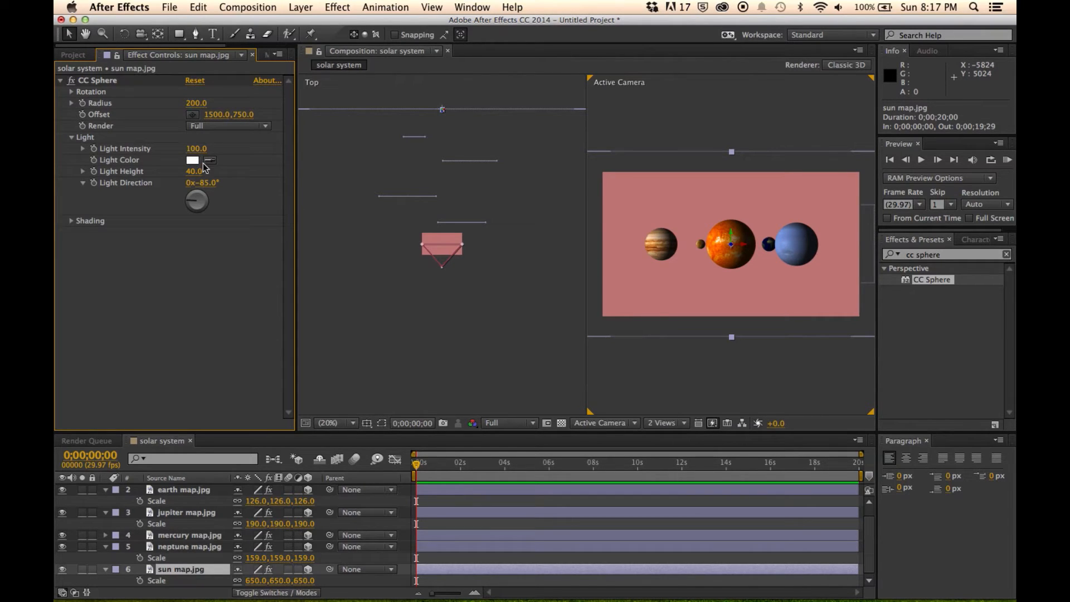
{"action": "left_click_drag", "start_coordinate": [194, 171], "coordinate": [205, 171]}
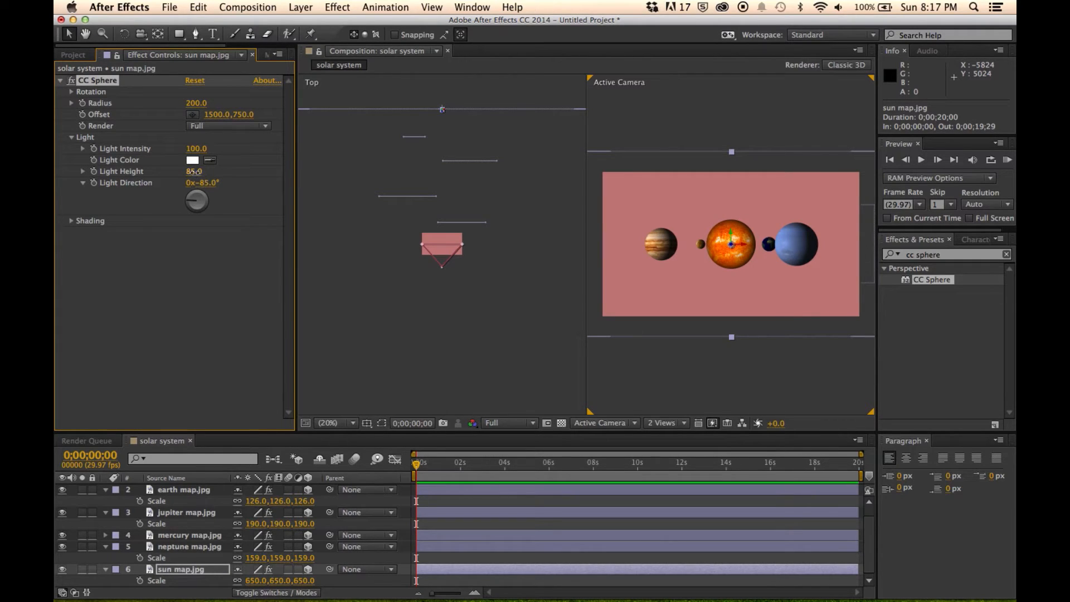
{"action": "left_click_drag", "start_coordinate": [194, 171], "coordinate": [189, 171]}
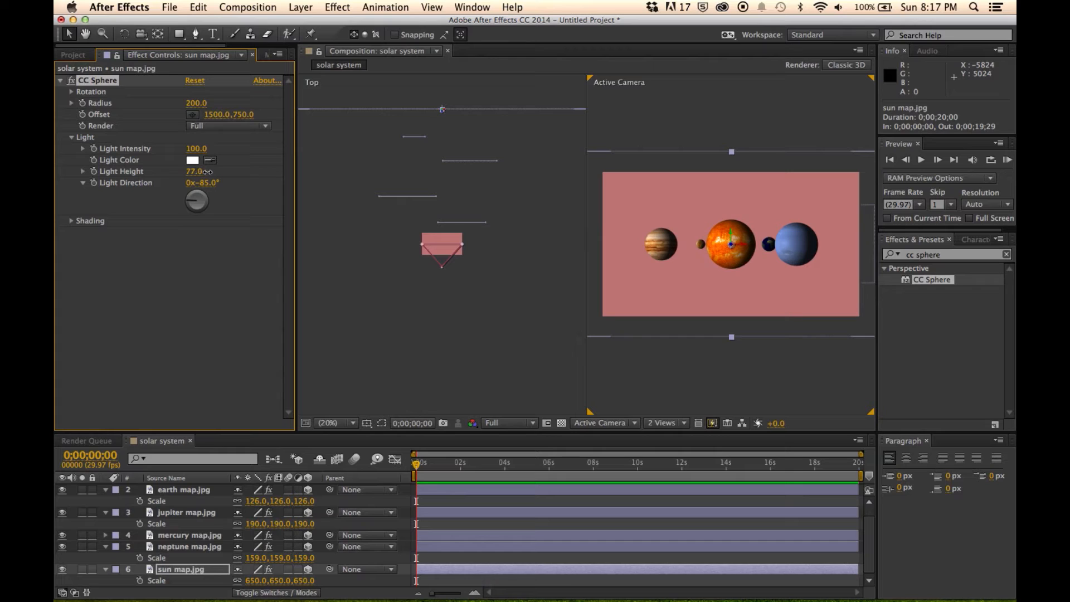
{"action": "left_click_drag", "start_coordinate": [194, 171], "coordinate": [205, 171]}
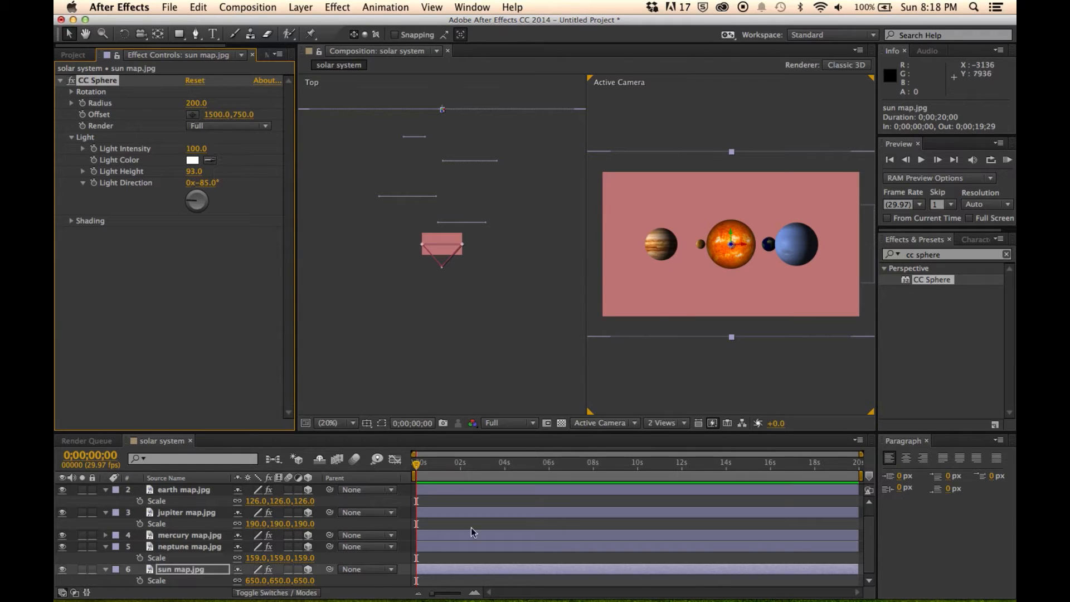
- Set Jupiter's CC Sphere light to height 31 and direction +86°
{"action": "left_click", "coordinate": [186, 511]}
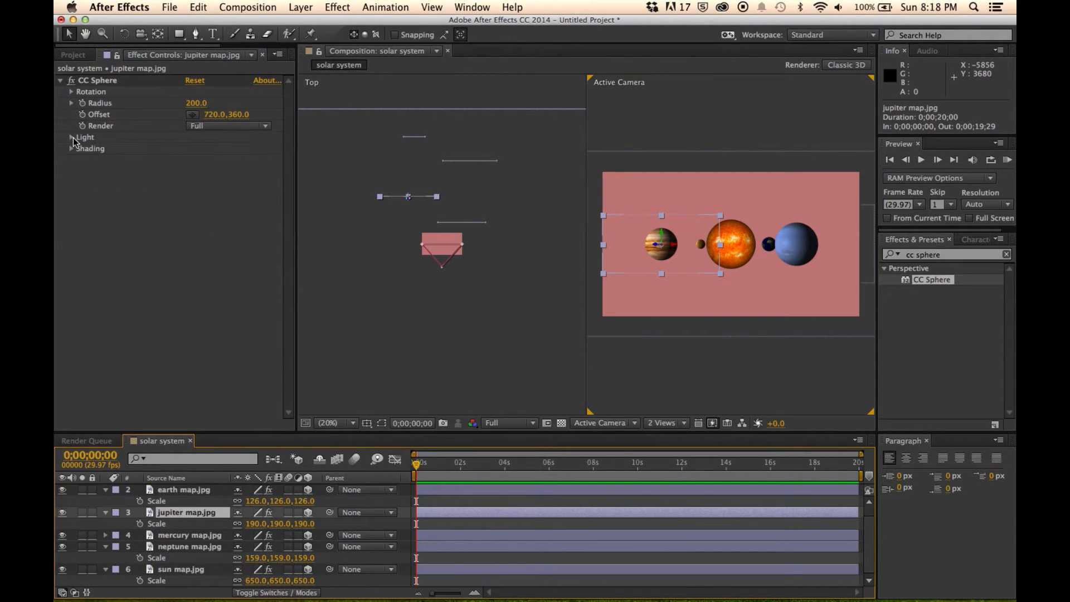
{"action": "left_click", "coordinate": [70, 137]}
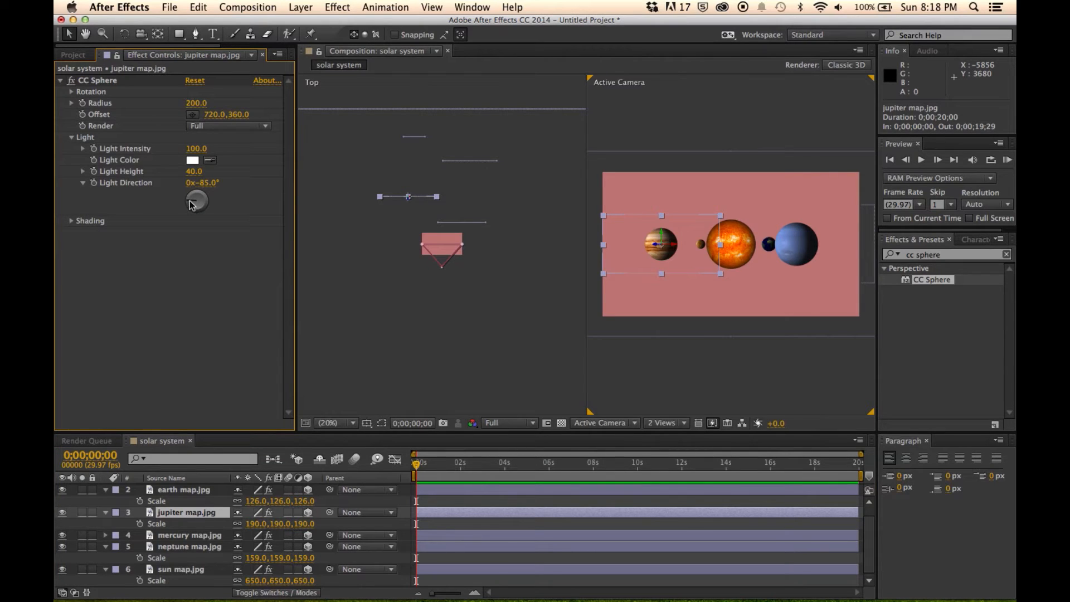
{"action": "left_click_drag", "start_coordinate": [197, 202], "coordinate": [201, 192]}
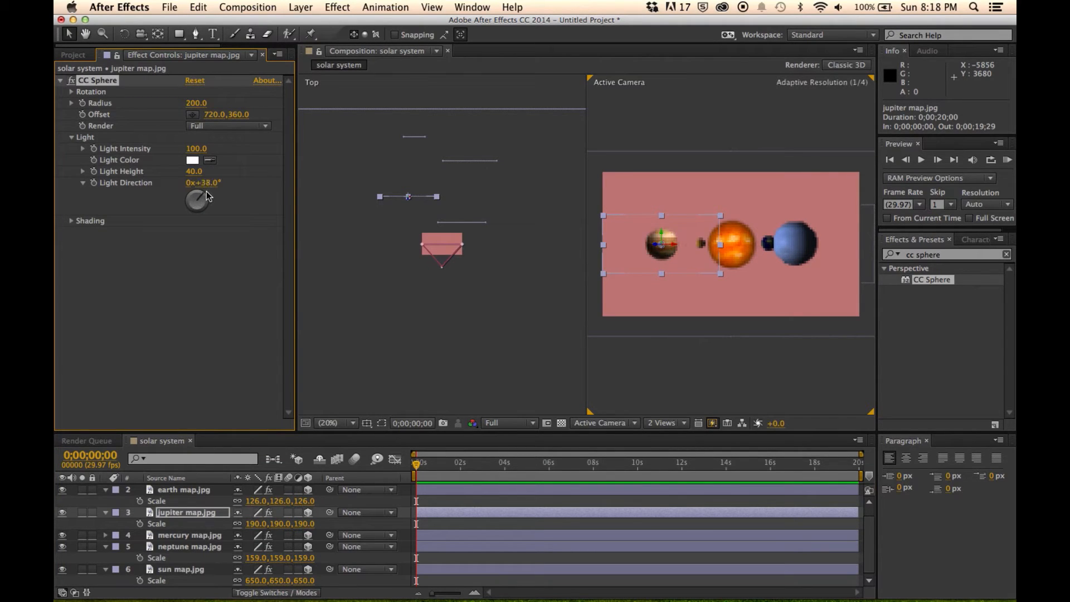
{"action": "left_click_drag", "start_coordinate": [197, 198], "coordinate": [212, 191]}
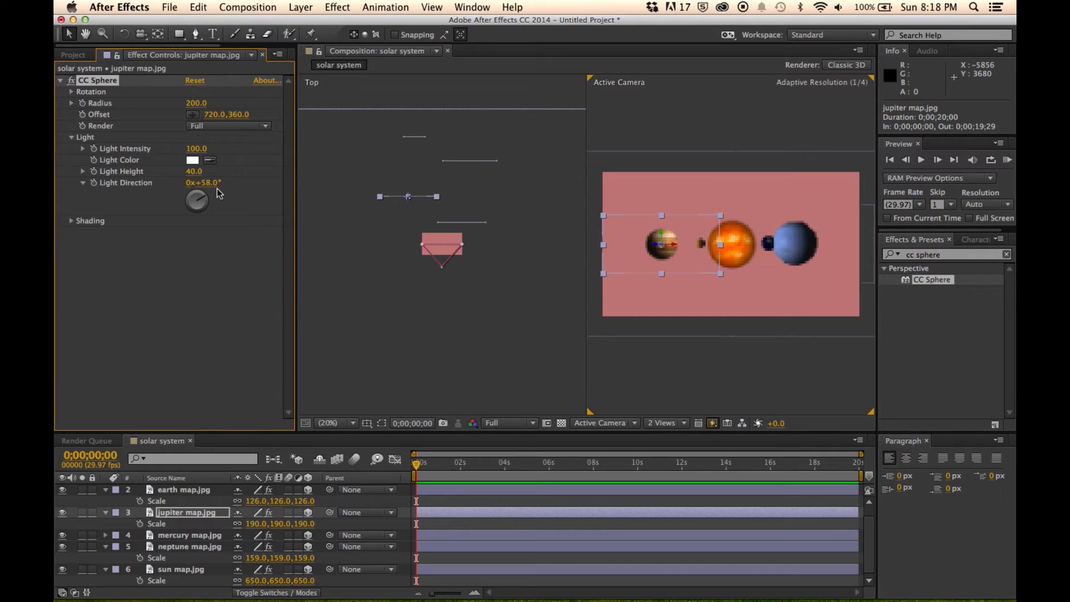
{"action": "left_click_drag", "start_coordinate": [201, 183], "coordinate": [219, 183]}
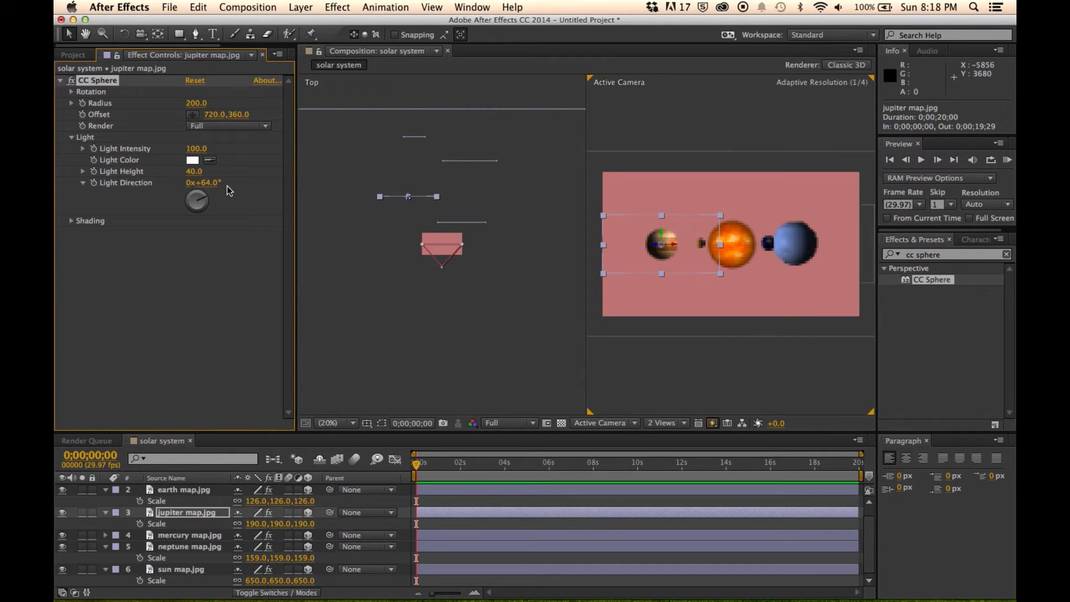
{"action": "left_click_drag", "start_coordinate": [194, 171], "coordinate": [205, 170]}
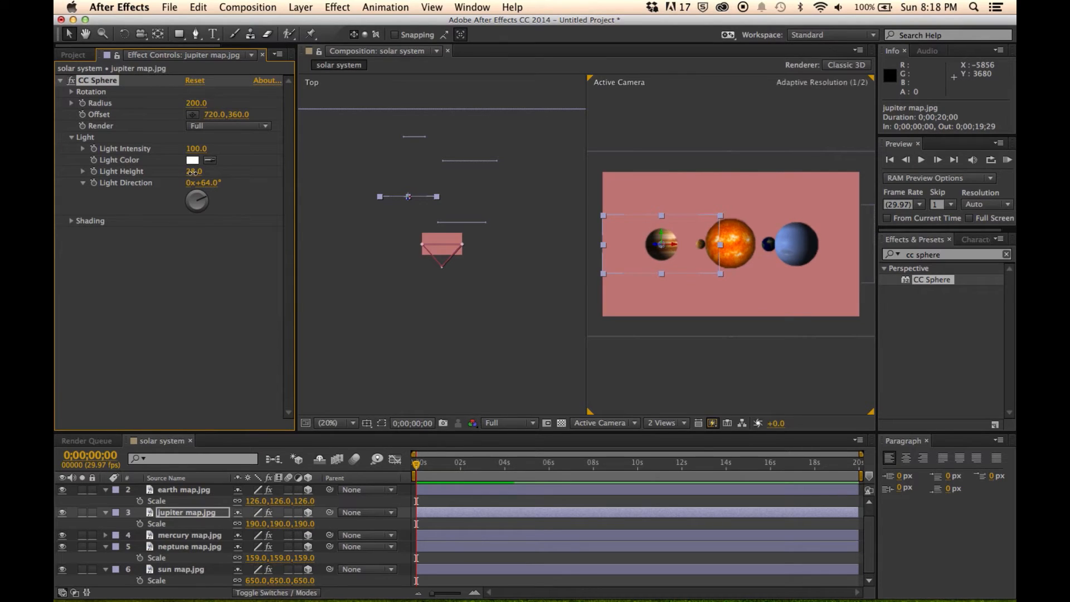
{"action": "left_click_drag", "start_coordinate": [198, 200], "coordinate": [201, 204]}
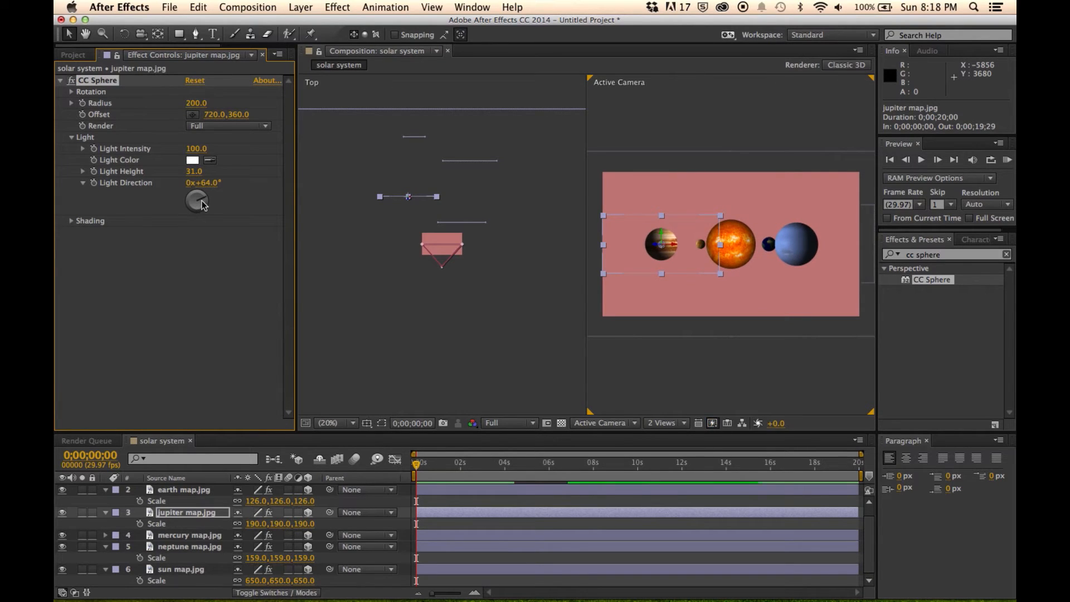
{"action": "left_click_drag", "start_coordinate": [197, 198], "coordinate": [208, 194]}
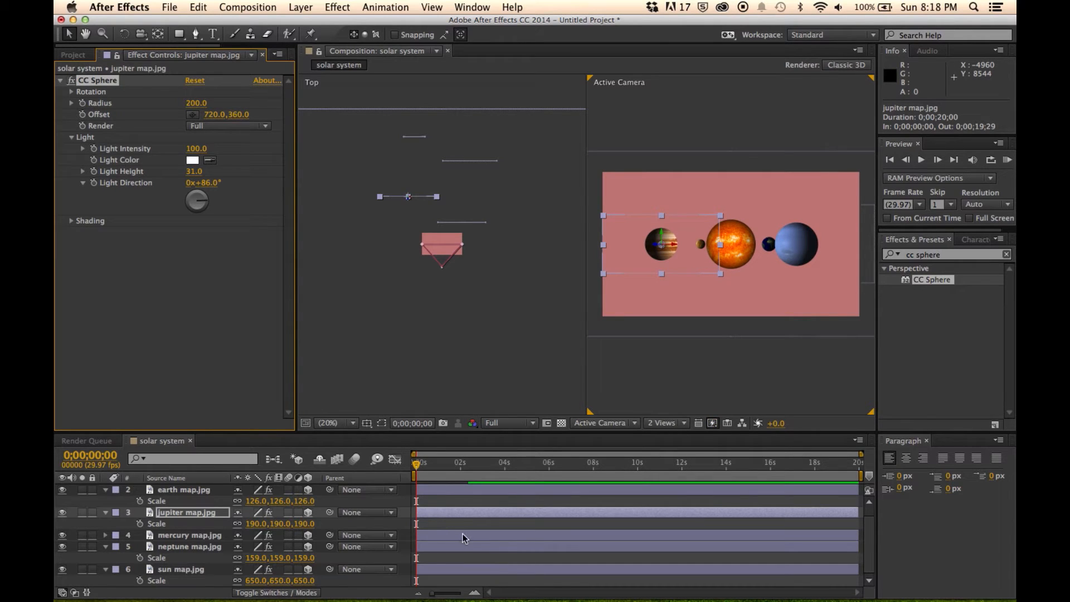
- Lower Neptune's CC Sphere light height to 25
{"action": "left_click", "coordinate": [189, 547]}
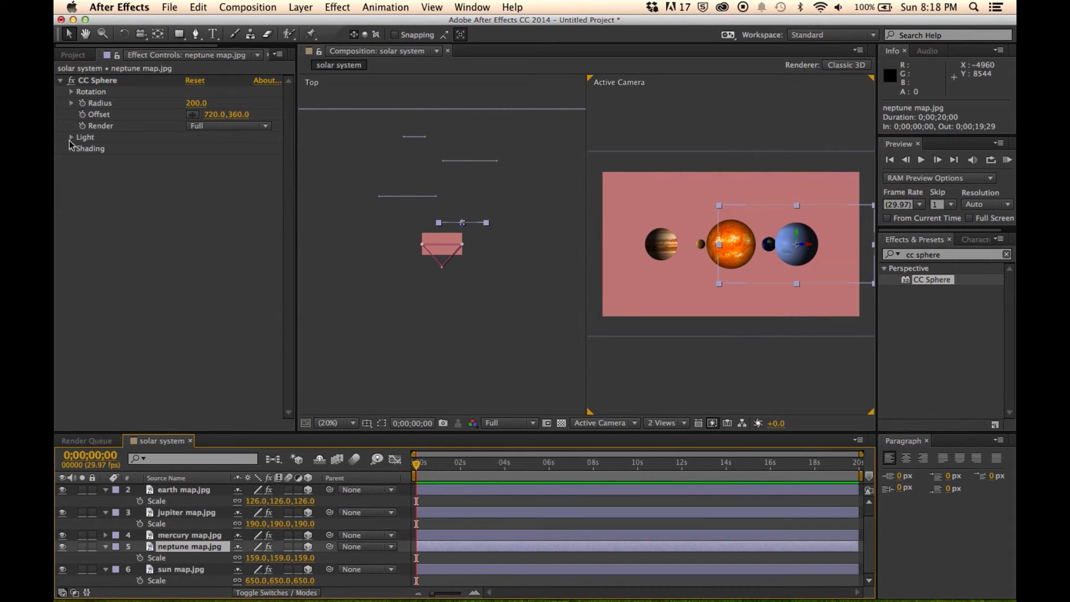
{"action": "left_click", "coordinate": [71, 138]}
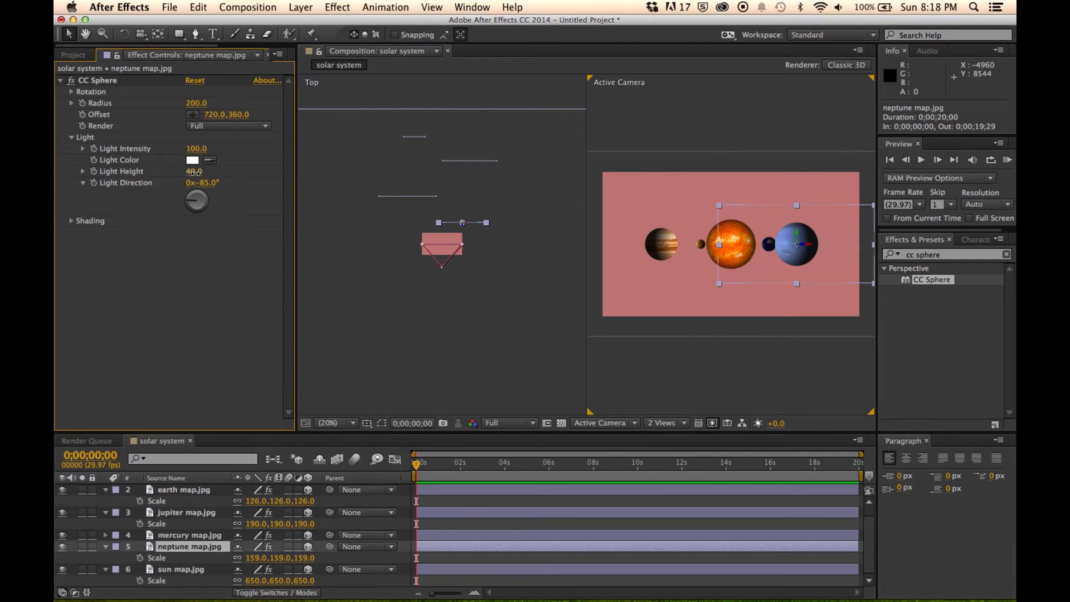
{"action": "left_click_drag", "start_coordinate": [194, 171], "coordinate": [179, 171]}
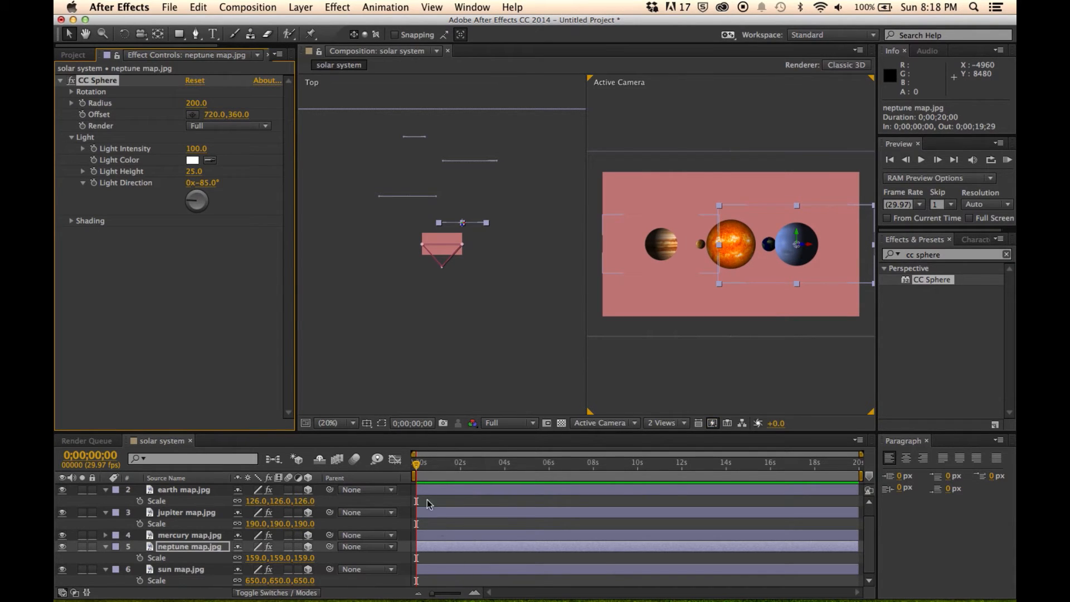
- Move Camera 1 forward in the Top view so the sun fills the frame
{"action": "left_click", "coordinate": [183, 490]}
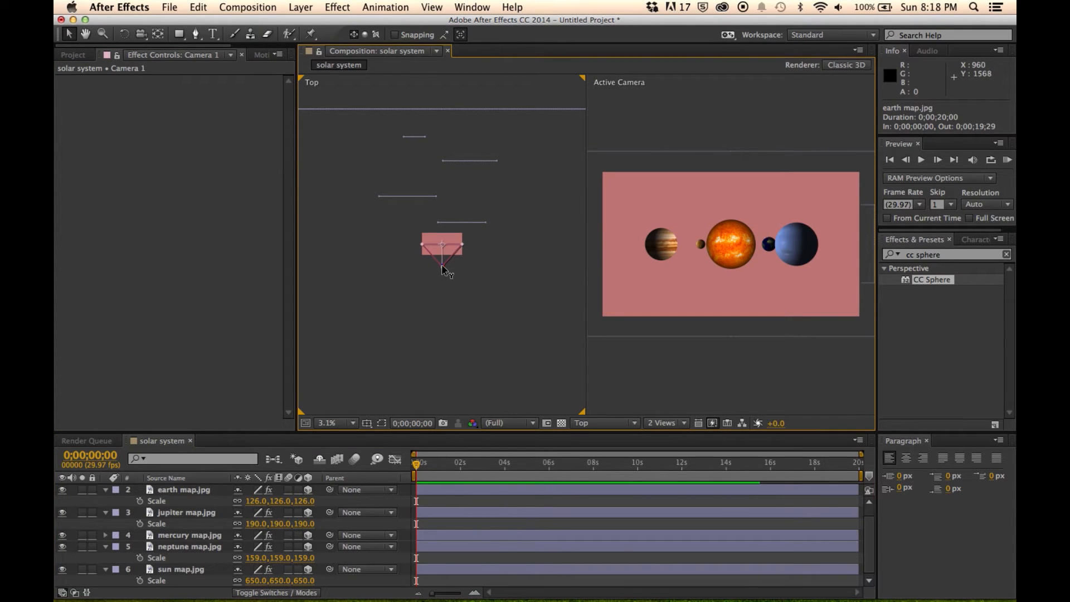
{"action": "left_click_drag", "start_coordinate": [442, 253], "coordinate": [442, 184]}
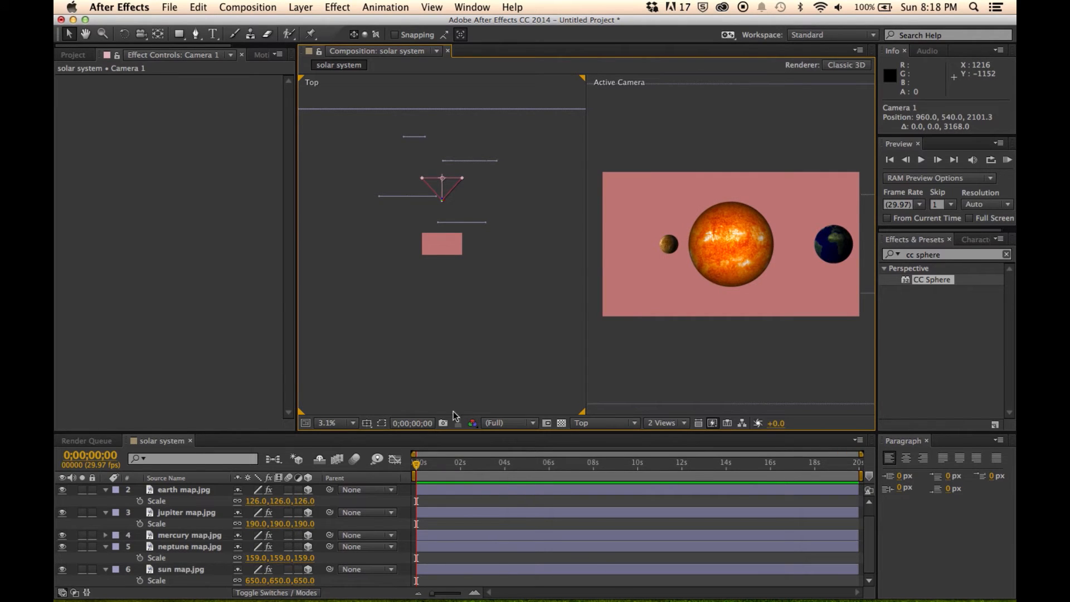
- Set Mercury's CC Sphere Light Direction to −275°
{"action": "left_click", "coordinate": [189, 535]}
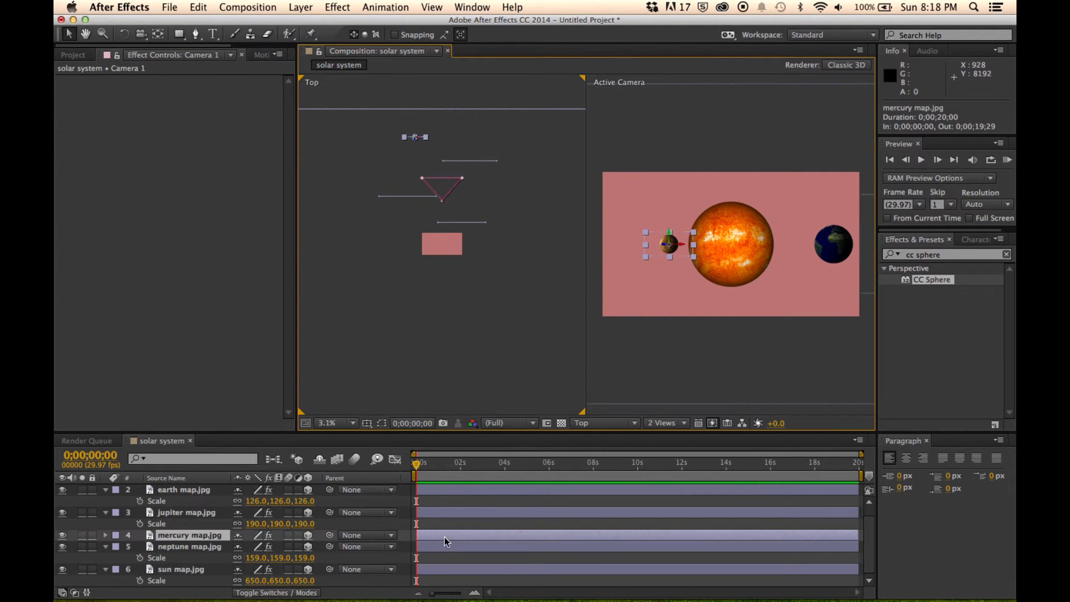
{"action": "left_click", "coordinate": [189, 536]}
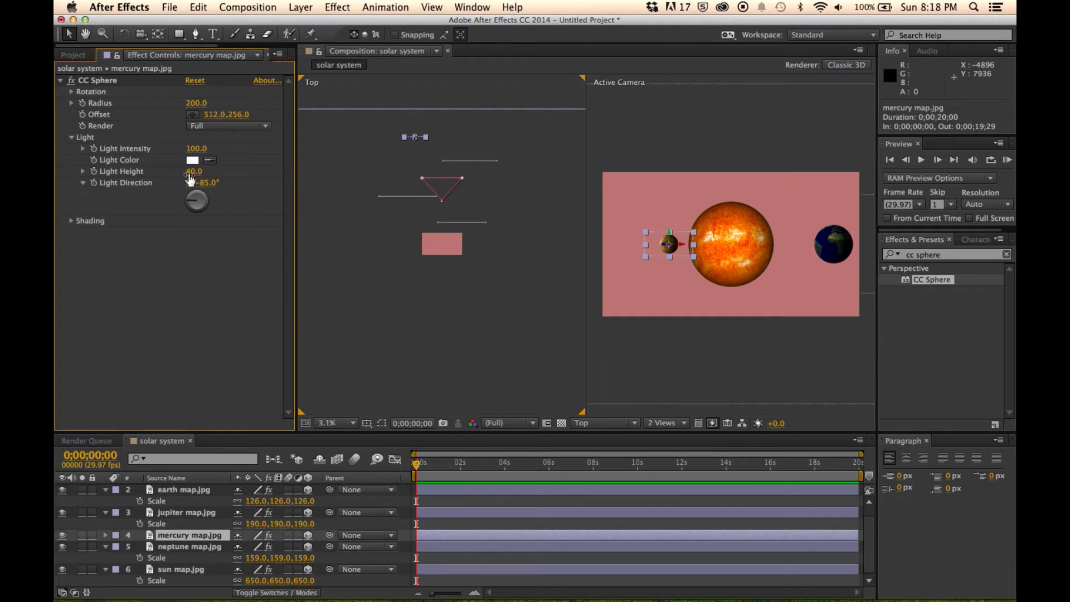
{"action": "left_click_drag", "start_coordinate": [197, 198], "coordinate": [205, 210]}
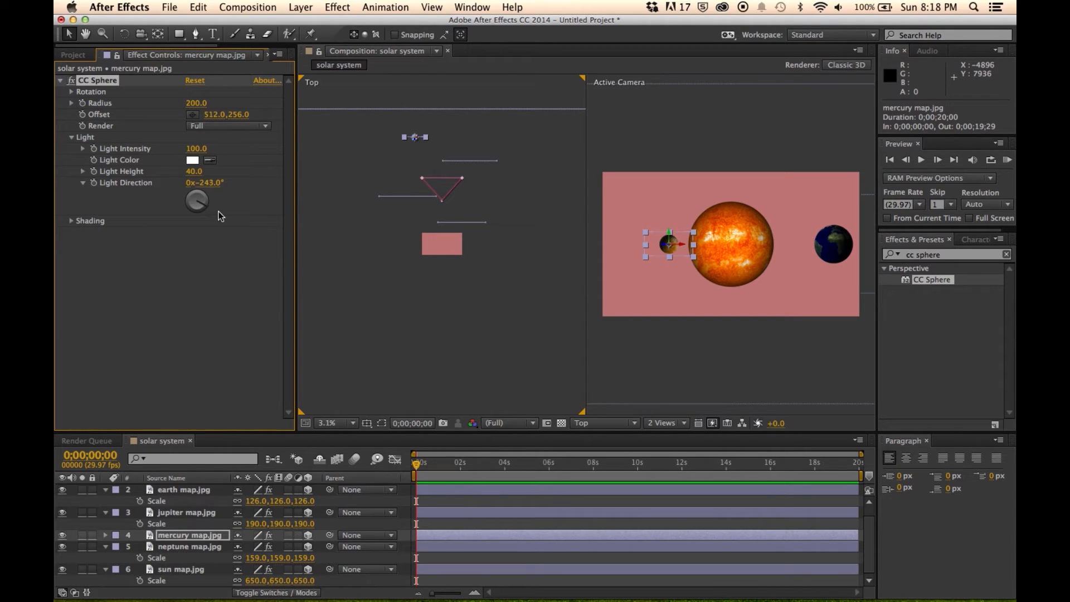
{"action": "left_click_drag", "start_coordinate": [202, 194], "coordinate": [195, 204]}
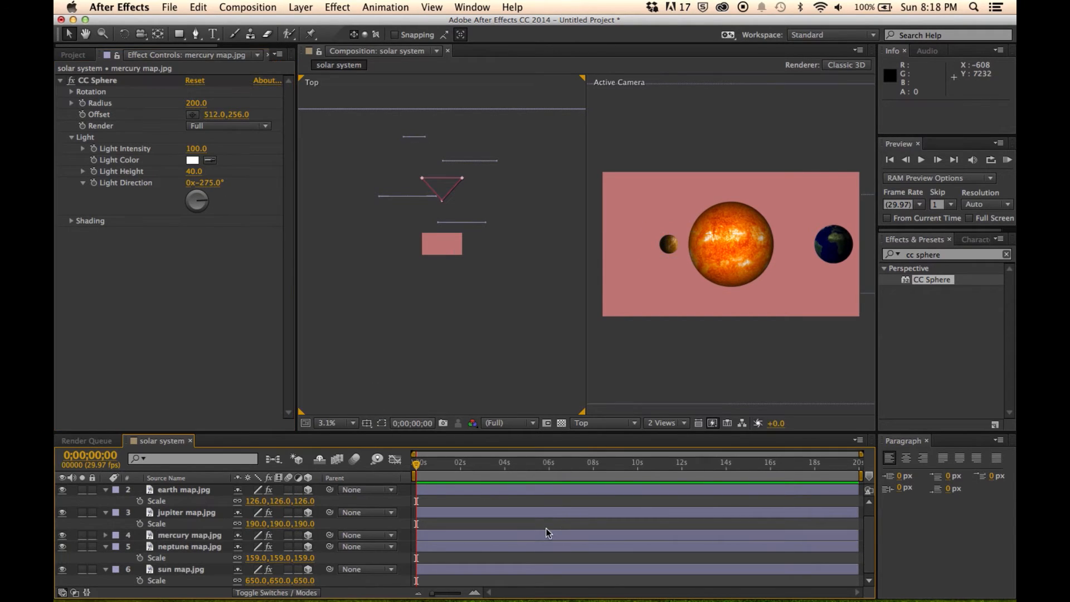
{"action": "left_click", "coordinate": [189, 535]}
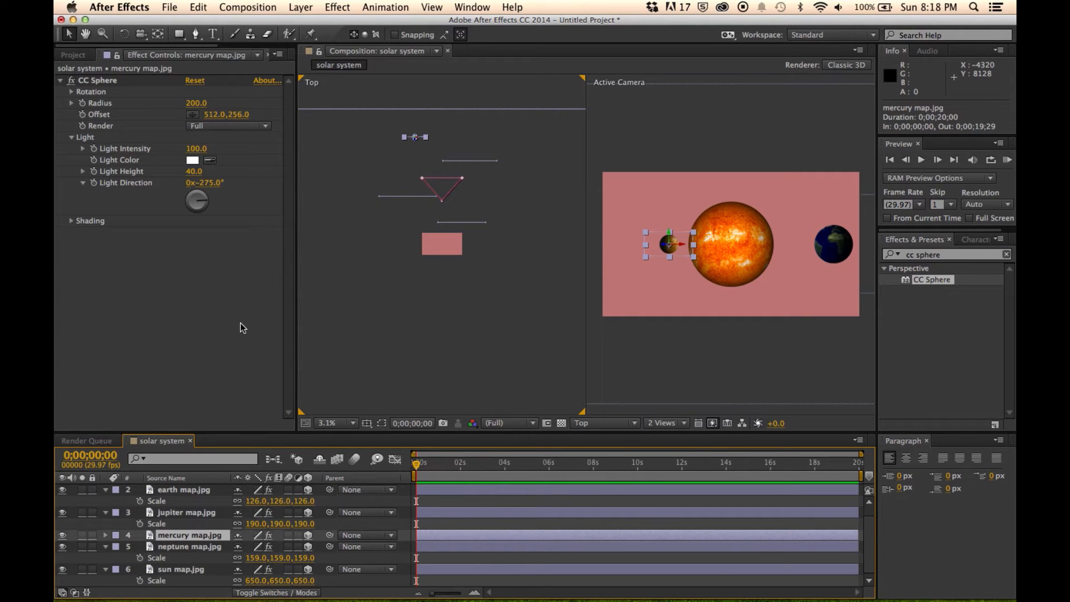
{"action": "mouse_move", "coordinate": [159, 143]}
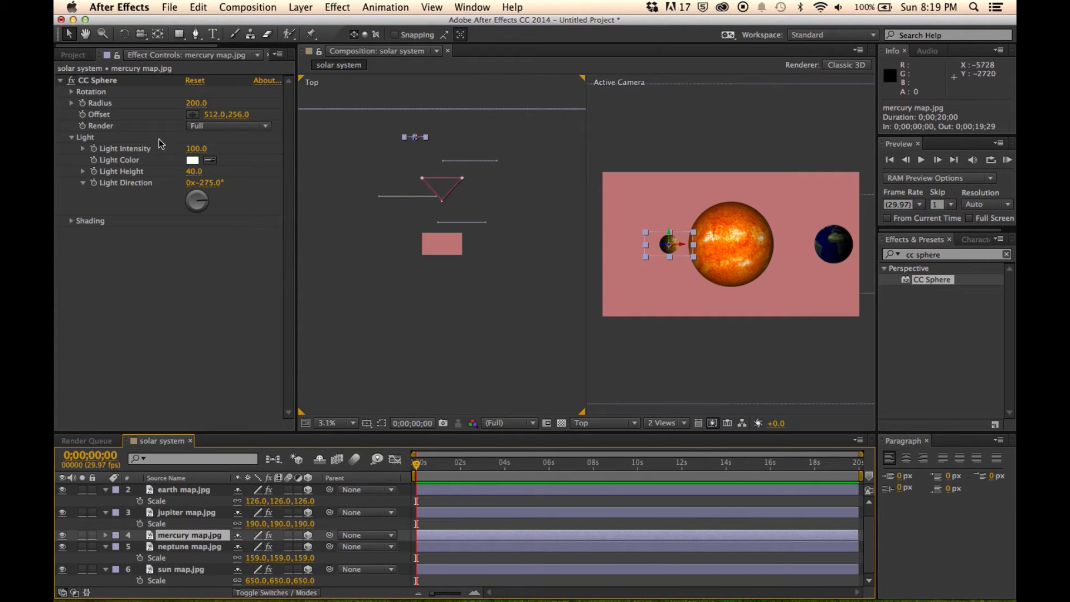
{"action": "mouse_move", "coordinate": [86, 116]}
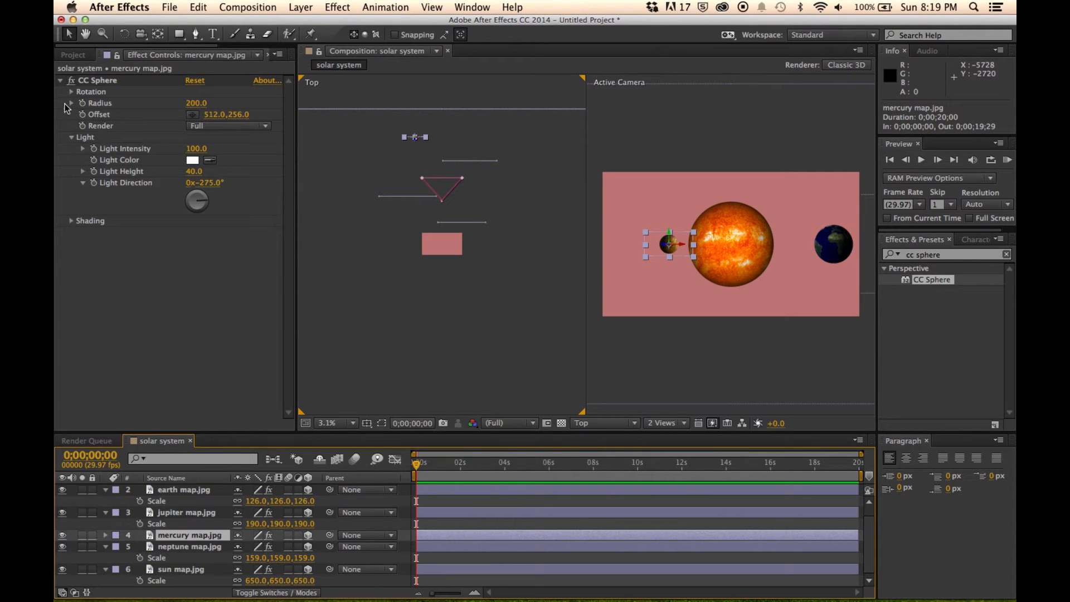
- Give Mercury's CC Sphere Rotation Y the expression time*8
{"action": "left_click", "coordinate": [70, 91]}
{"action": "type", "text": "time"}
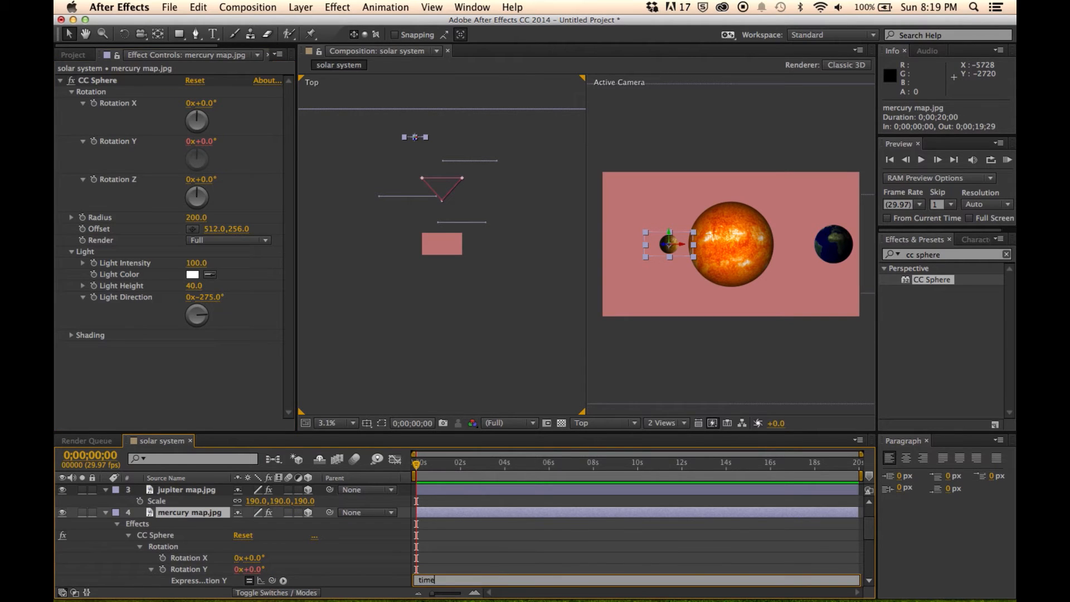
{"action": "type", "text": "*"}
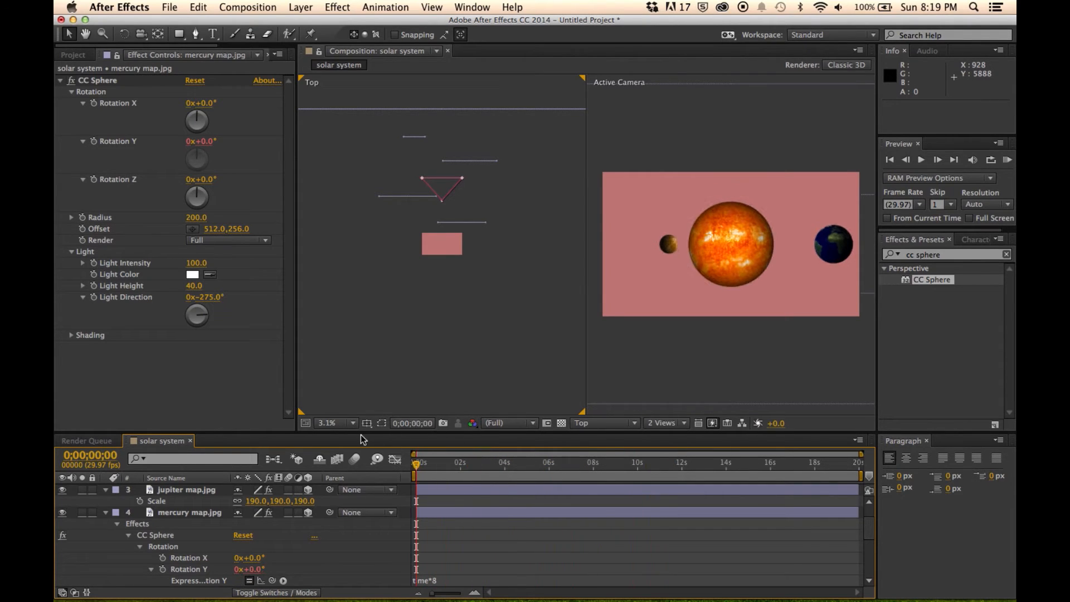
{"action": "left_click", "coordinate": [106, 512]}
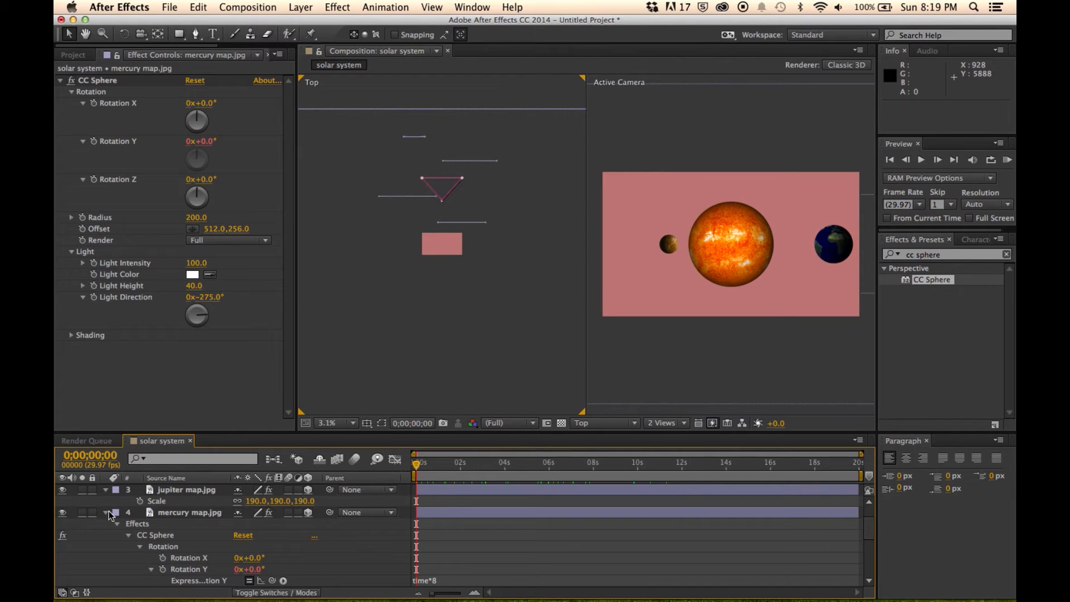
{"action": "left_click", "coordinate": [106, 513]}
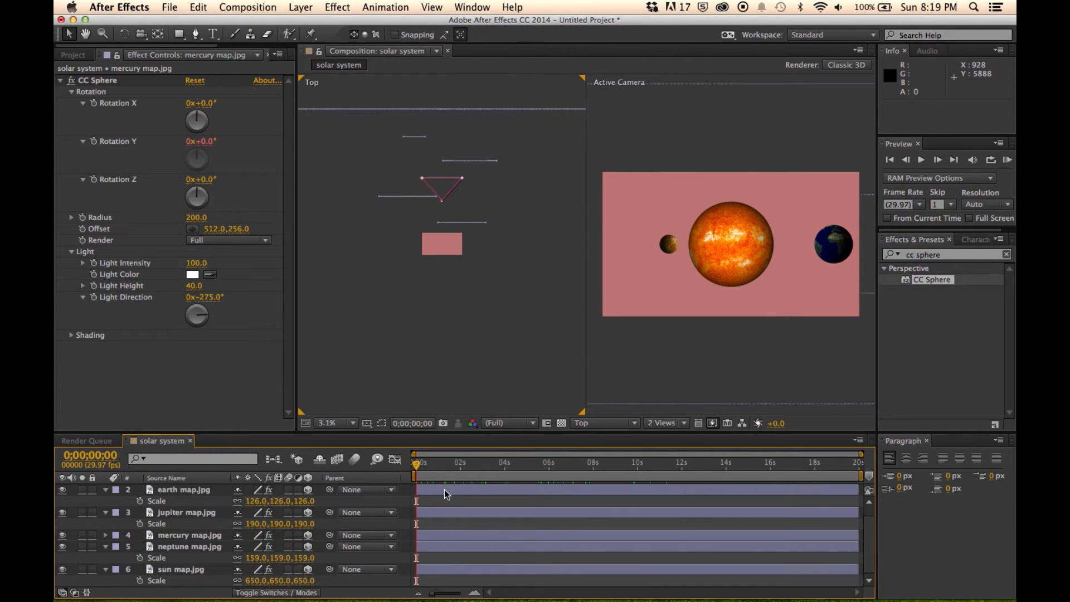
- Add Rotation Y expressions time*10, time*12, time*11 to Earth, Jupiter and Neptune, then pull the camera back
{"action": "left_click", "coordinate": [184, 490]}
{"action": "type", "text": "time*10"}
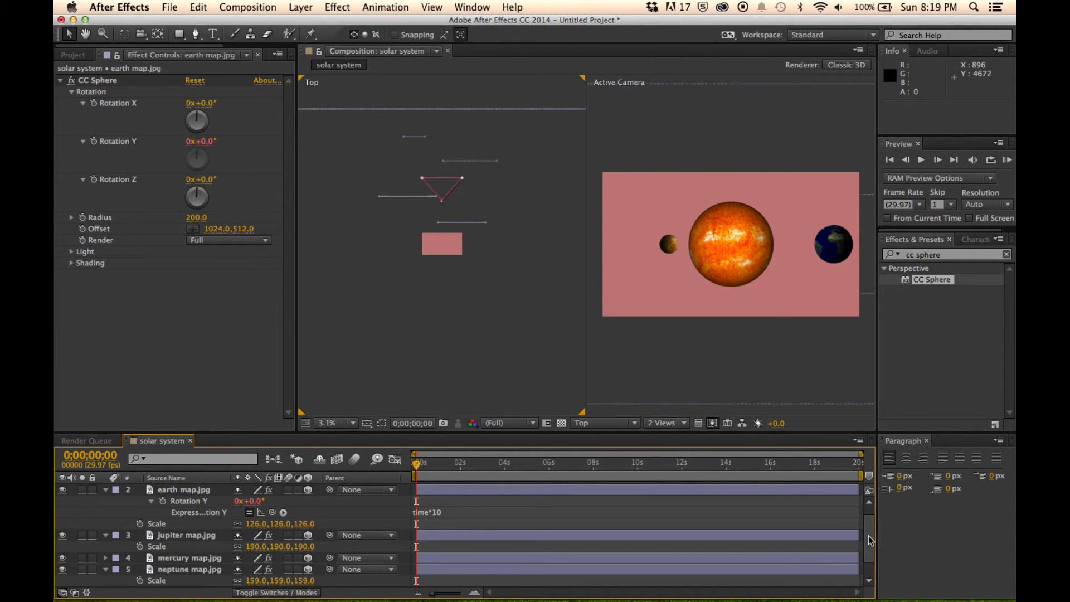
{"action": "scroll", "scroll_direction": "down", "scroll_amount": 3}
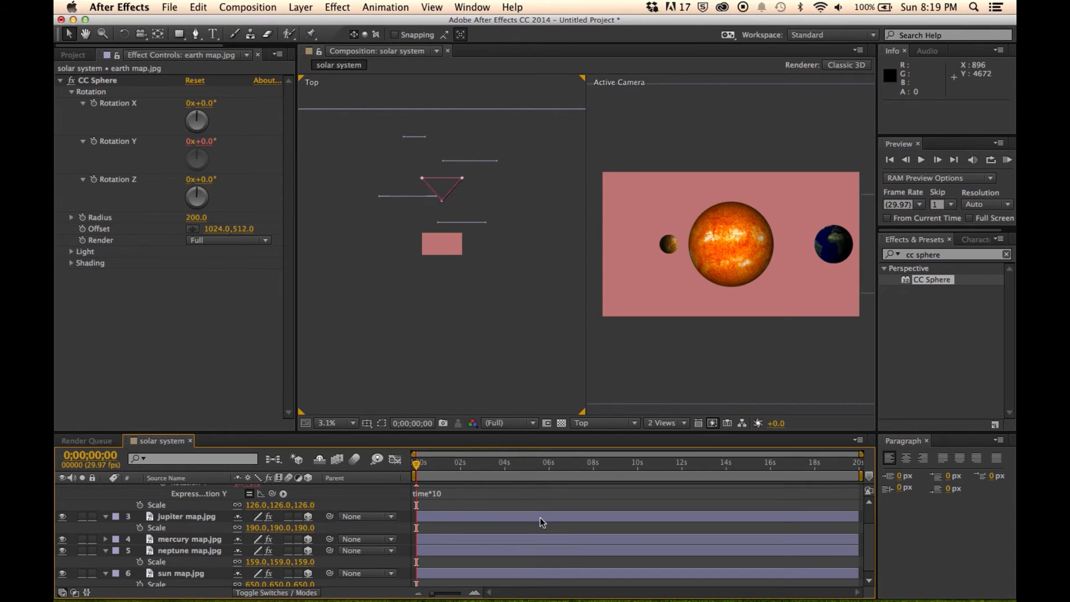
{"action": "left_click", "coordinate": [188, 516]}
{"action": "type", "text": "time*12"}
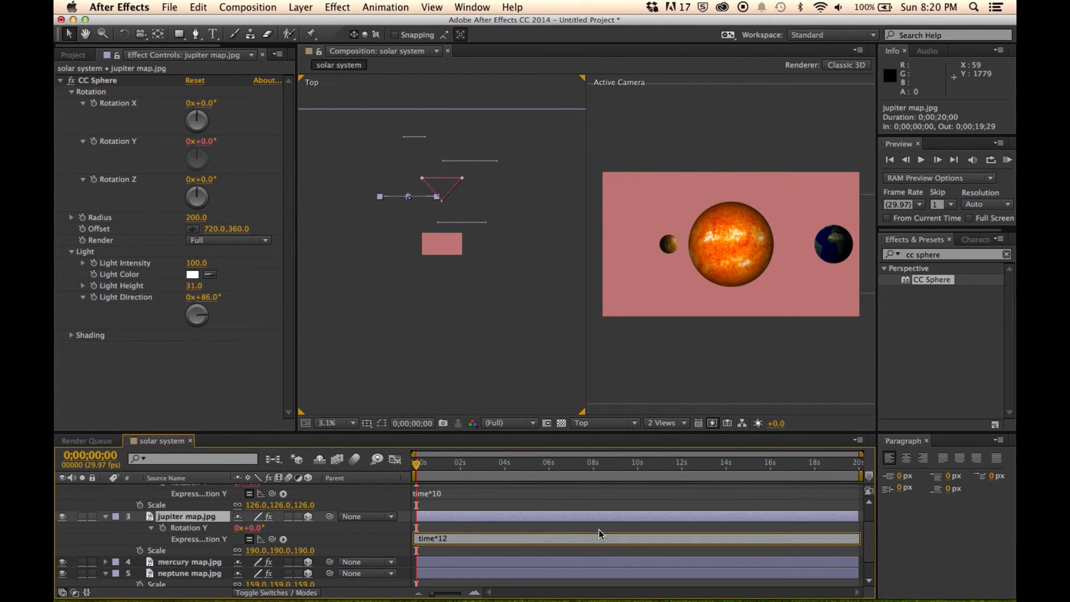
{"action": "left_click", "coordinate": [191, 573]}
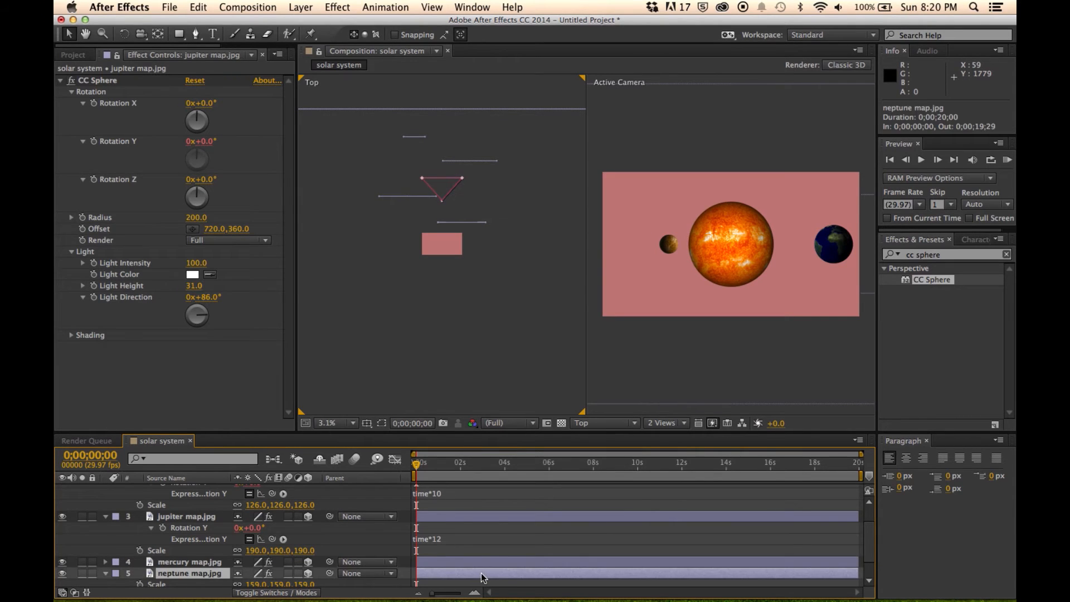
{"action": "left_click", "coordinate": [191, 573]}
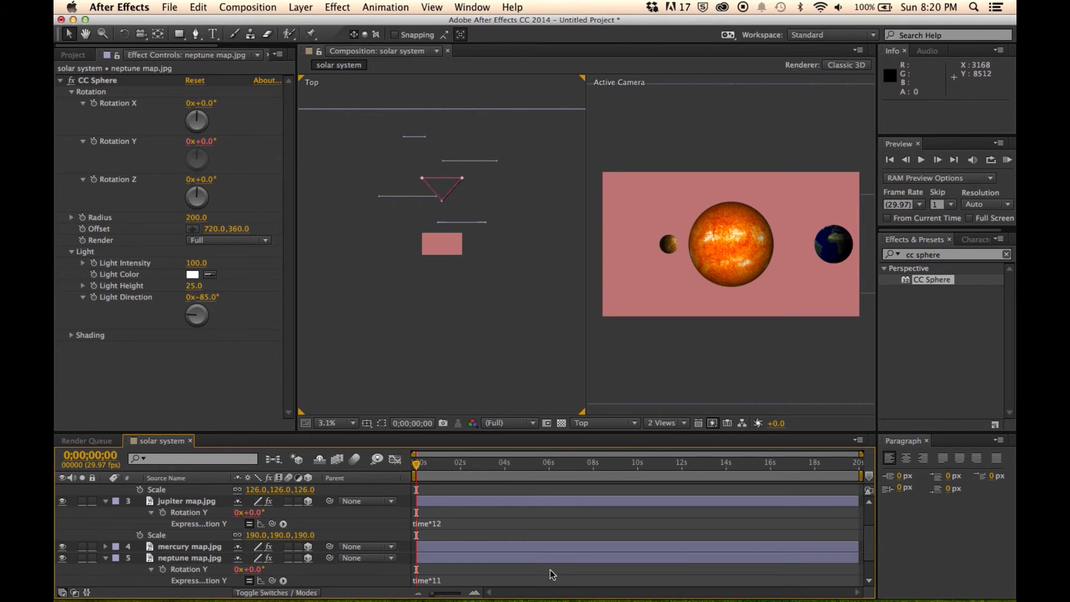
{"action": "mouse_move", "coordinate": [445, 200]}
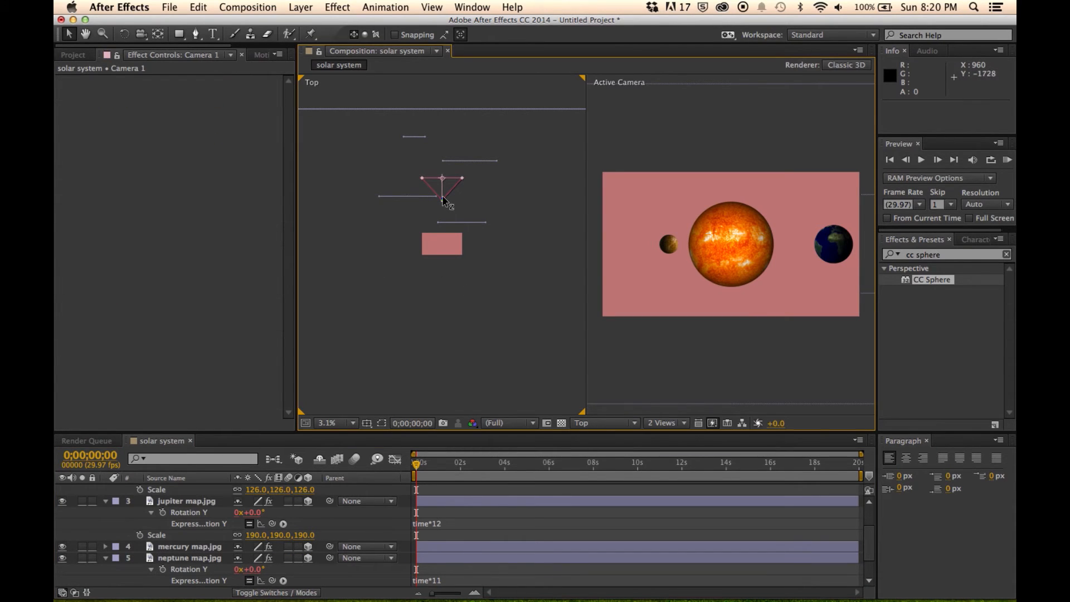
{"action": "left_click_drag", "start_coordinate": [442, 185], "coordinate": [442, 253]}
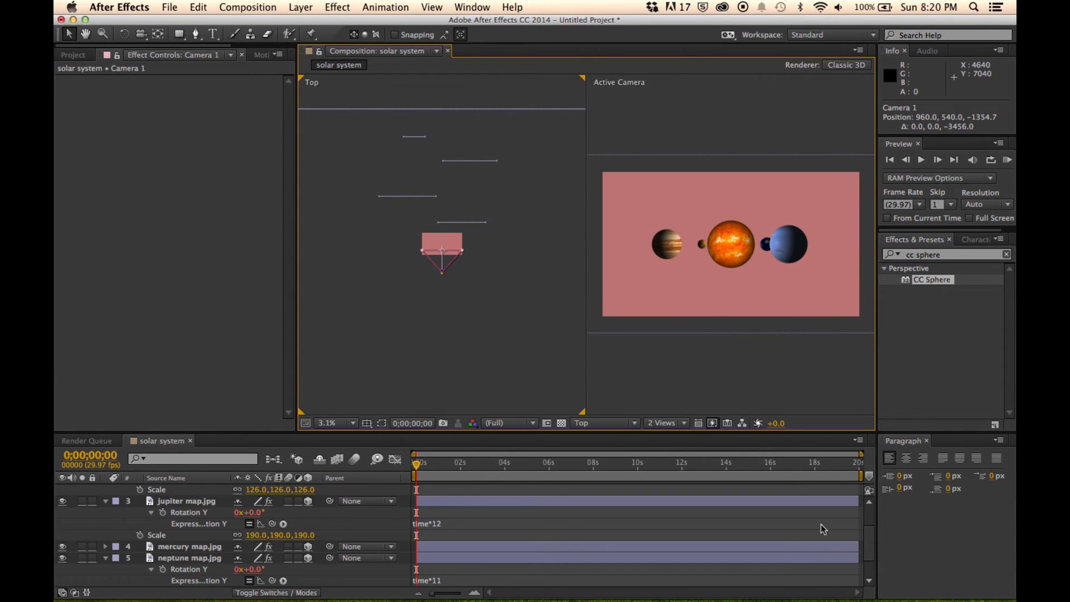
{"action": "mouse_move", "coordinate": [876, 518]}
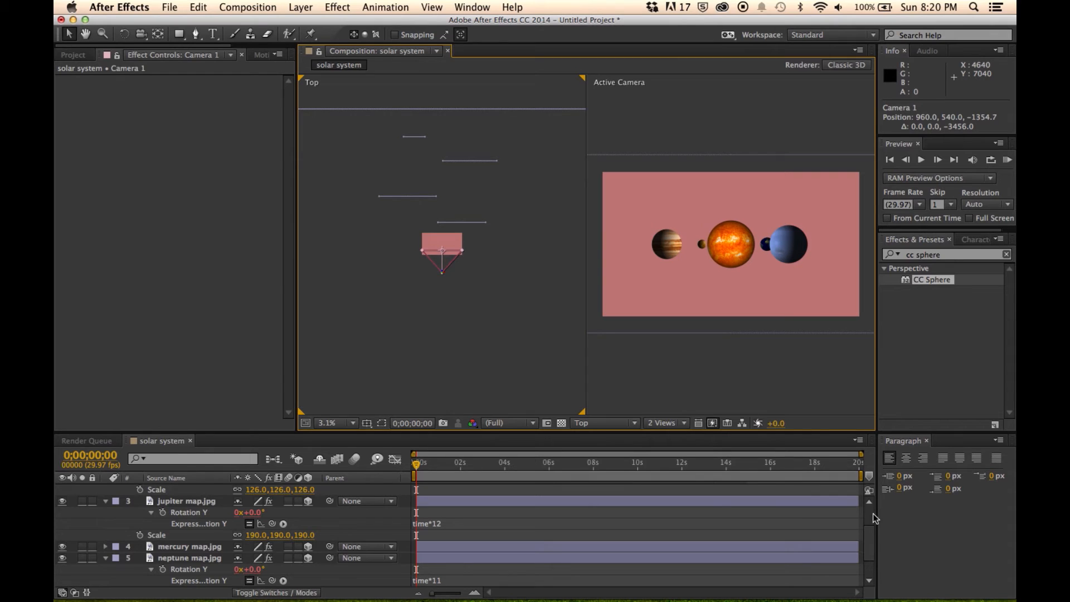
- Reveal the Position property for the Earth, Jupiter, Mercury and Neptune layers
{"action": "scroll", "scroll_direction": "up", "scroll_amount": 3}
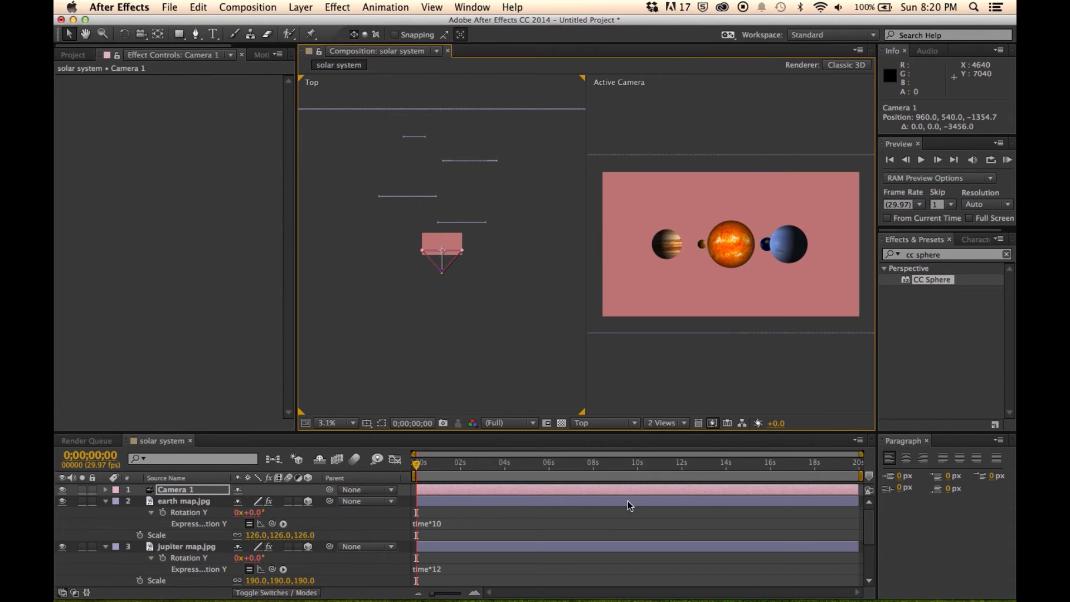
{"action": "left_click", "coordinate": [184, 501]}
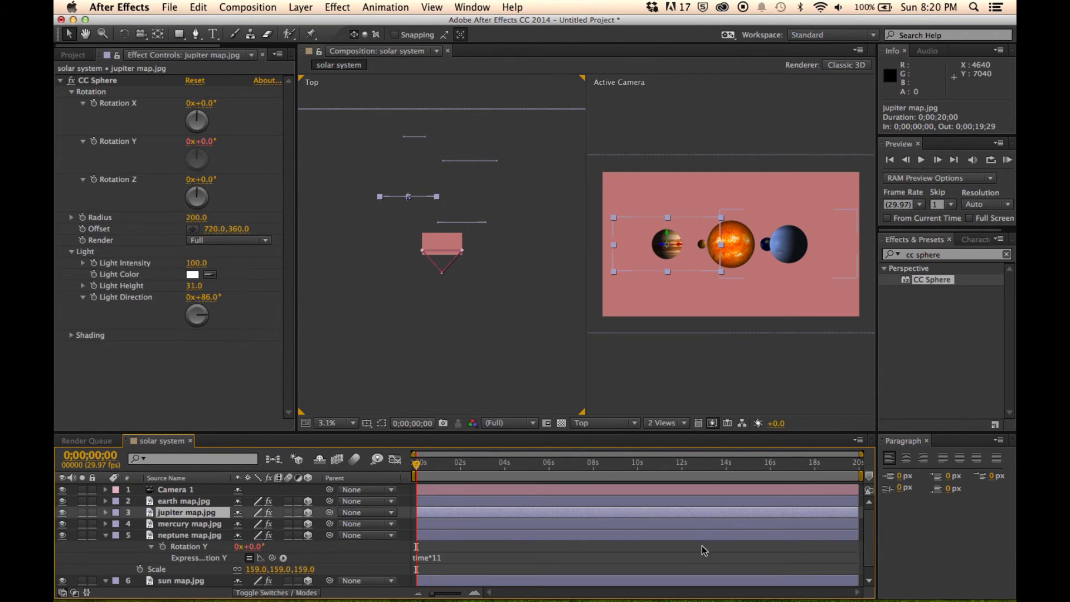
{"action": "left_click", "coordinate": [189, 535]}
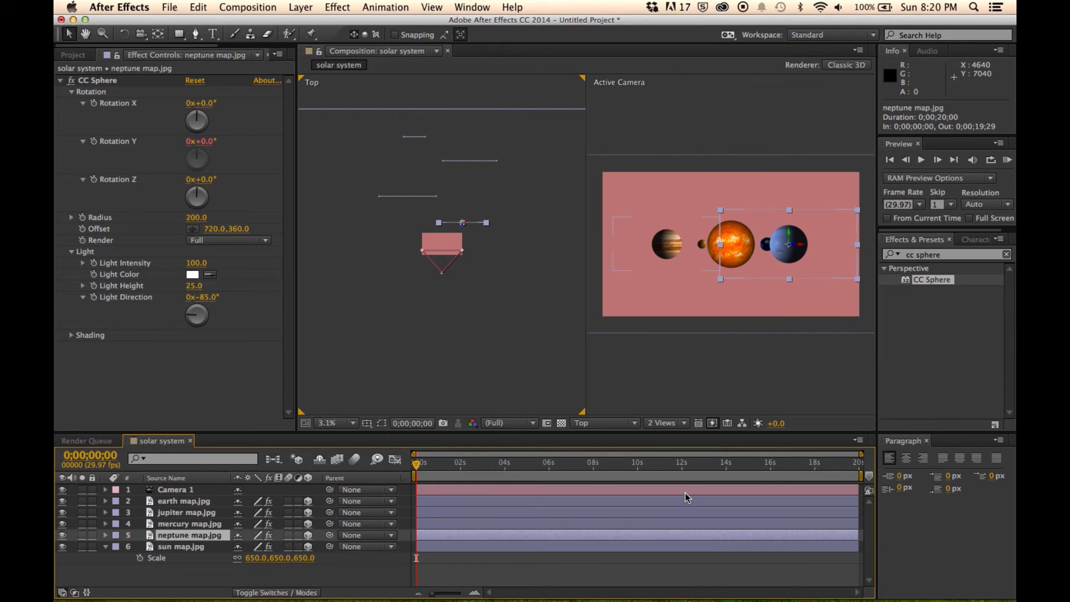
{"action": "left_click", "coordinate": [185, 501]}
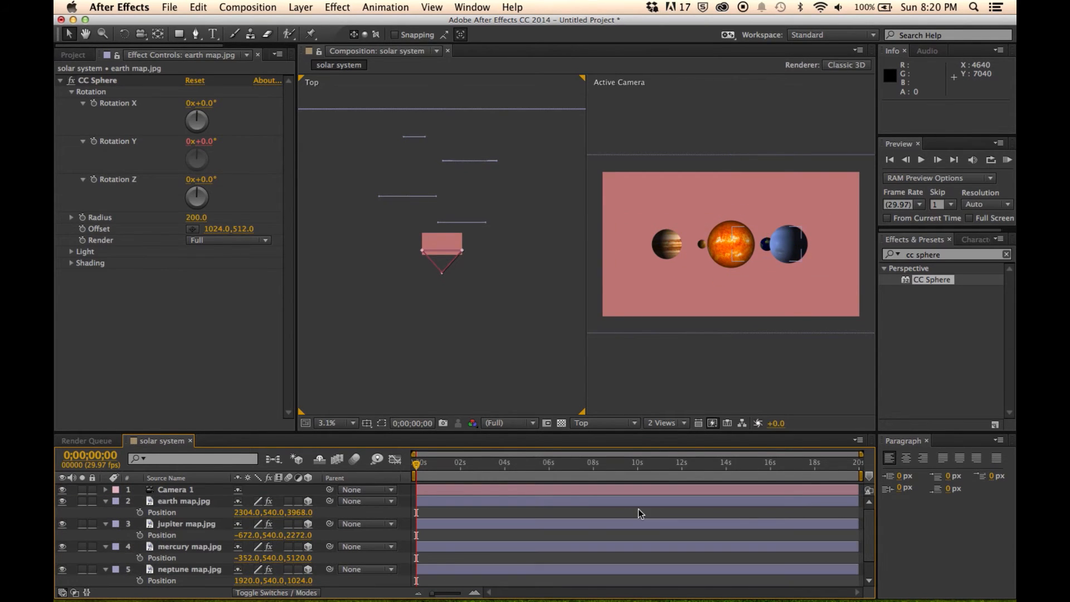
- Keyframe Earth's position from x 1269.6 at frame 0 to x 3244 at the last frame
{"action": "left_click", "coordinate": [183, 501]}
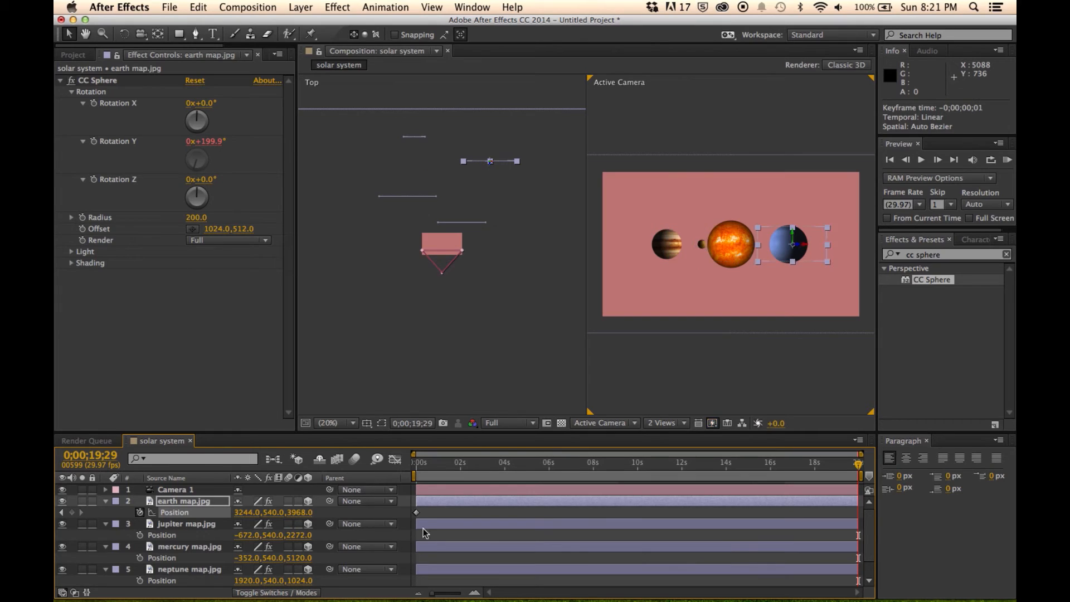
{"action": "left_click", "coordinate": [621, 511]}
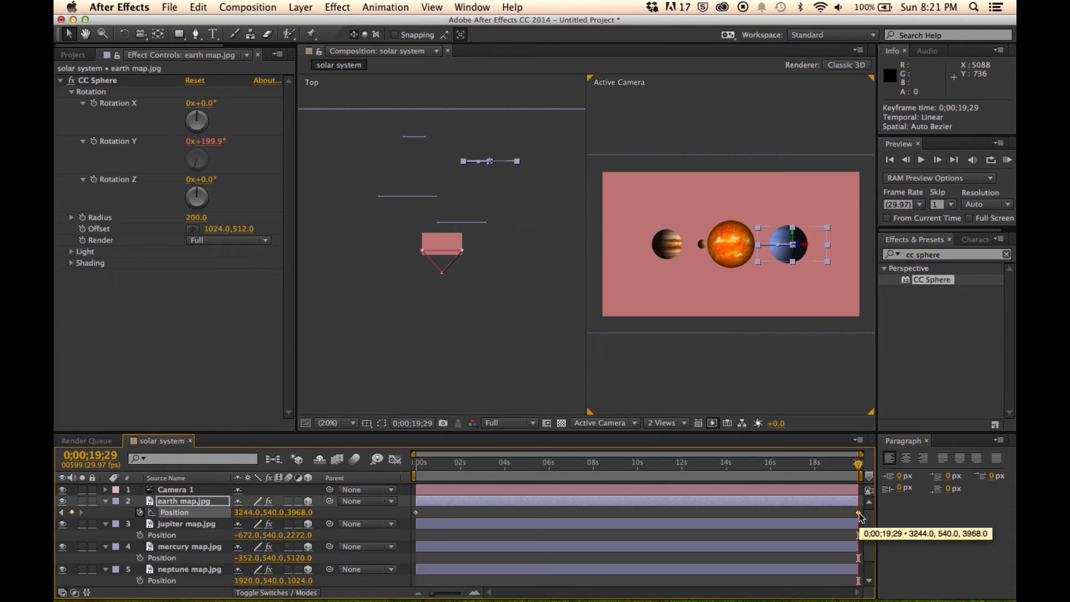
{"action": "mouse_move", "coordinate": [764, 496]}
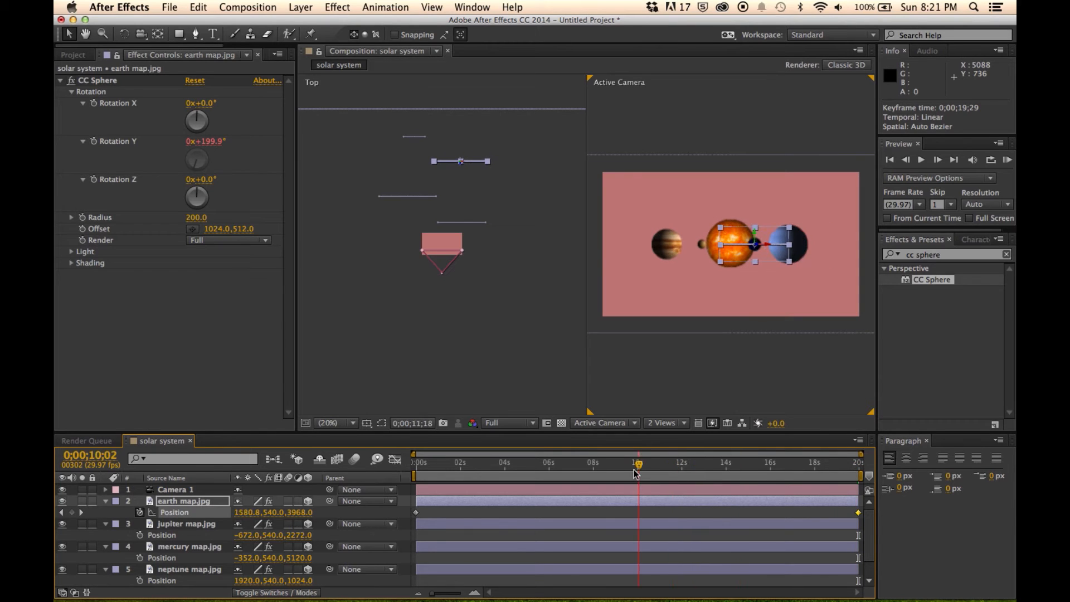
{"action": "left_click", "coordinate": [414, 463]}
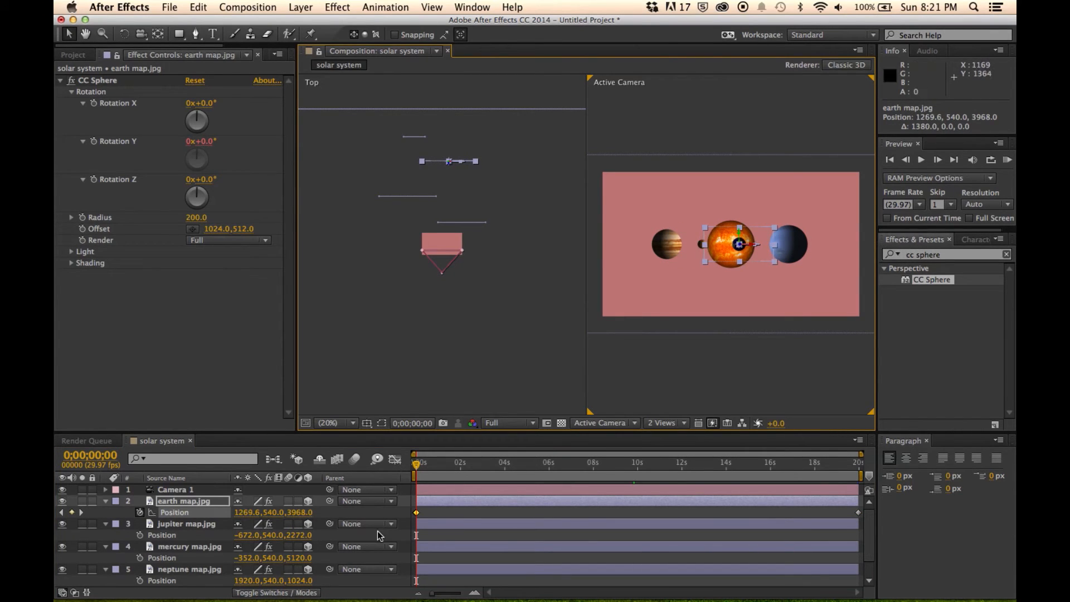
- Keyframe Jupiter's position from x −1512 at 0s to x 348 at the end
{"action": "left_click", "coordinate": [186, 524]}
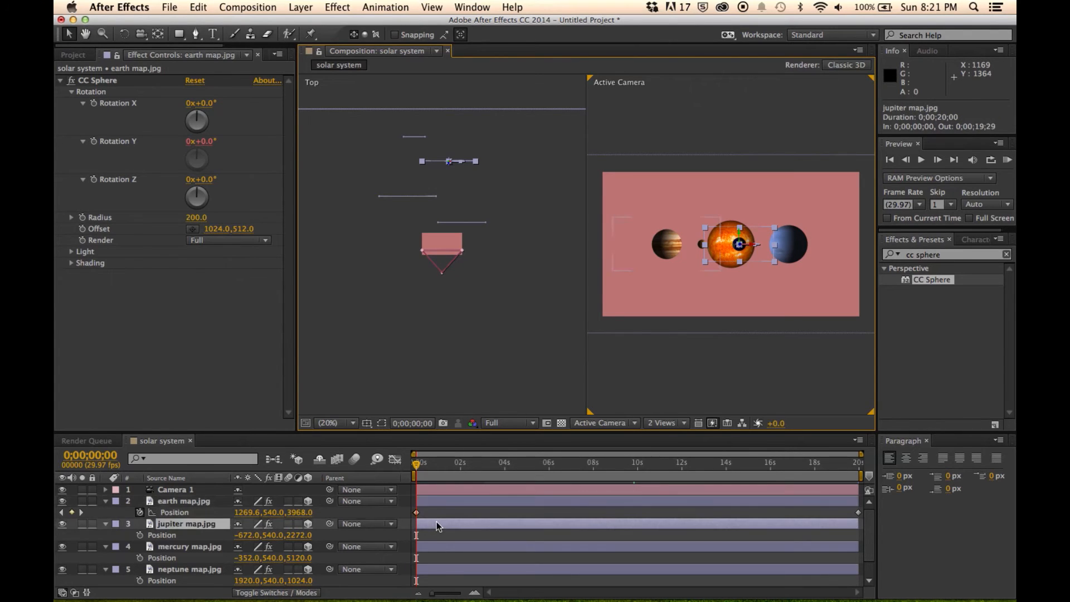
{"action": "left_click", "coordinate": [189, 523]}
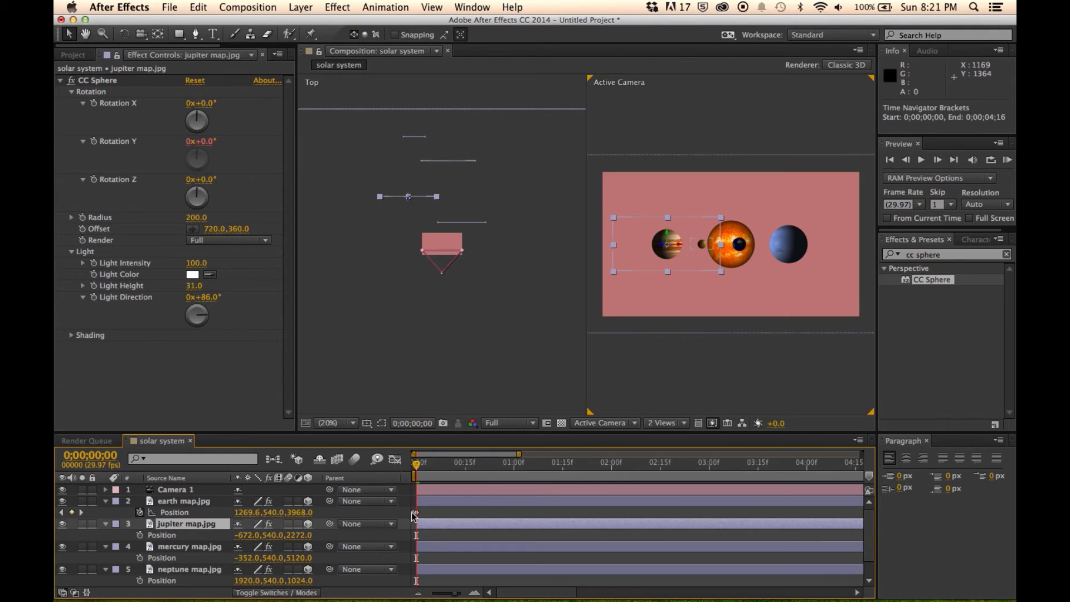
{"action": "left_click", "coordinate": [183, 501]}
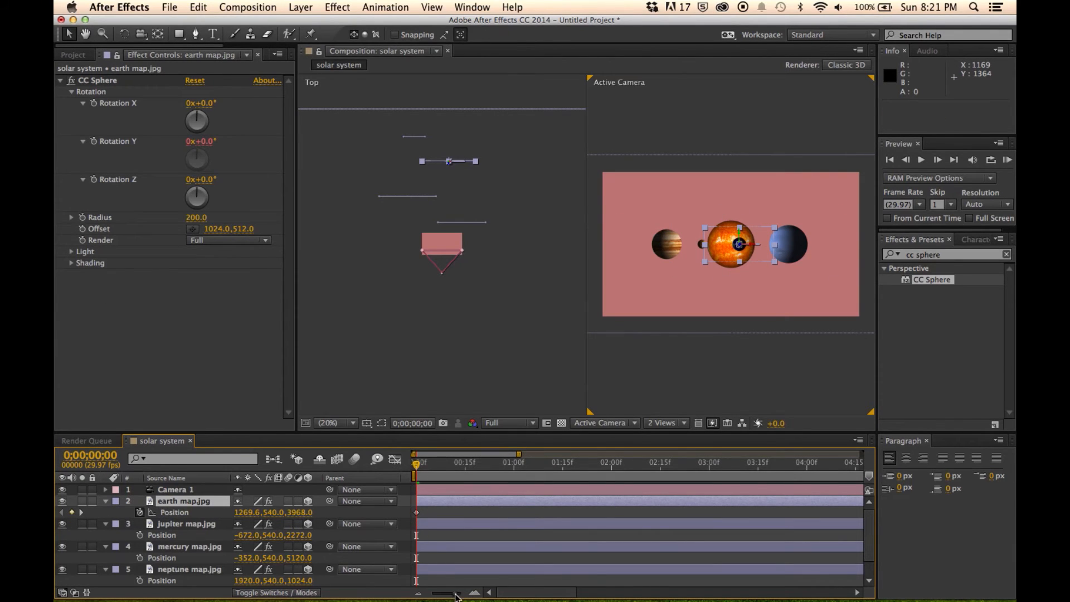
{"action": "left_click", "coordinate": [186, 523]}
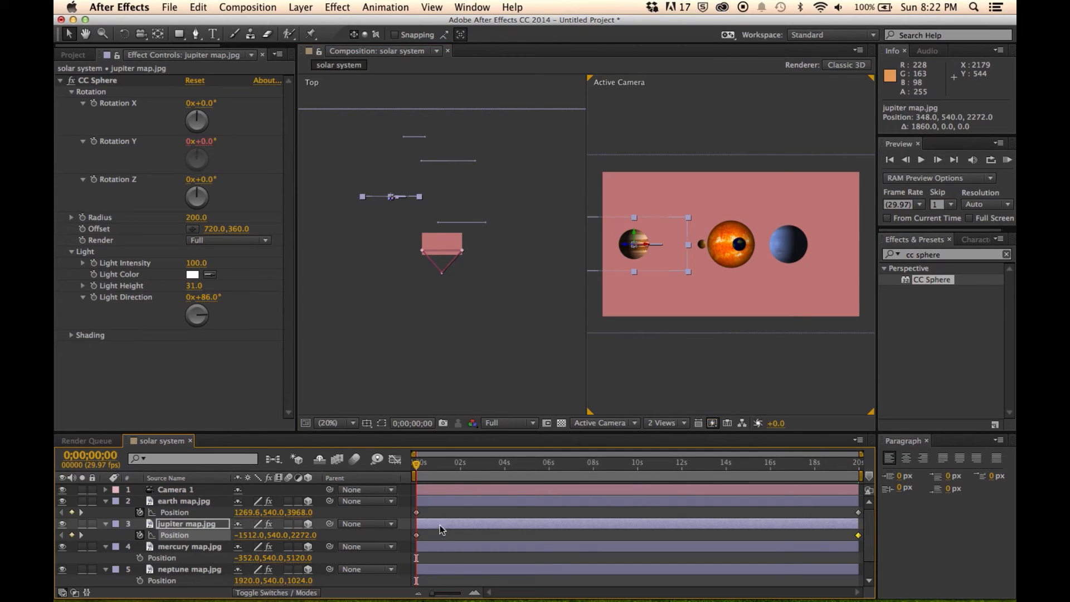
- Start Neptune's position keyframes at x 2165
{"action": "left_click", "coordinate": [190, 569]}
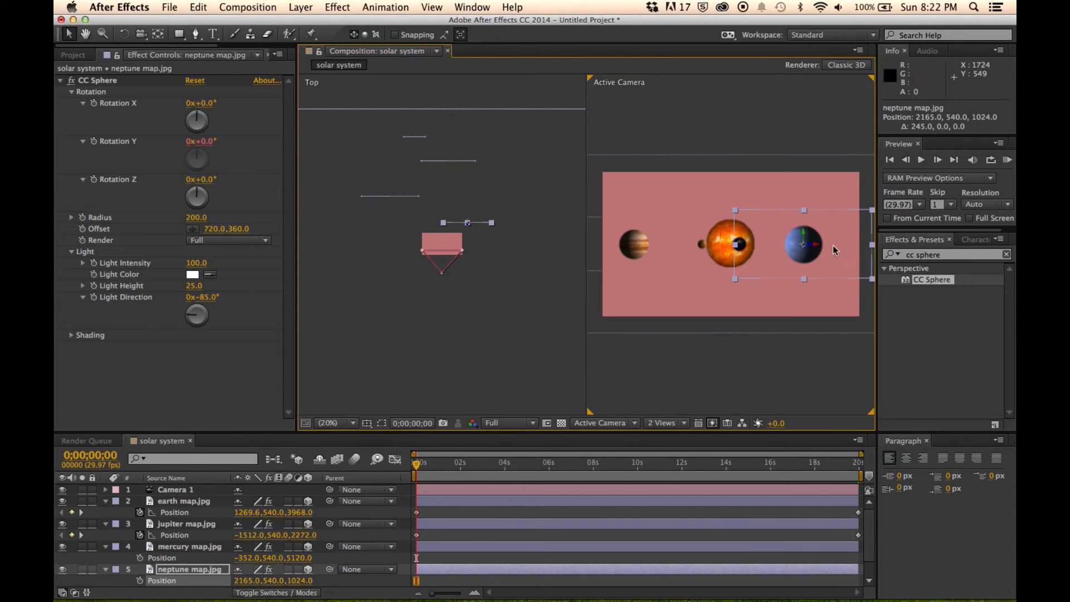
{"action": "left_click", "coordinate": [140, 581]}
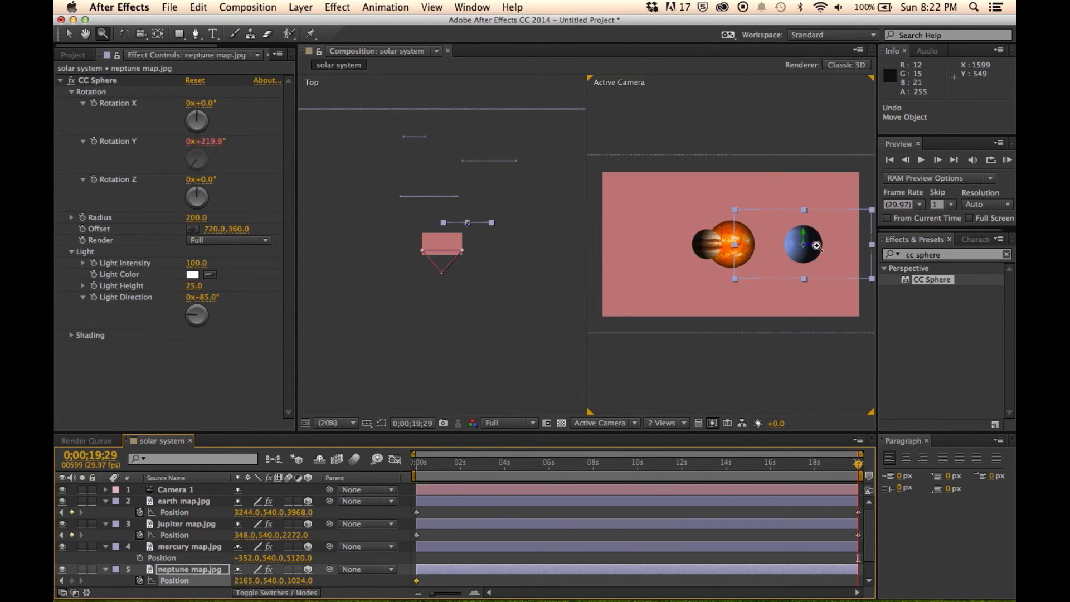
{"action": "mouse_move", "coordinate": [800, 461]}
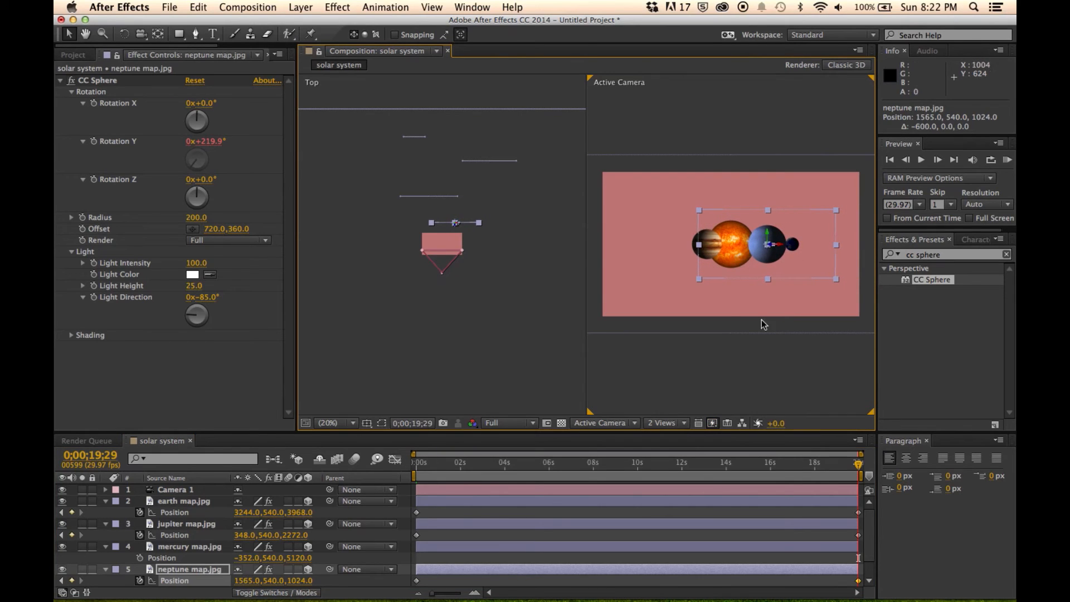
- Keyframe Mercury from x −727 toward x 203, finish Neptune to x 1565, and return to frame 0
{"action": "scroll", "scroll_direction": "down", "scroll_amount": 3}
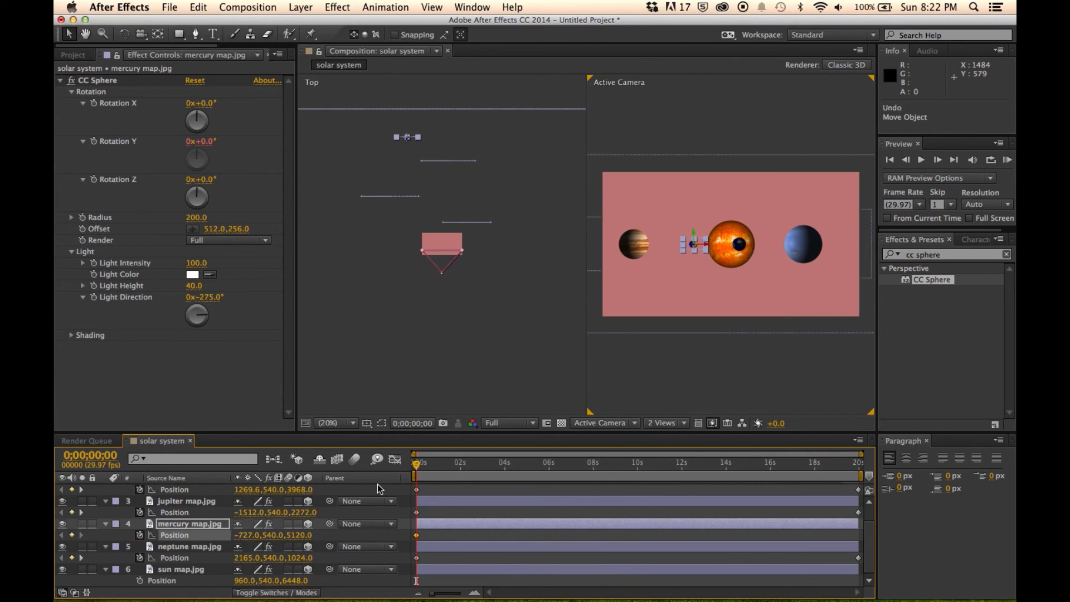
{"action": "mouse_move", "coordinate": [858, 464]}
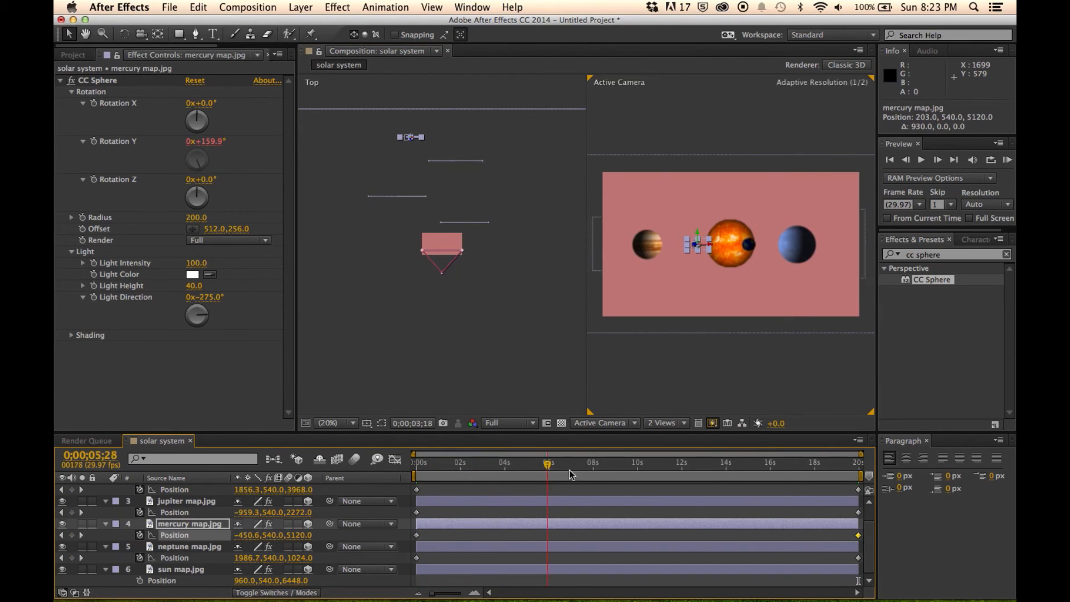
{"action": "left_click", "coordinate": [413, 462]}
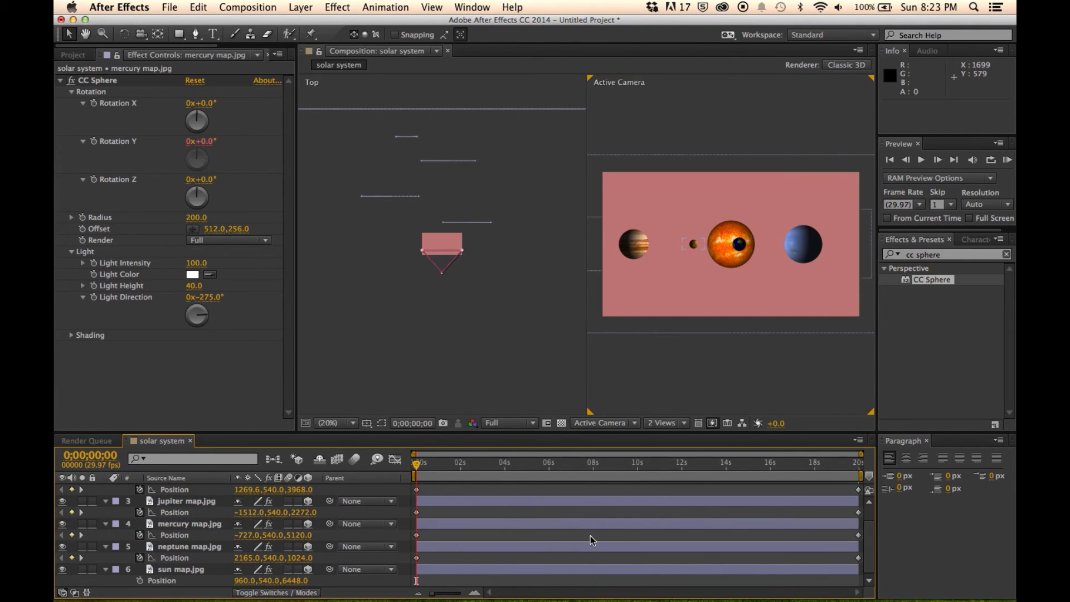
{"action": "mouse_move", "coordinate": [478, 518]}
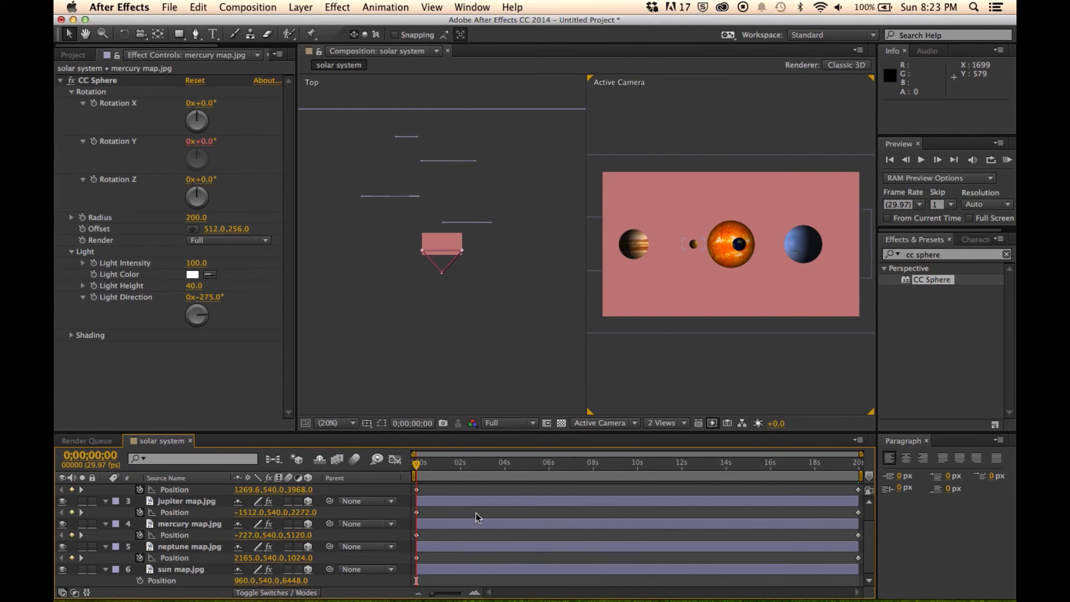
- Add stars.jpg as the bottom layer of the solar system composition
{"action": "left_click", "coordinate": [71, 54]}
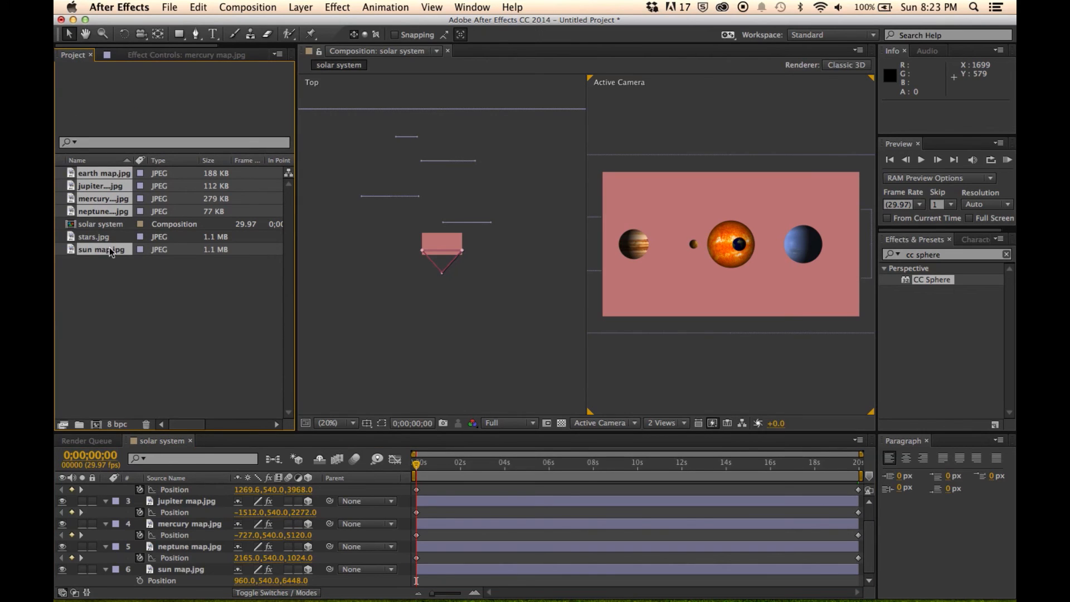
{"action": "left_click", "coordinate": [95, 237]}
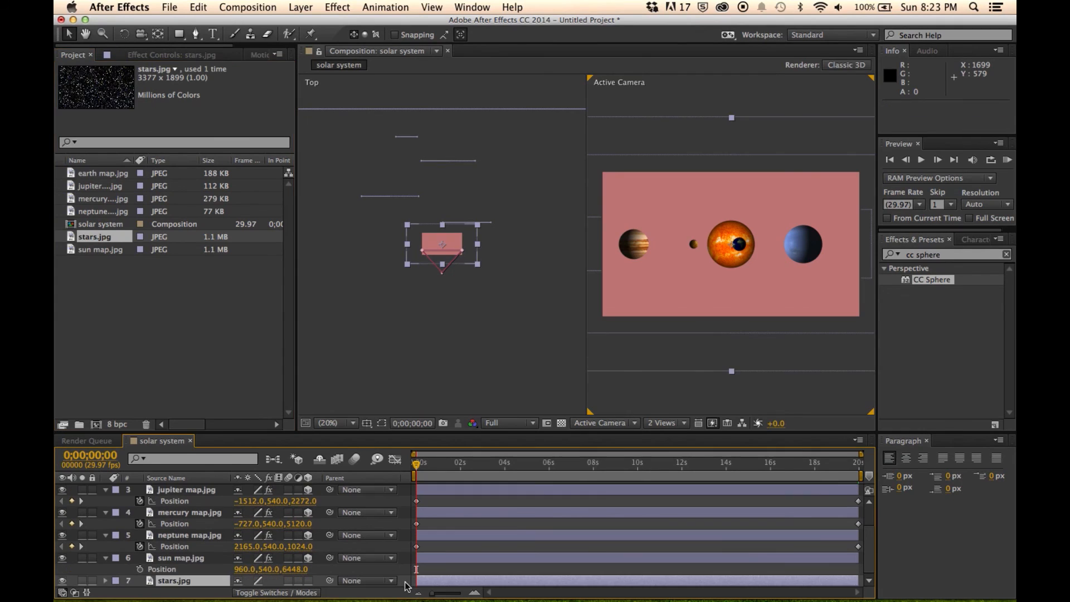
{"action": "left_click", "coordinate": [62, 581]}
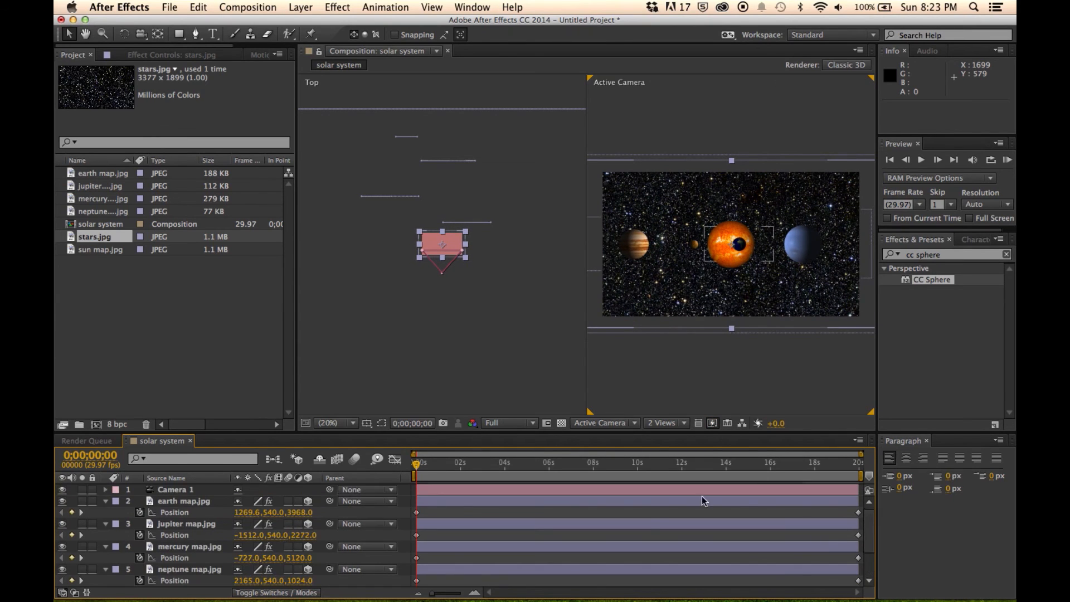
- Keyframe Camera 1's Point of Interest and Position, pushing from z −1354.7 to 3925.3
{"action": "left_click", "coordinate": [175, 489]}
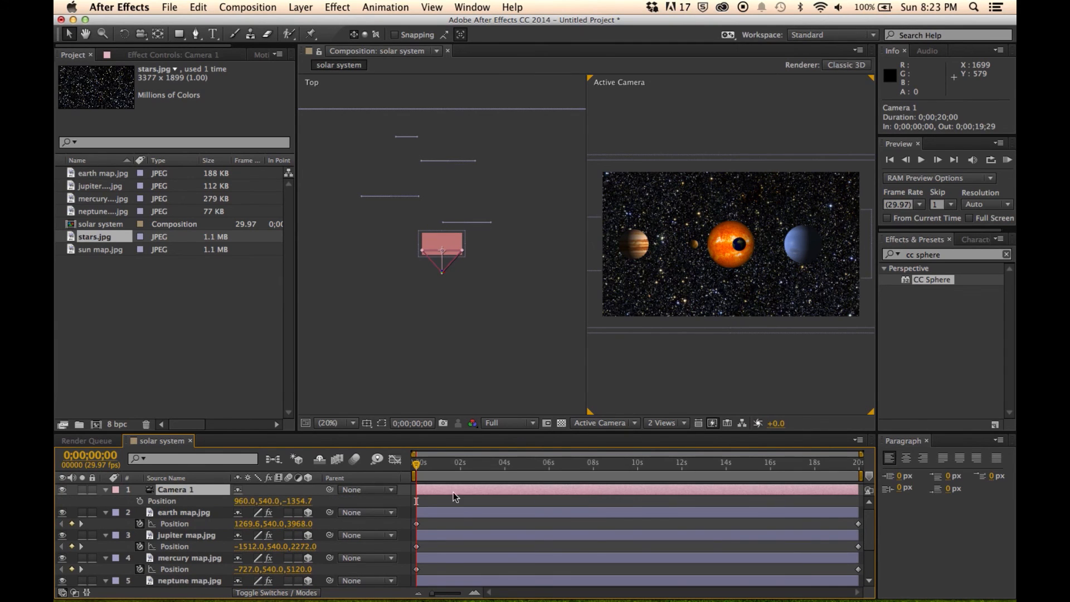
{"action": "left_click", "coordinate": [106, 490]}
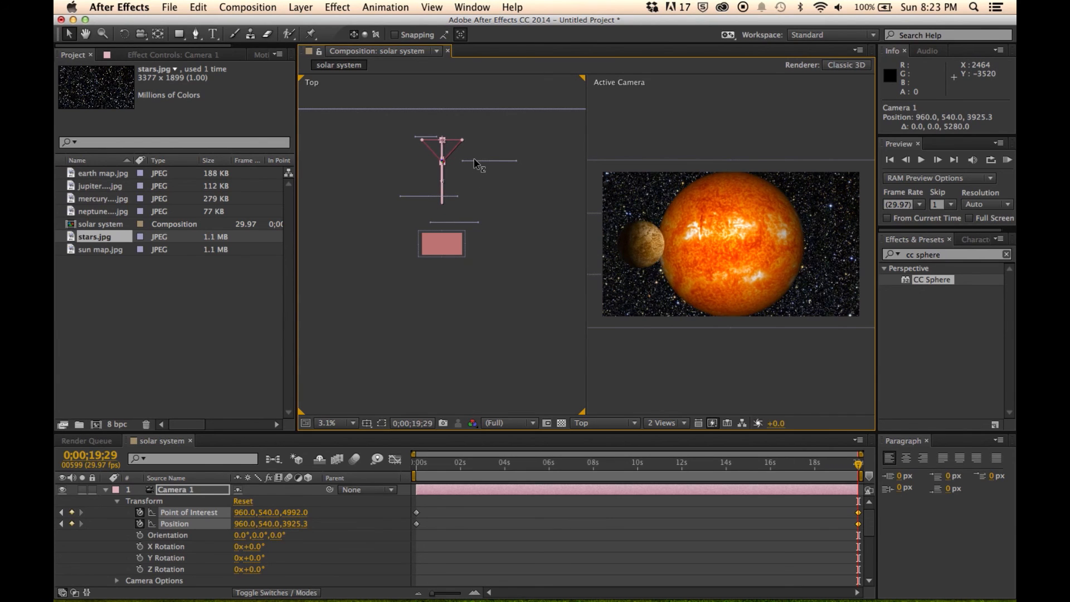
{"action": "mouse_move", "coordinate": [379, 442]}
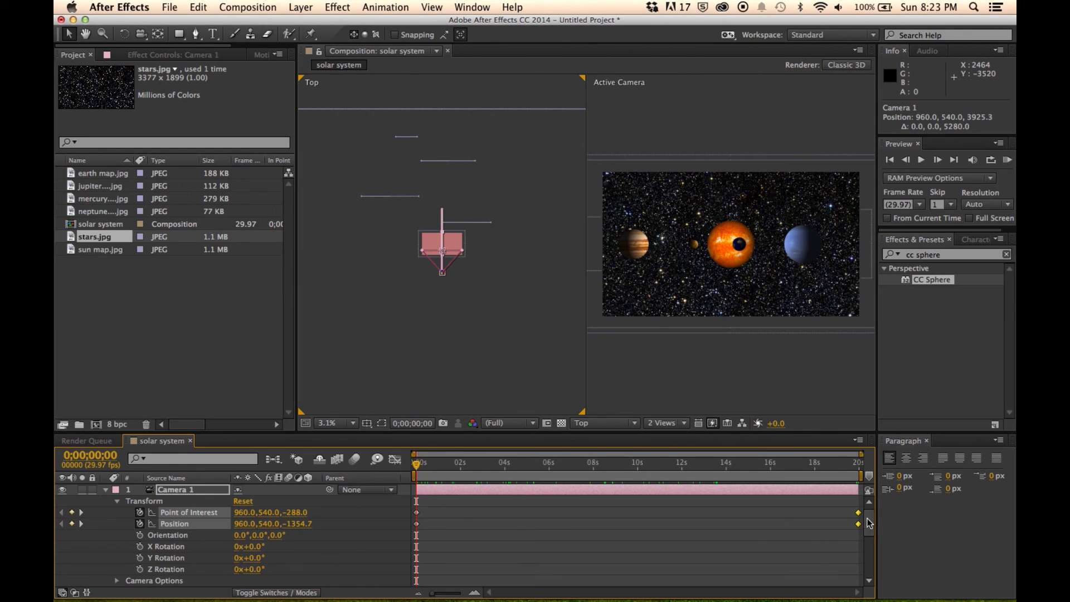
{"action": "scroll", "scroll_direction": "down", "scroll_amount": 3}
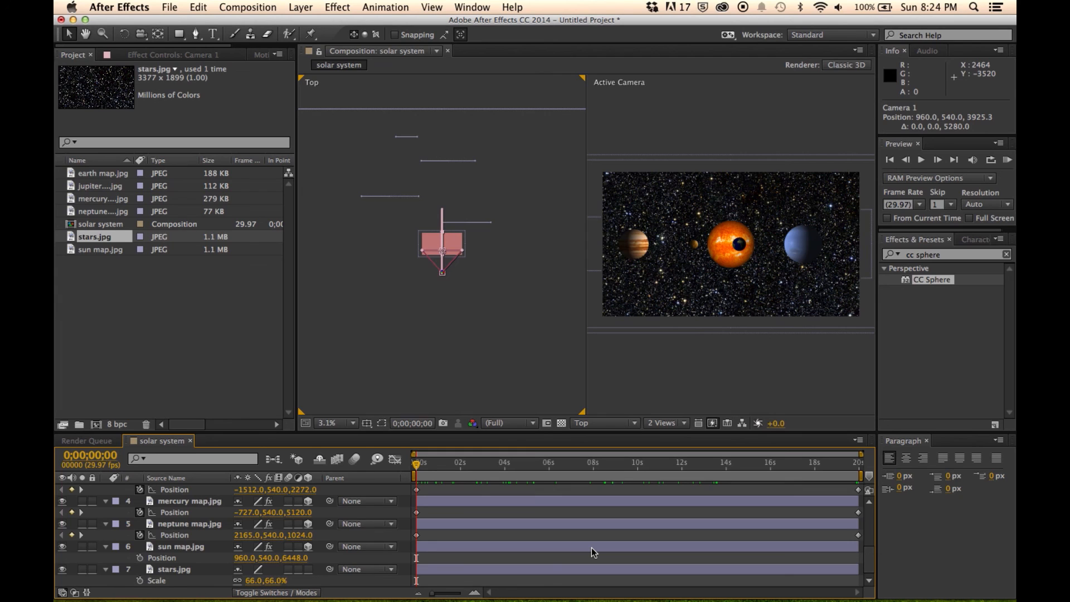
{"action": "mouse_move", "coordinate": [489, 555]}
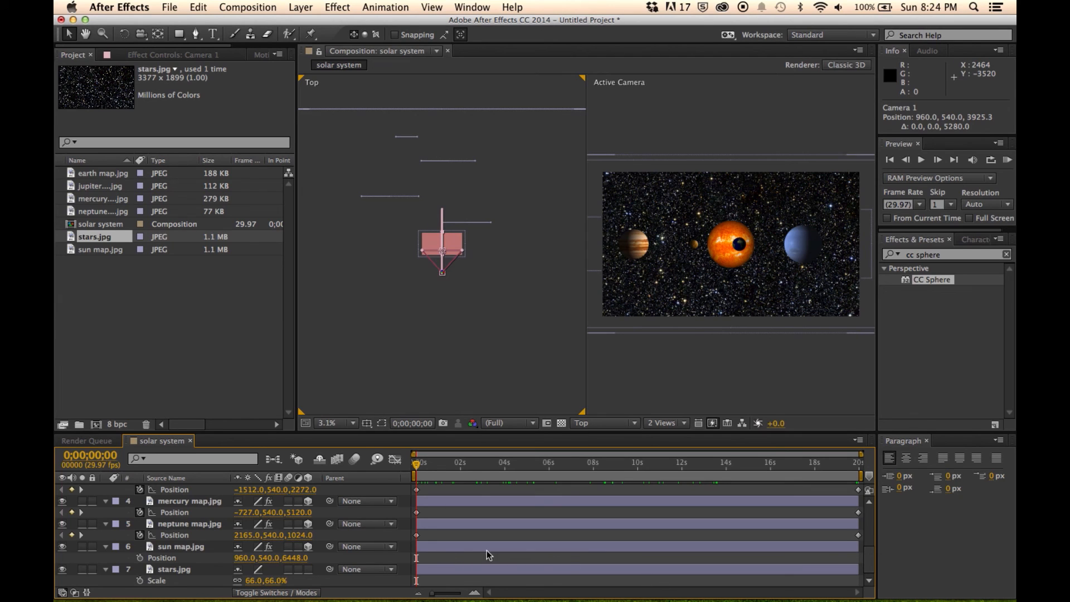
- Pull Earth's end position back to x 1772 and play a RAM preview in 1 View Active Camera
{"action": "scroll", "scroll_direction": "up", "scroll_amount": 3}
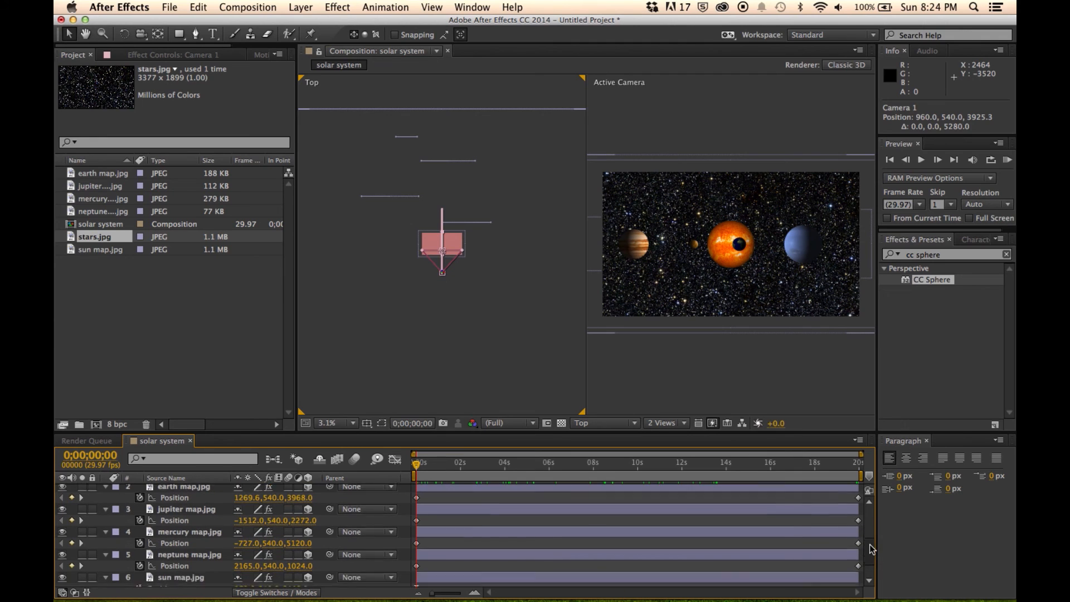
{"action": "left_click", "coordinate": [185, 496]}
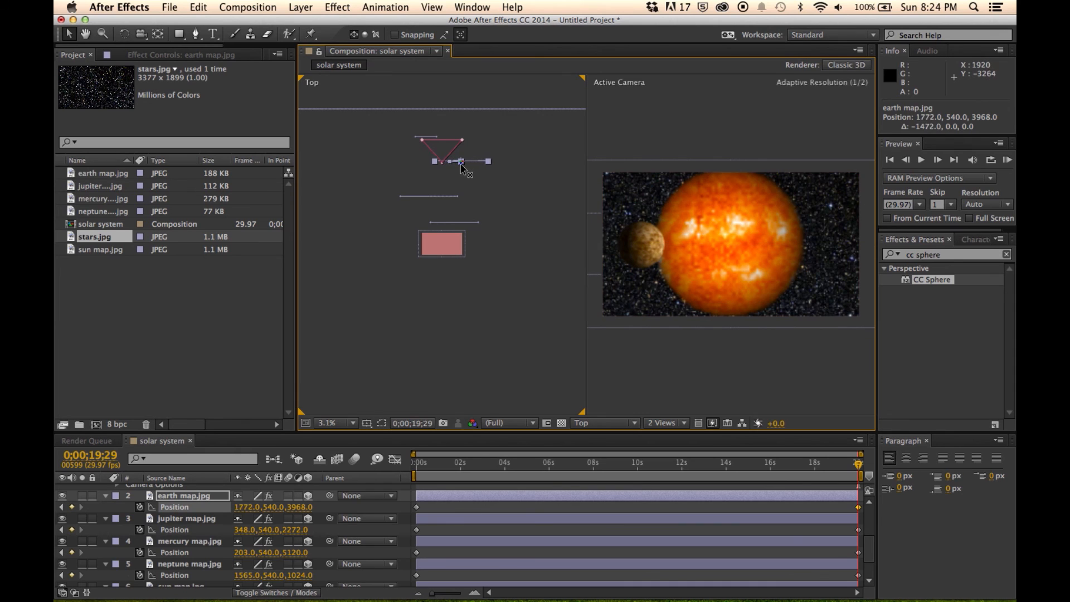
{"action": "left_click_drag", "start_coordinate": [450, 162], "coordinate": [466, 161]}
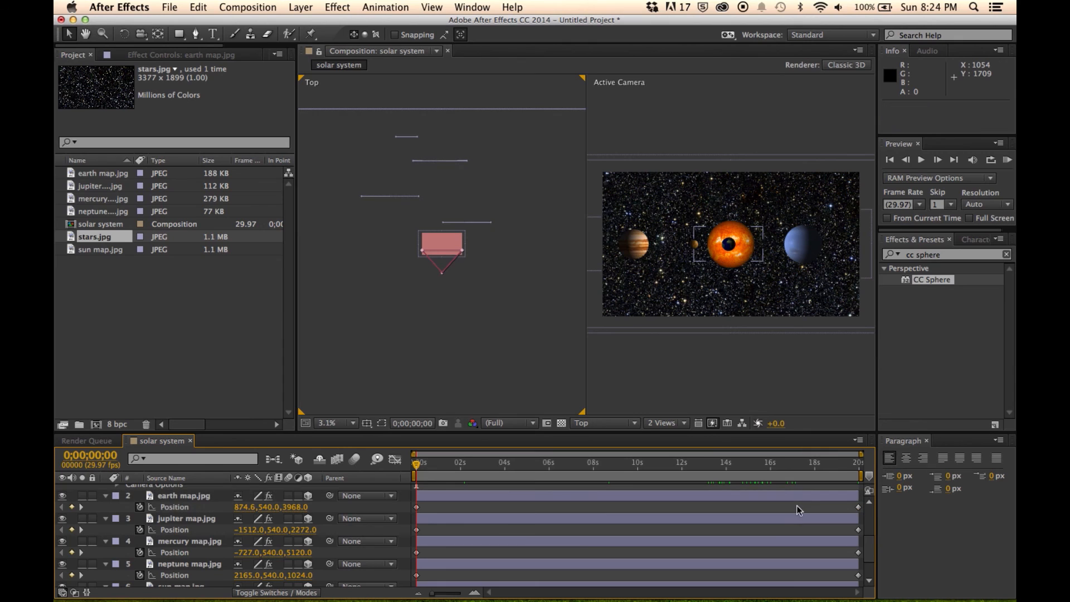
{"action": "mouse_move", "coordinate": [692, 404]}
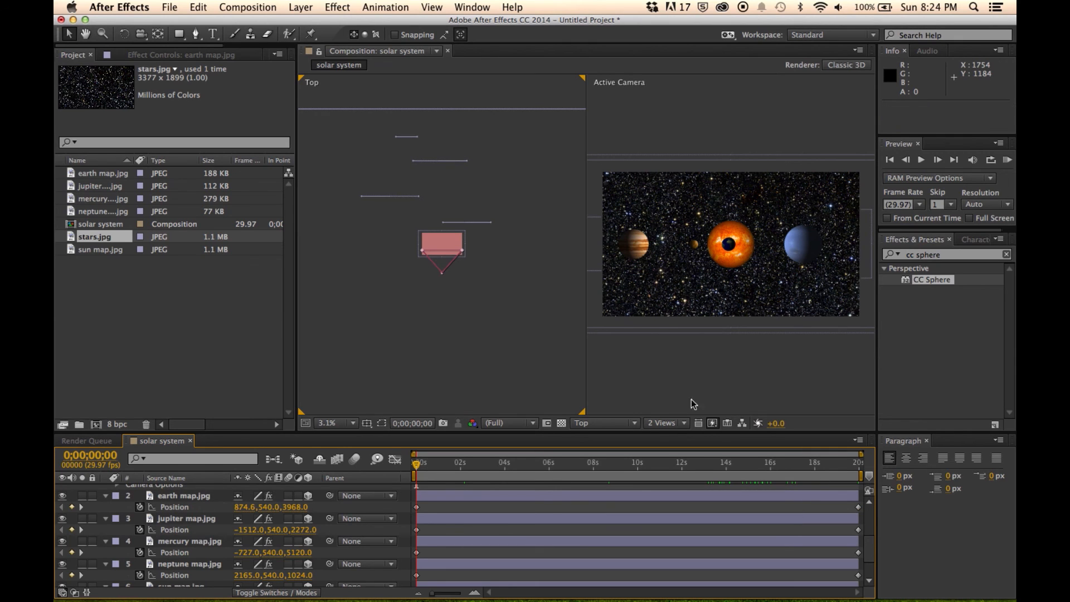
{"action": "mouse_move", "coordinate": [682, 427]}
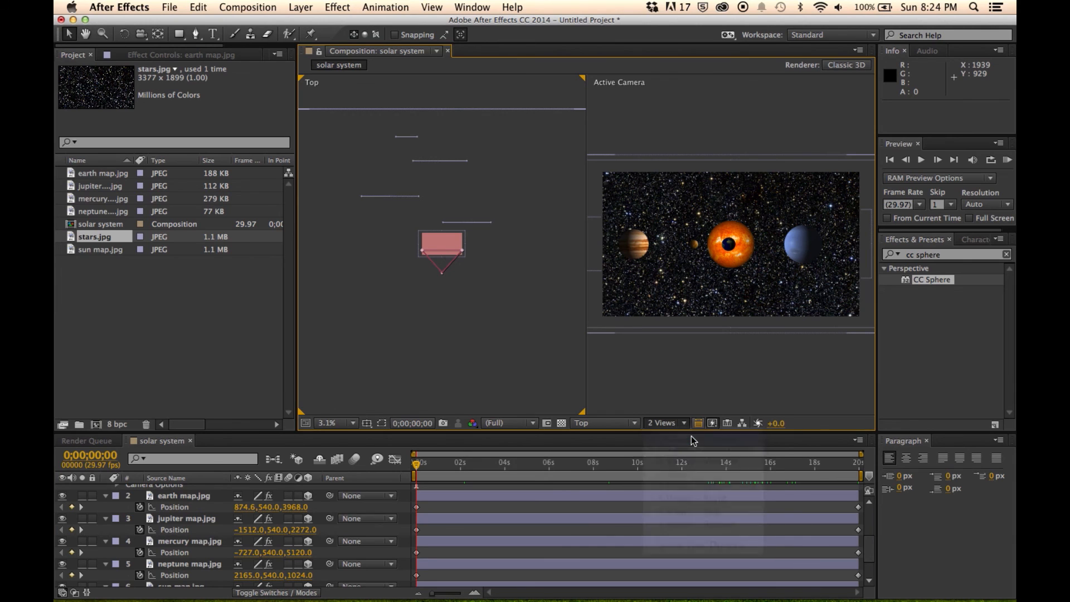
{"action": "left_click", "coordinate": [663, 422]}
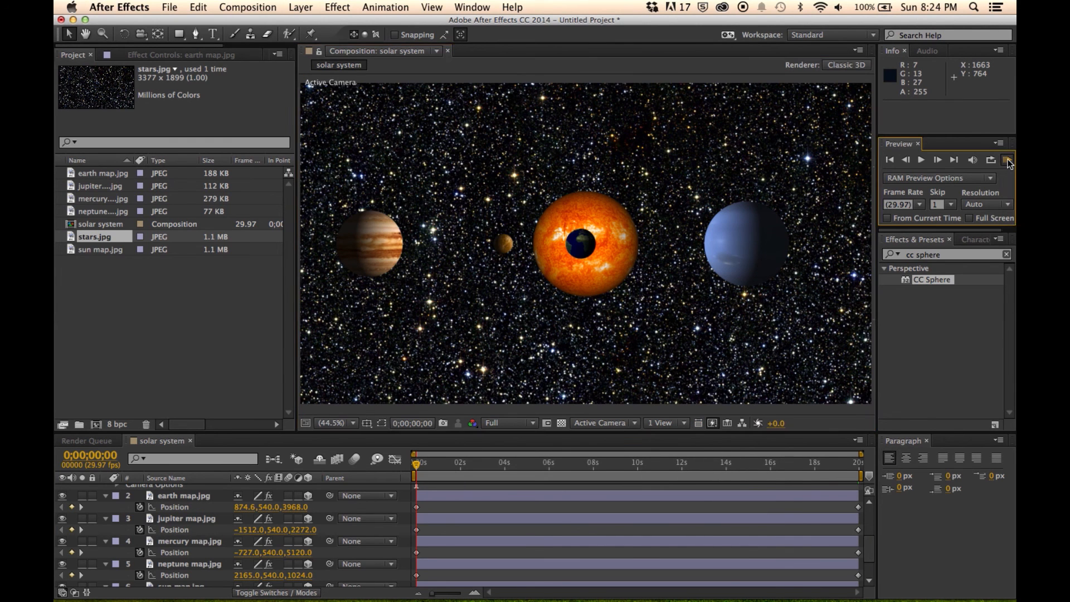